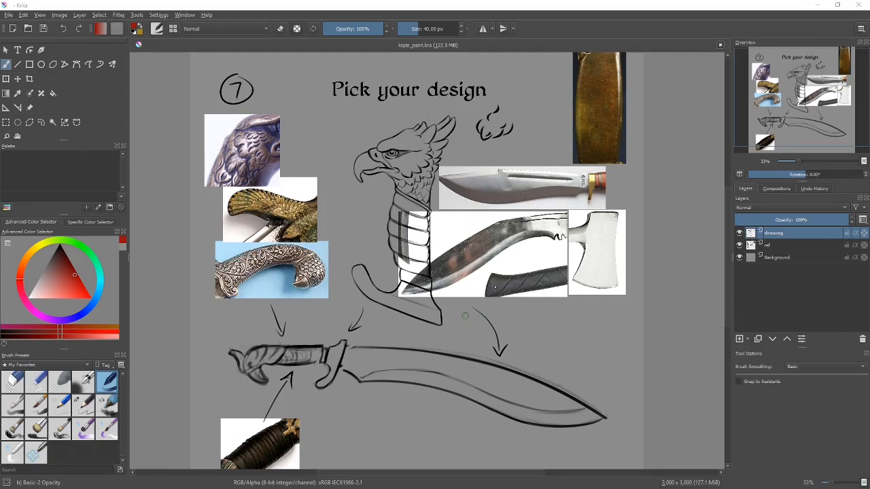
{"action": "mouse_move", "coordinate": [690, 313]}
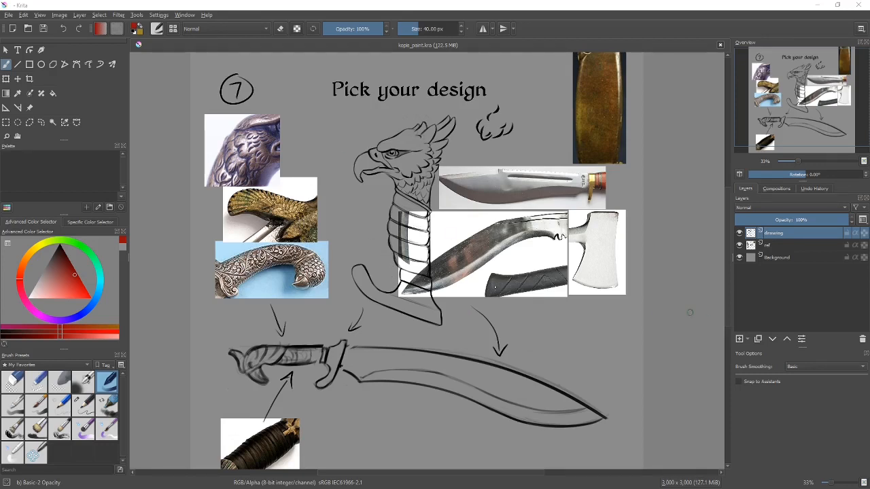
Toggle the reference photos layer's visibility, selecting the background layer along the way.
{"action": "left_click", "coordinate": [740, 245]}
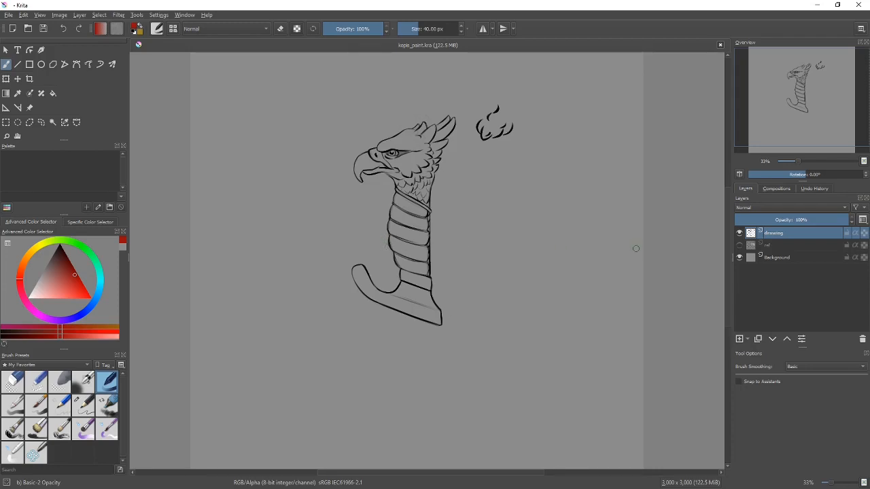
{"action": "left_click", "coordinate": [739, 244]}
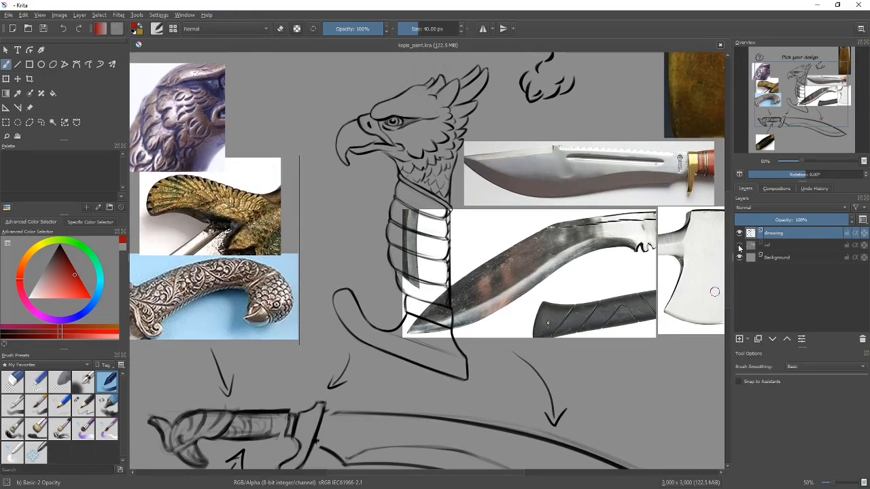
{"action": "left_click", "coordinate": [739, 245]}
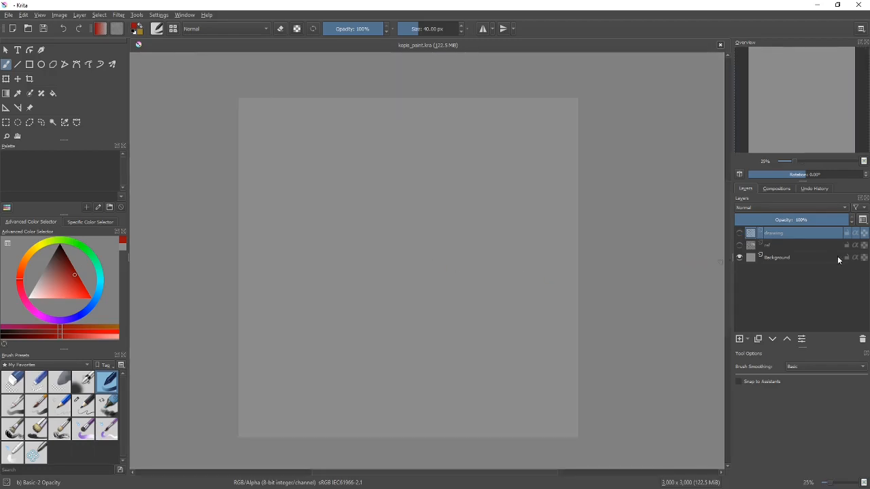
{"action": "left_click", "coordinate": [777, 257]}
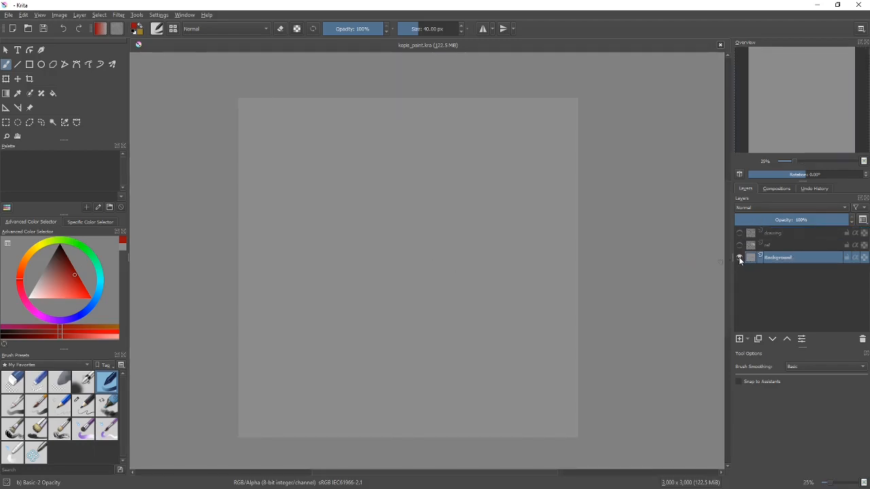
{"action": "mouse_move", "coordinate": [768, 244]}
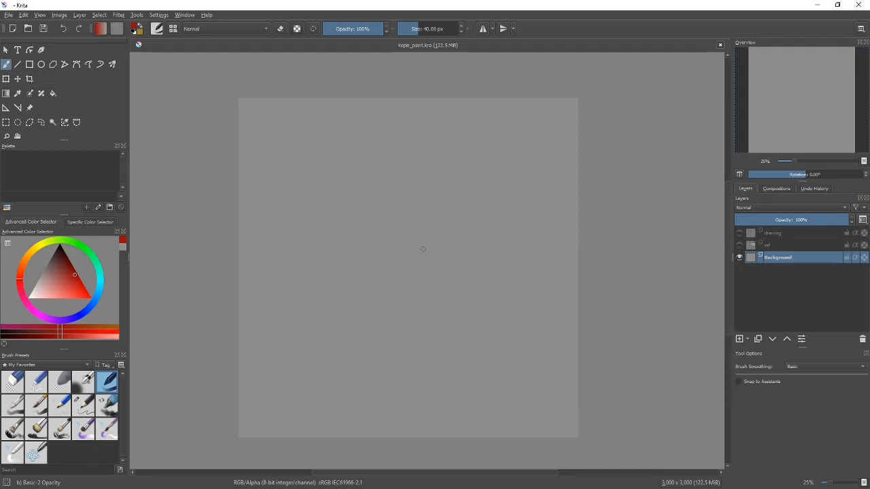
{"action": "mouse_move", "coordinate": [421, 264]}
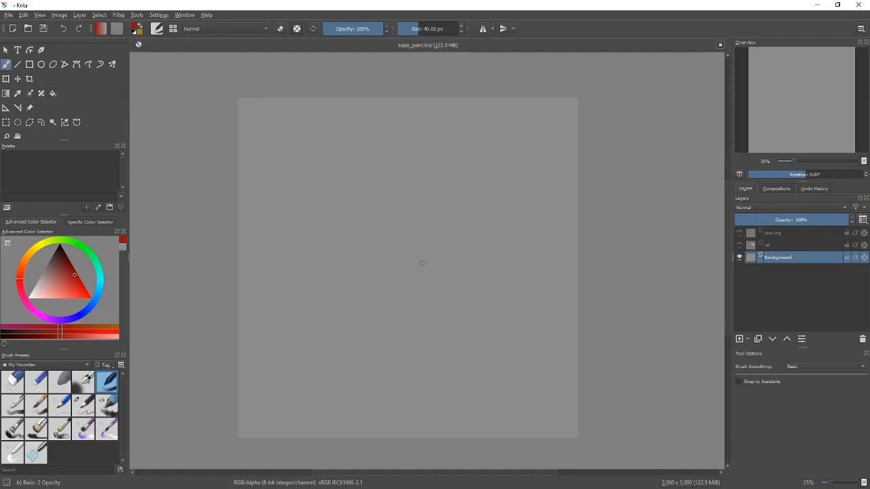
{"action": "left_click", "coordinate": [739, 245]}
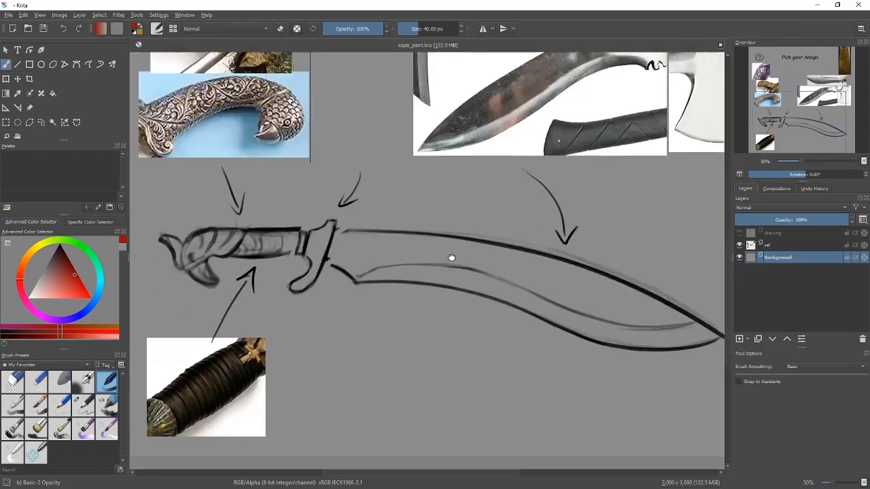
{"action": "scroll", "scroll_direction": "down", "scroll_amount": 3}
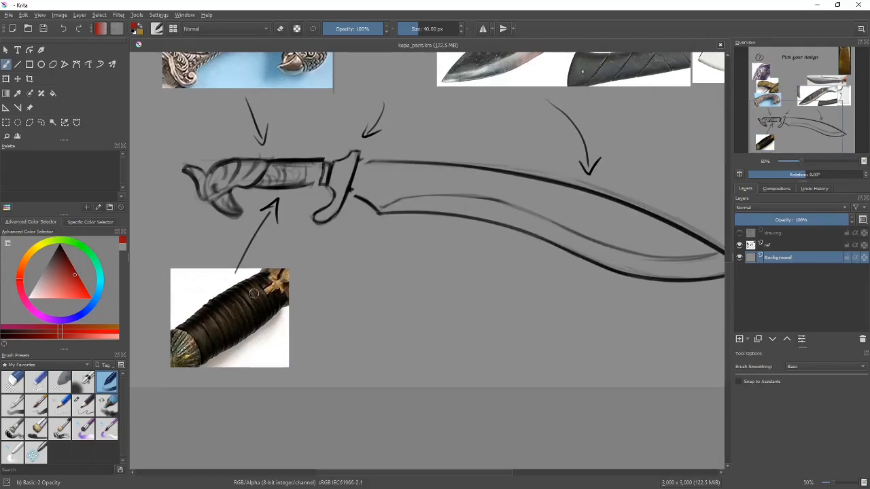
{"action": "scroll", "scroll_direction": "down", "scroll_amount": 3}
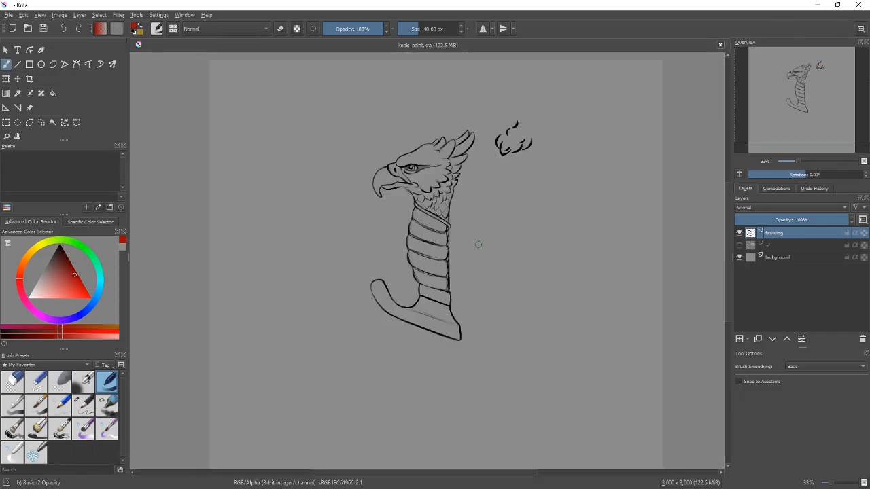
Hide the gray background, add a new layer, and paint red over the handle's wrap.
{"action": "left_click", "coordinate": [739, 258]}
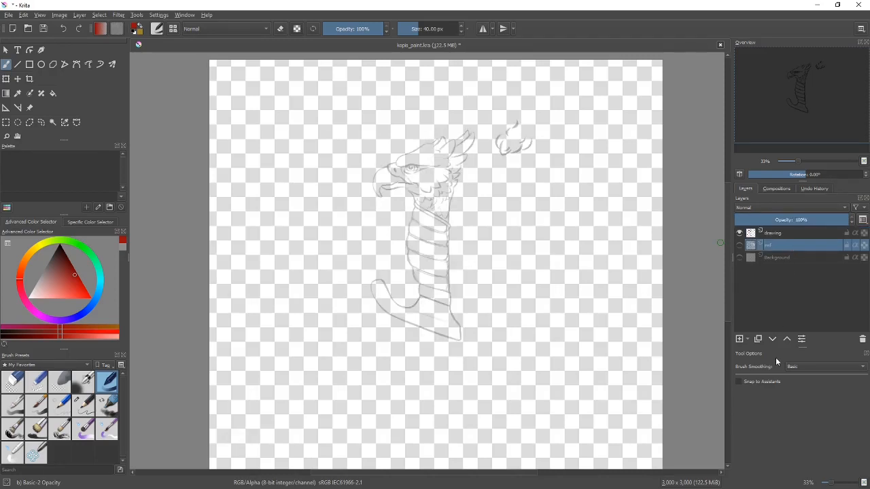
{"action": "left_click", "coordinate": [739, 339]}
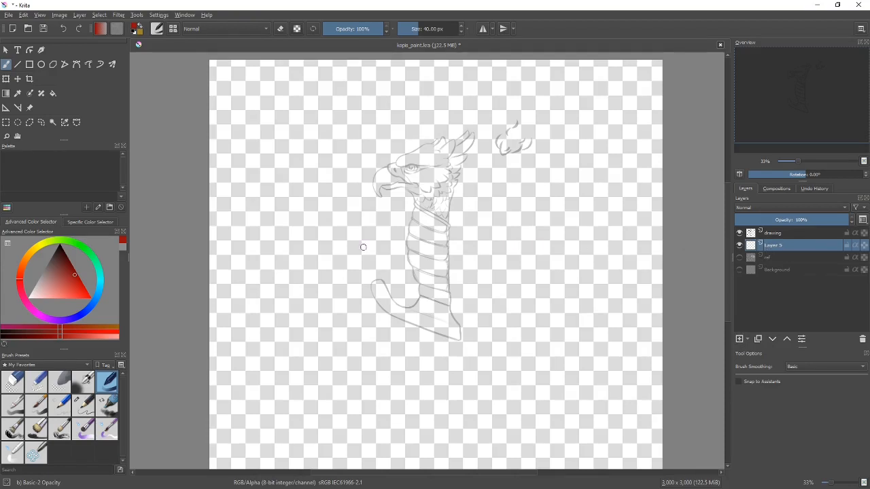
{"action": "left_click_drag", "start_coordinate": [435, 234], "coordinate": [438, 272]}
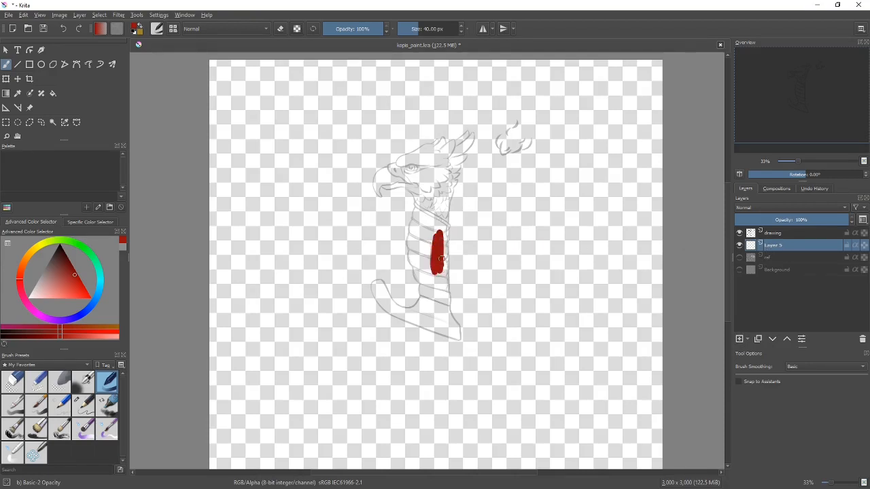
{"action": "left_click_drag", "start_coordinate": [438, 245], "coordinate": [421, 265]}
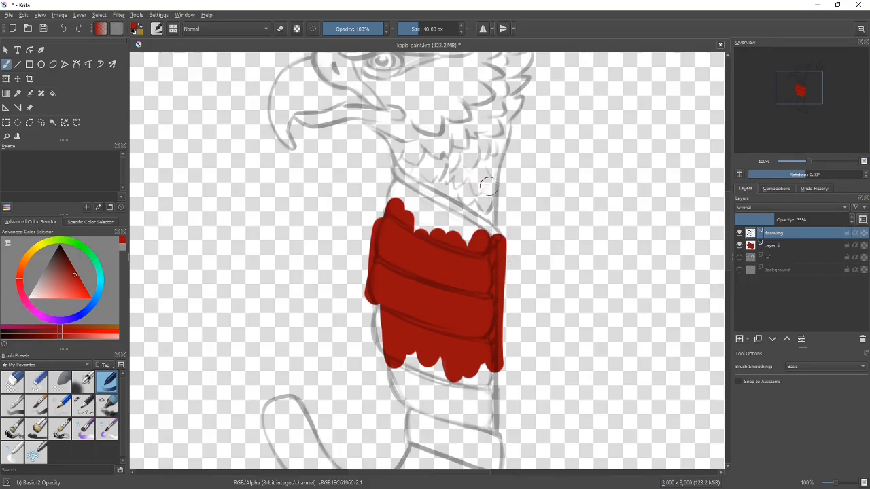
{"action": "mouse_move", "coordinate": [599, 291]}
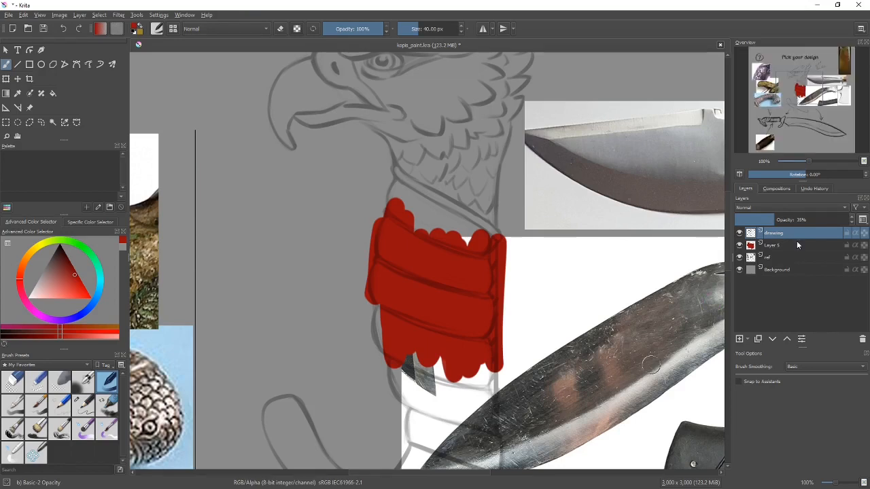
Rename the red fill layer (Layer 5) to 'paint'.
{"action": "left_click", "coordinate": [774, 245]}
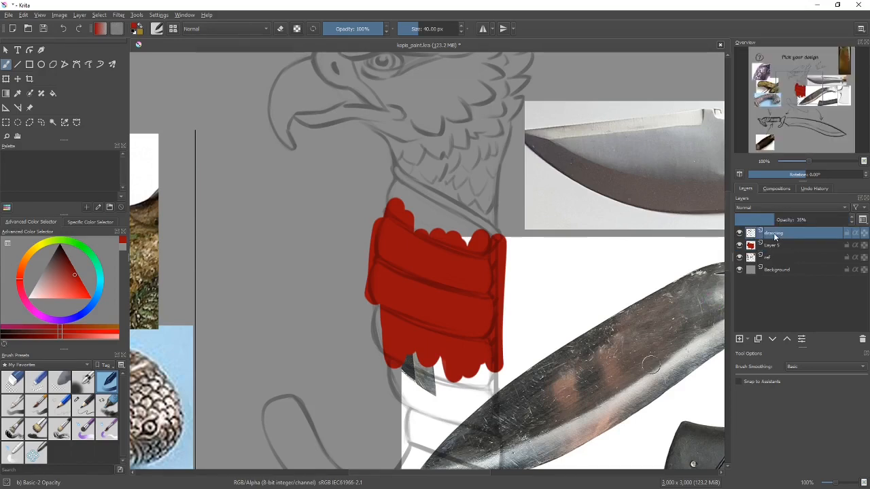
{"action": "mouse_move", "coordinate": [775, 233]}
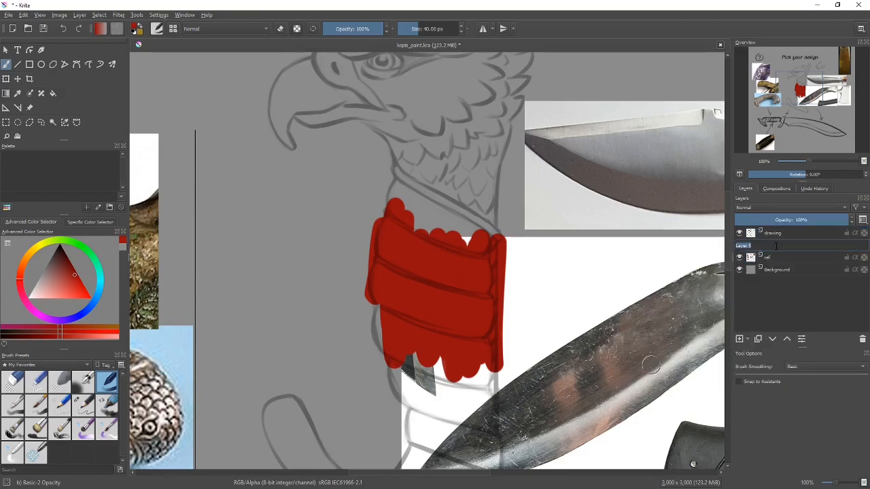
{"action": "type", "text": "paint"}
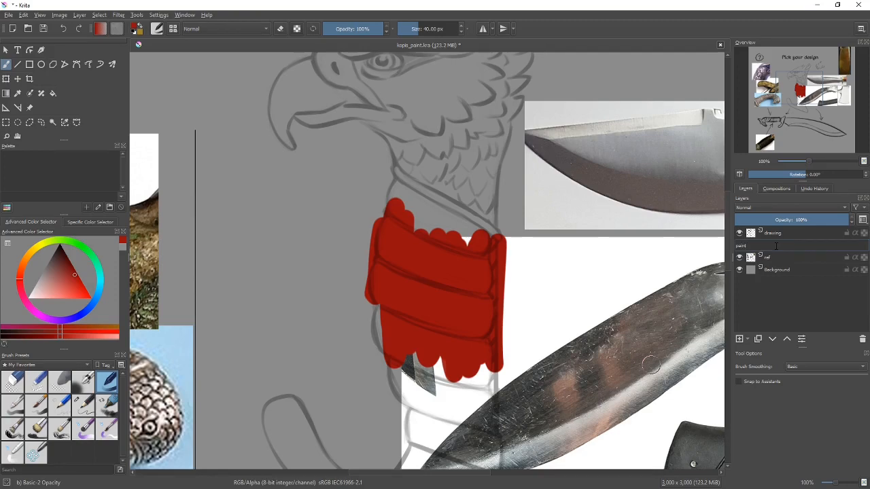
{"action": "left_click", "coordinate": [781, 245]}
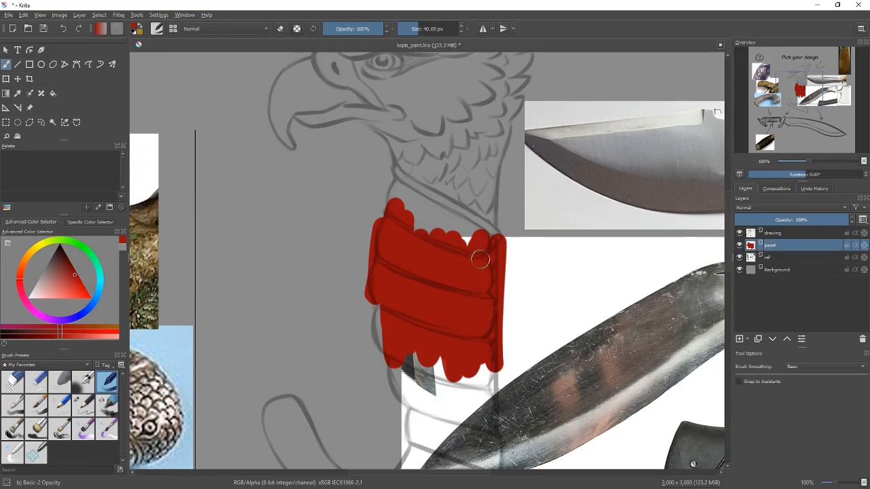
{"action": "scroll", "scroll_direction": "down", "scroll_amount": 3}
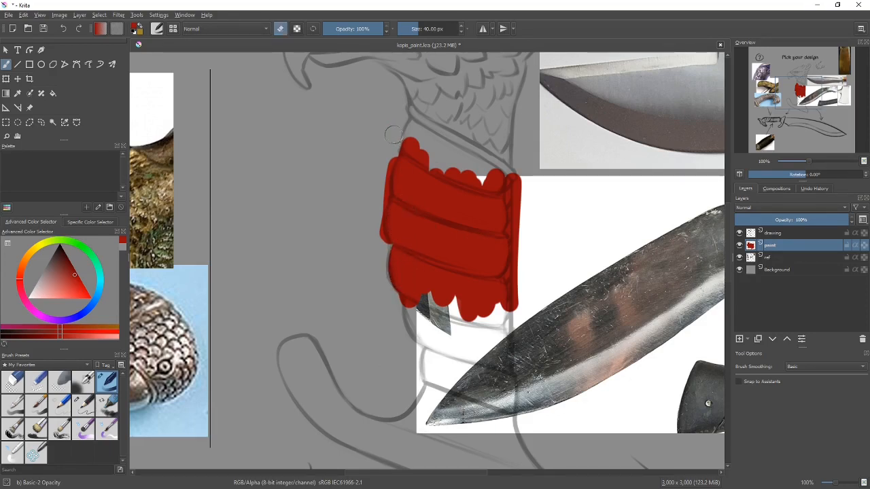
Erase red spilling past the wrap's right edge, then extend the fill toward the guard and clean the top edge.
{"action": "left_click_drag", "start_coordinate": [394, 134], "coordinate": [516, 320]}
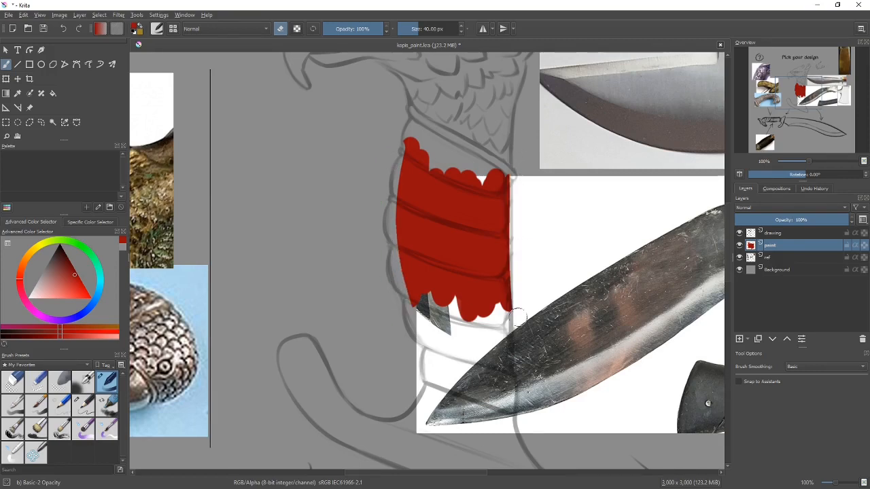
{"action": "left_click_drag", "start_coordinate": [517, 316], "coordinate": [414, 292]}
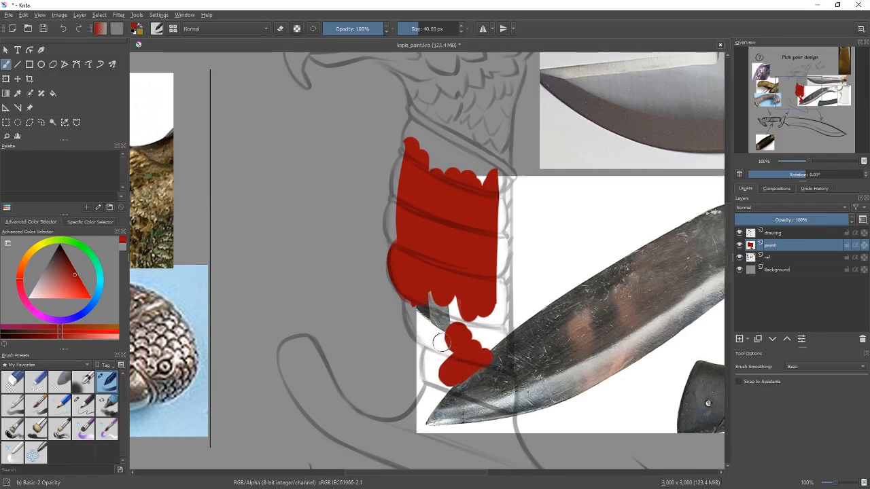
{"action": "left_click_drag", "start_coordinate": [449, 333], "coordinate": [420, 292]}
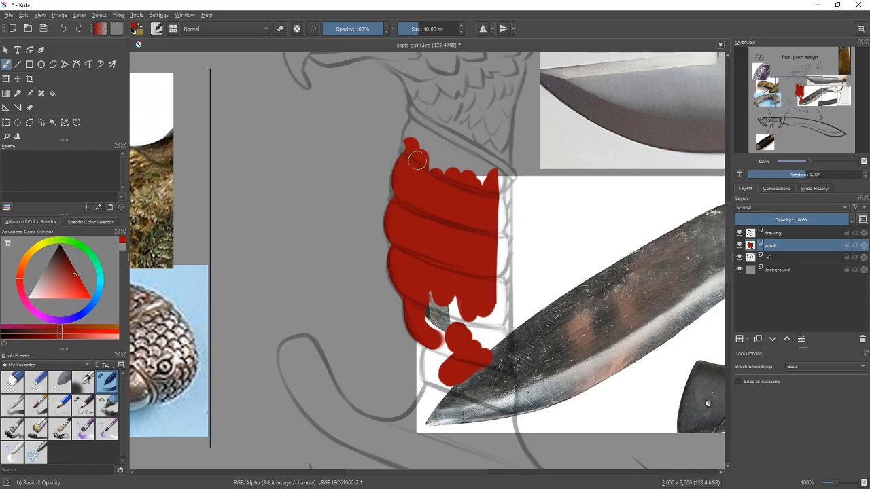
{"action": "left_click_drag", "start_coordinate": [417, 160], "coordinate": [420, 123]}
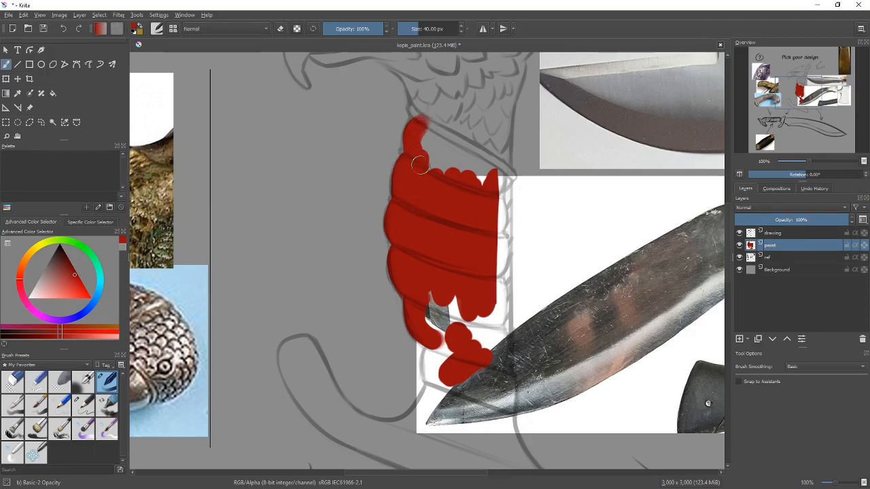
{"action": "left_click_drag", "start_coordinate": [418, 164], "coordinate": [482, 188]}
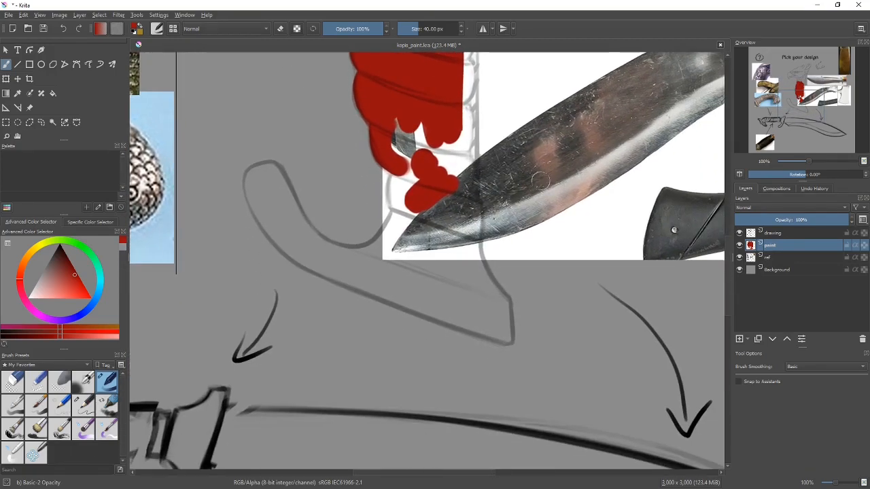
{"action": "mouse_move", "coordinate": [41, 122]}
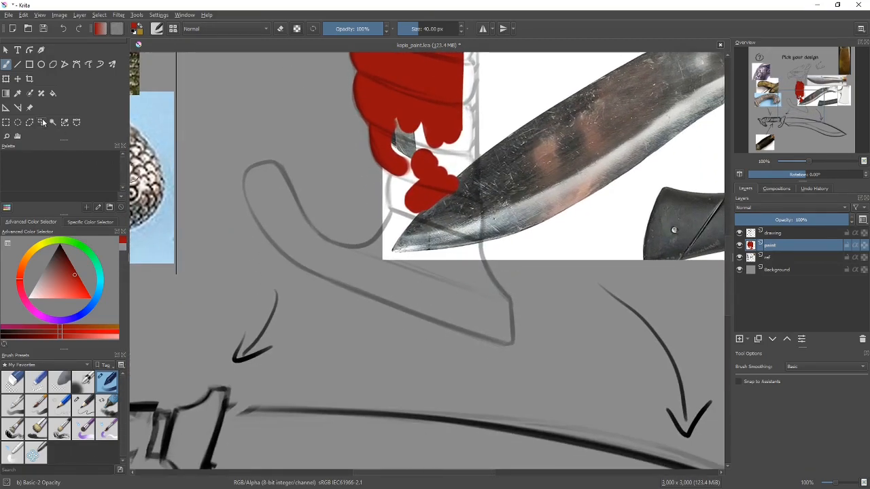
Trace the curved guard outline as a polygonal selection and close it.
{"action": "left_click", "coordinate": [42, 122]}
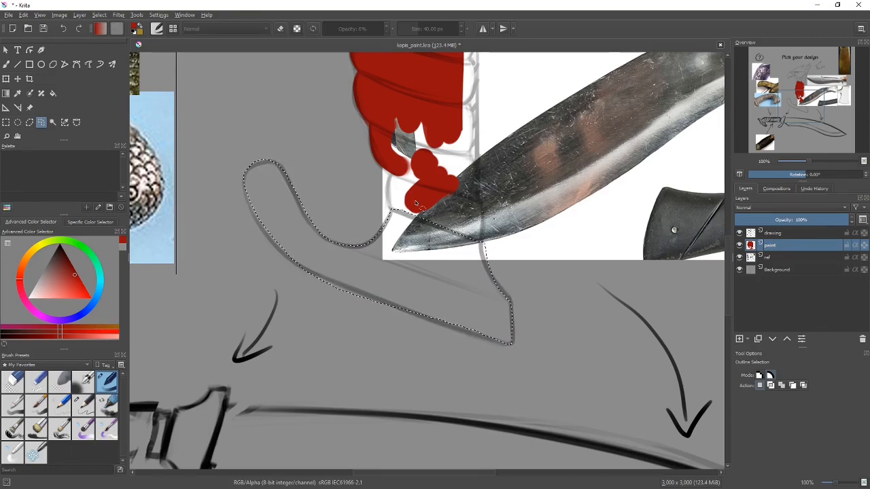
{"action": "left_click", "coordinate": [29, 122]}
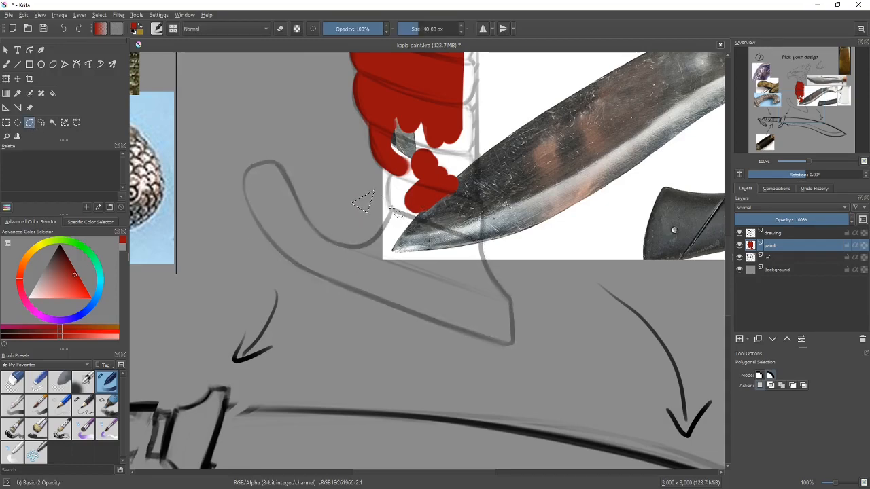
{"action": "left_click_drag", "start_coordinate": [389, 208], "coordinate": [493, 265]}
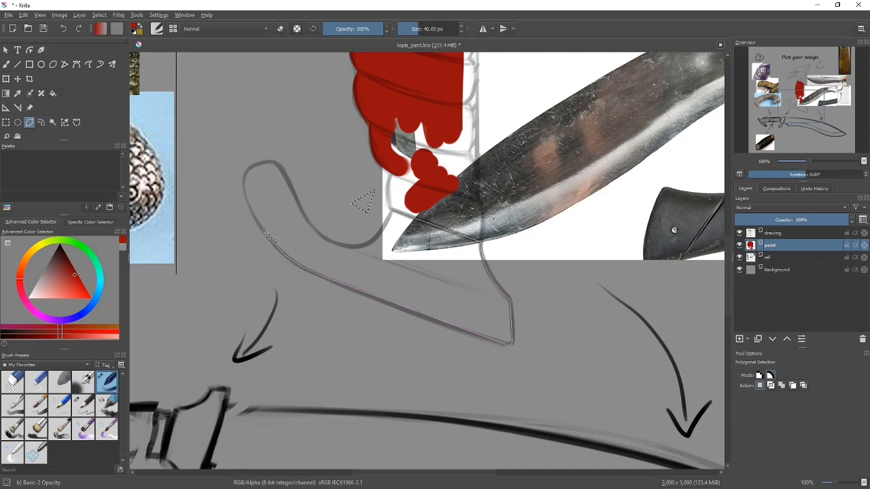
{"action": "mouse_move", "coordinate": [243, 184]}
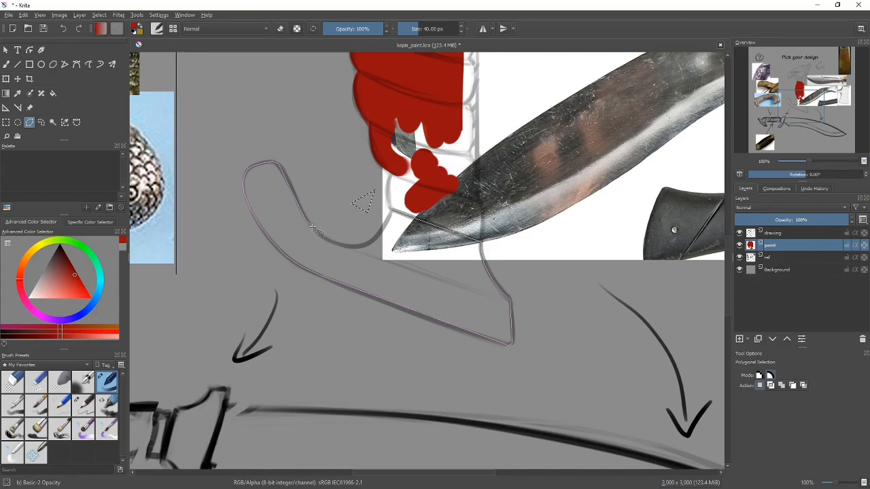
{"action": "mouse_move", "coordinate": [327, 242]}
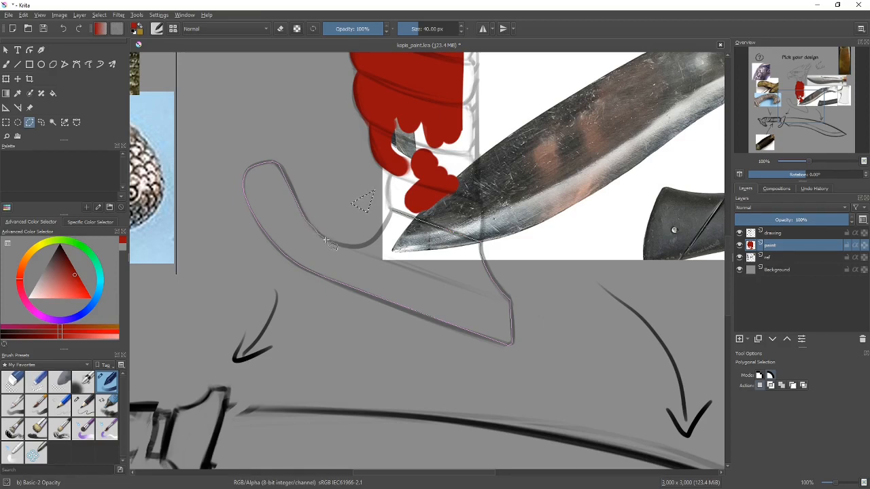
{"action": "mouse_move", "coordinate": [364, 249]}
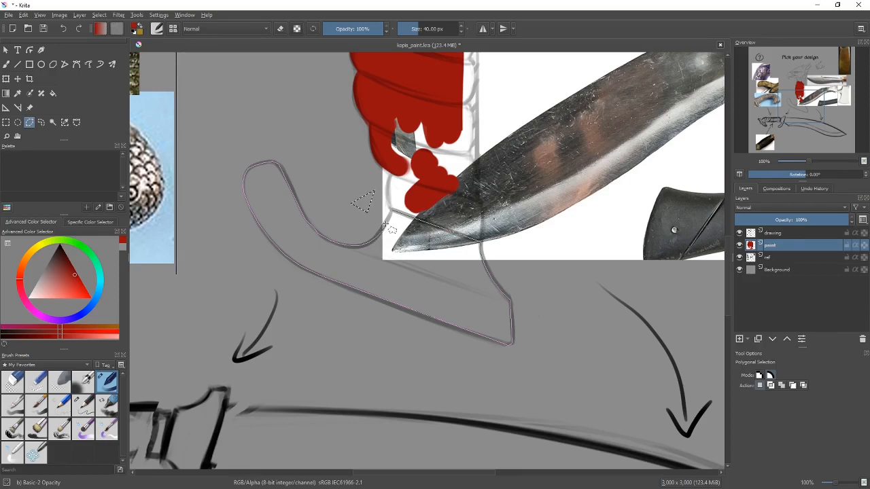
{"action": "left_click", "coordinate": [384, 234]}
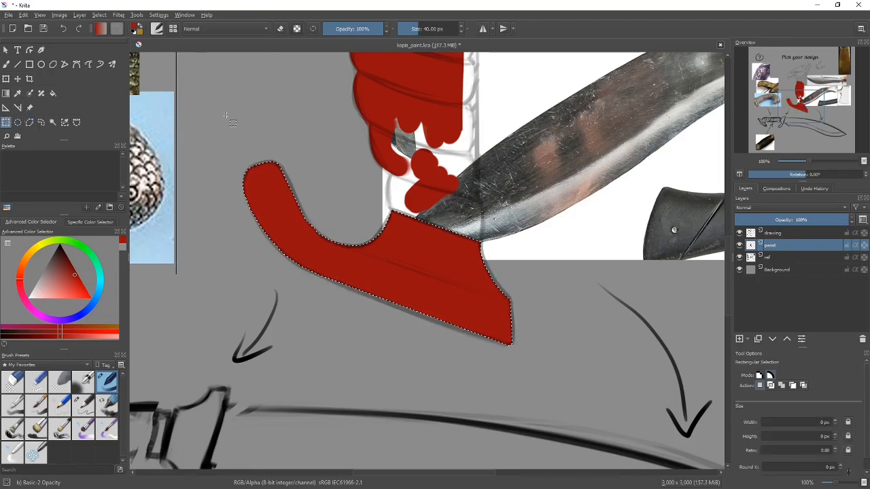
With the brush and the reference shown, trim and repaint the guard's lower edge.
{"action": "left_click", "coordinate": [6, 64]}
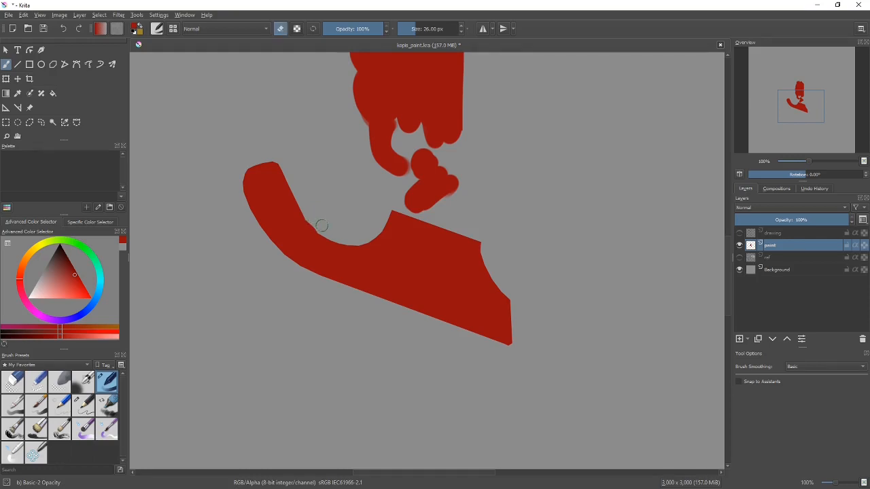
{"action": "mouse_move", "coordinate": [307, 206]}
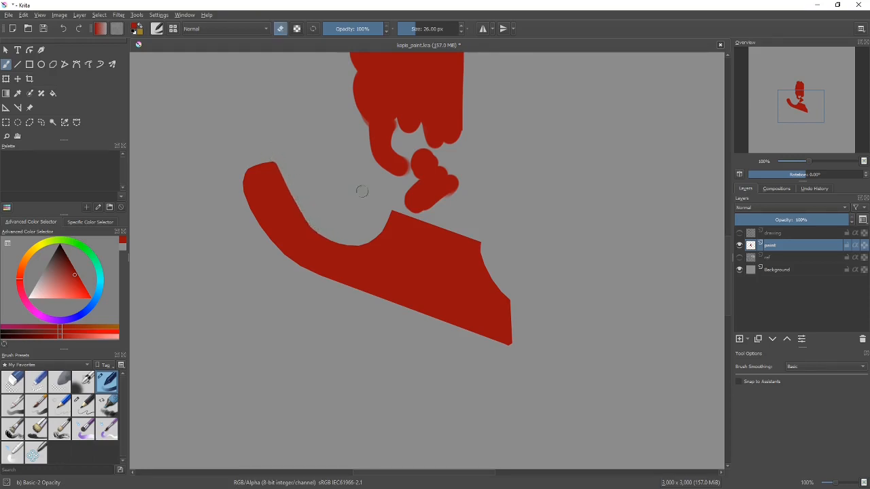
{"action": "mouse_move", "coordinate": [379, 224]}
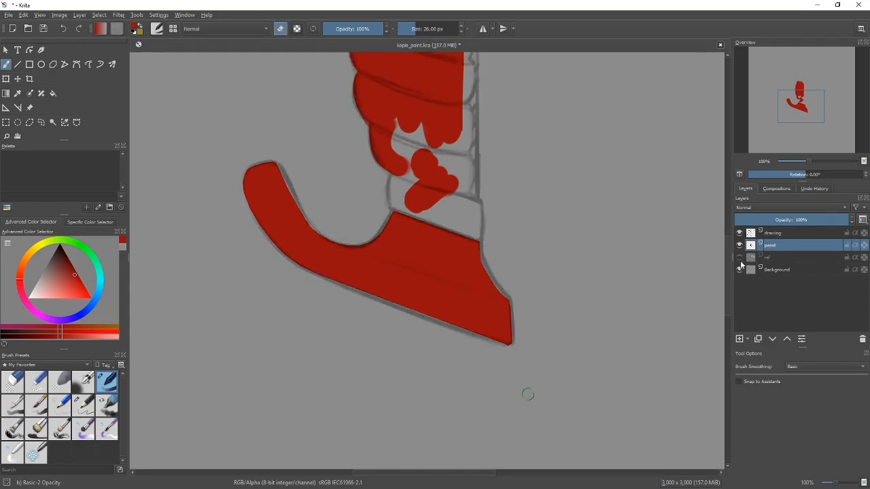
{"action": "left_click", "coordinate": [739, 257]}
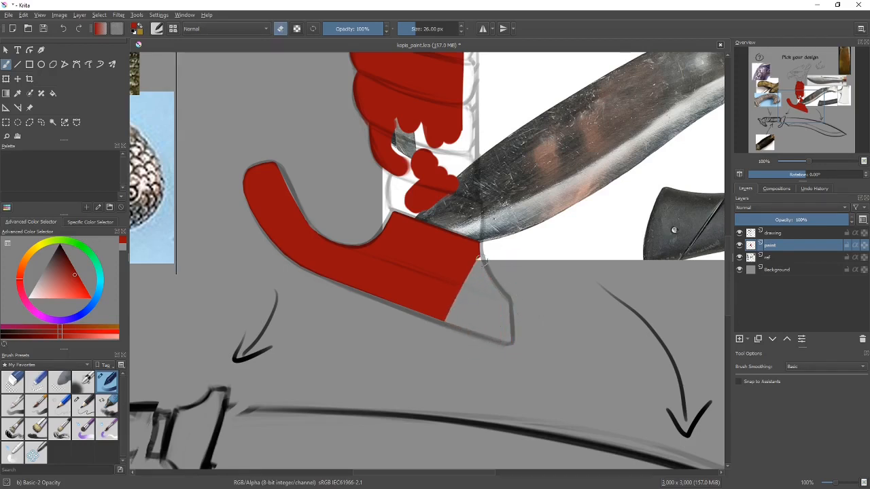
{"action": "left_click_drag", "start_coordinate": [484, 258], "coordinate": [434, 323]}
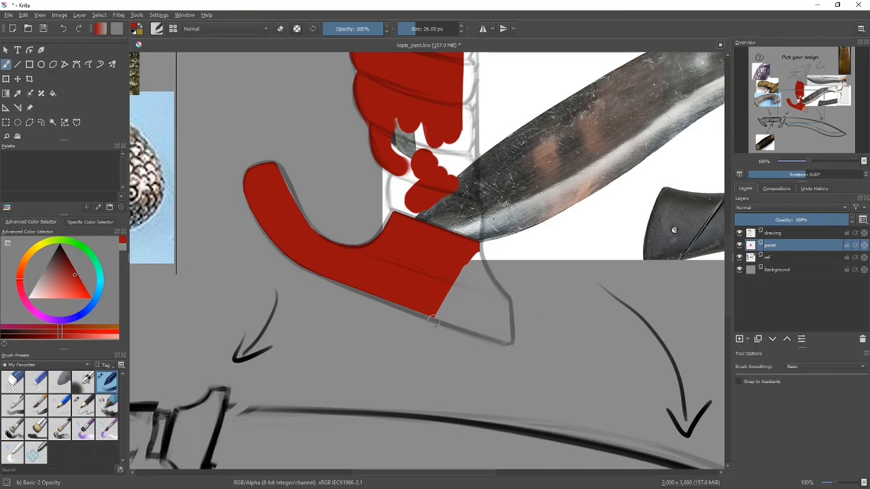
{"action": "left_click_drag", "start_coordinate": [431, 321], "coordinate": [500, 340]}
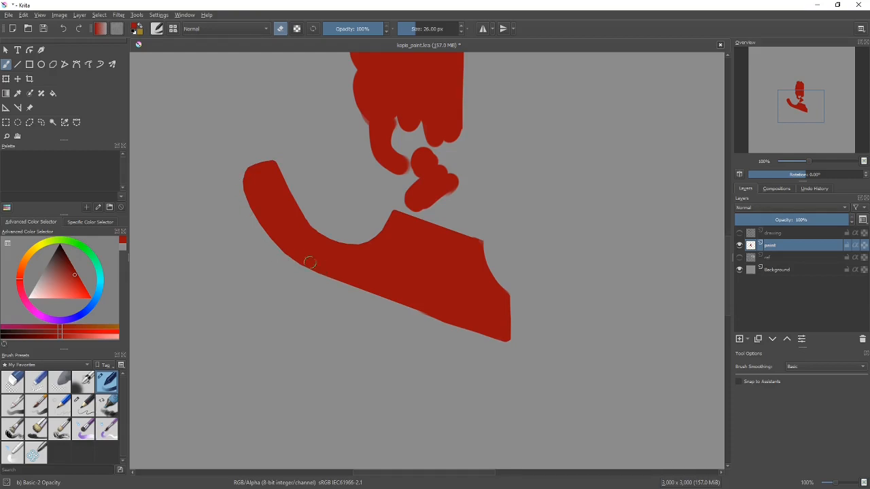
{"action": "mouse_move", "coordinate": [403, 347]}
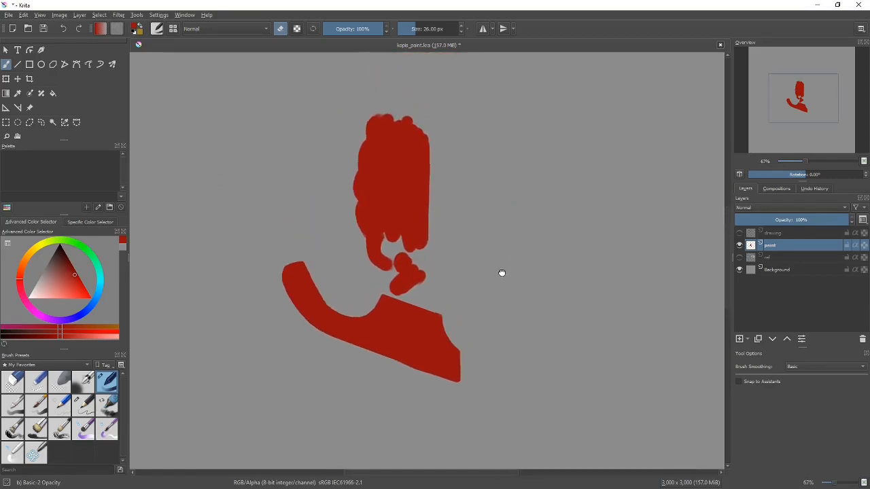
Show the sketch, smooth the wrap and guard tip, and paint the hooked beak red.
{"action": "left_click", "coordinate": [740, 233]}
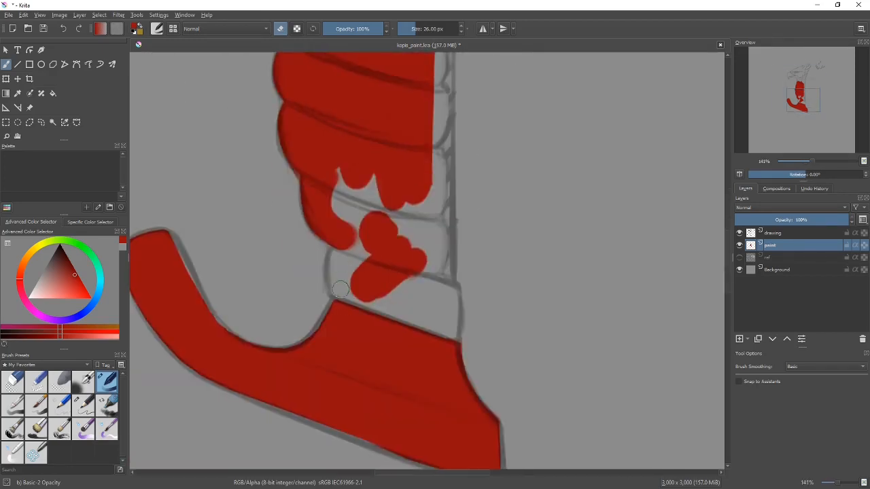
{"action": "left_click_drag", "start_coordinate": [342, 289], "coordinate": [336, 232]}
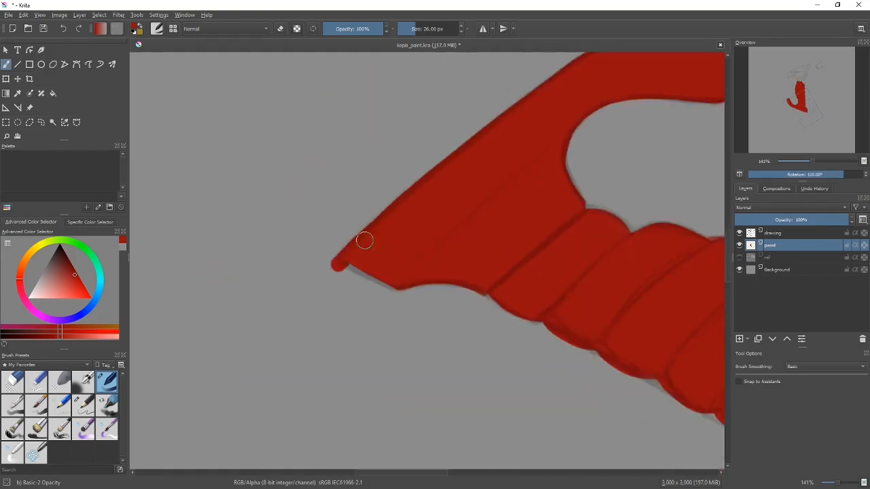
{"action": "left_click_drag", "start_coordinate": [365, 240], "coordinate": [389, 299]}
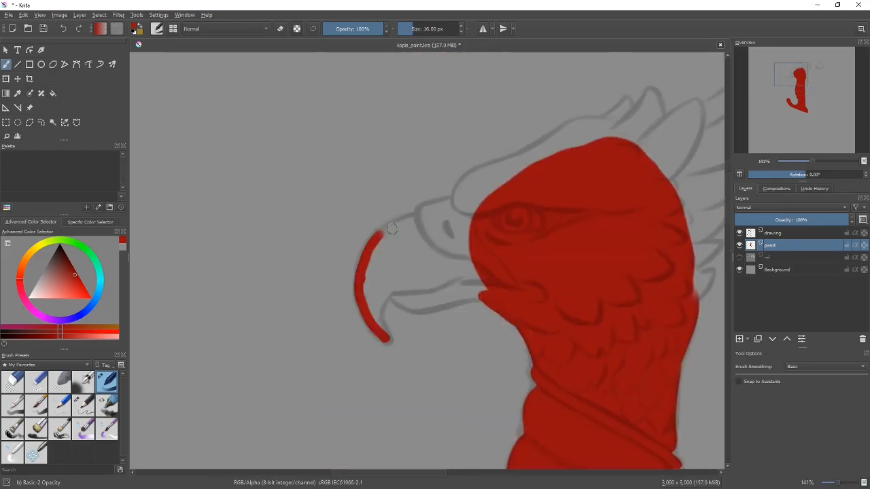
{"action": "left_click_drag", "start_coordinate": [380, 231], "coordinate": [448, 306]}
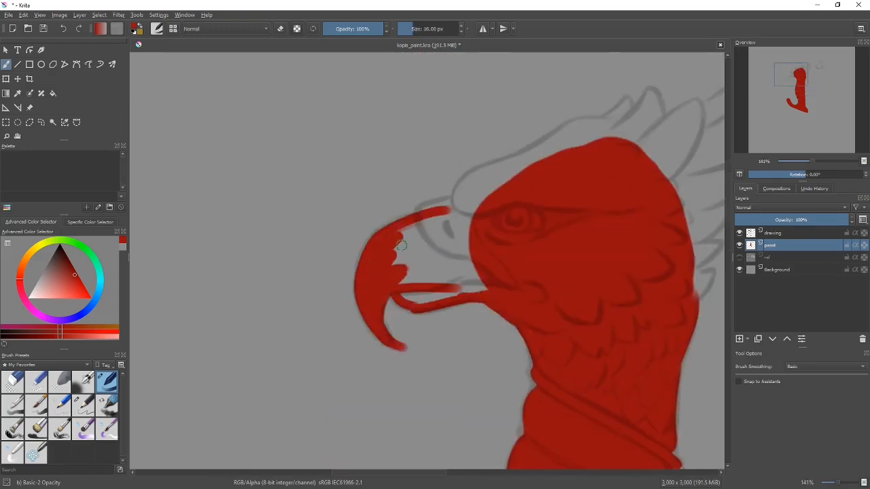
{"action": "left_click_drag", "start_coordinate": [401, 245], "coordinate": [408, 343]}
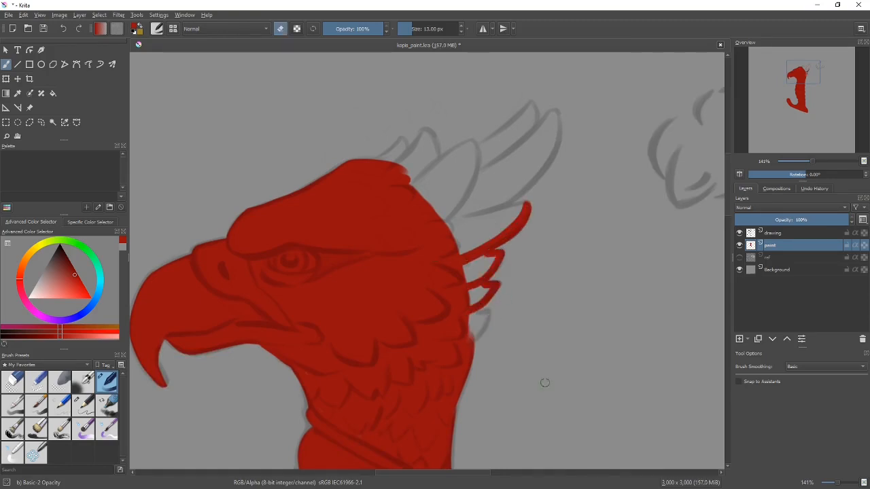
{"action": "mouse_move", "coordinate": [579, 395]}
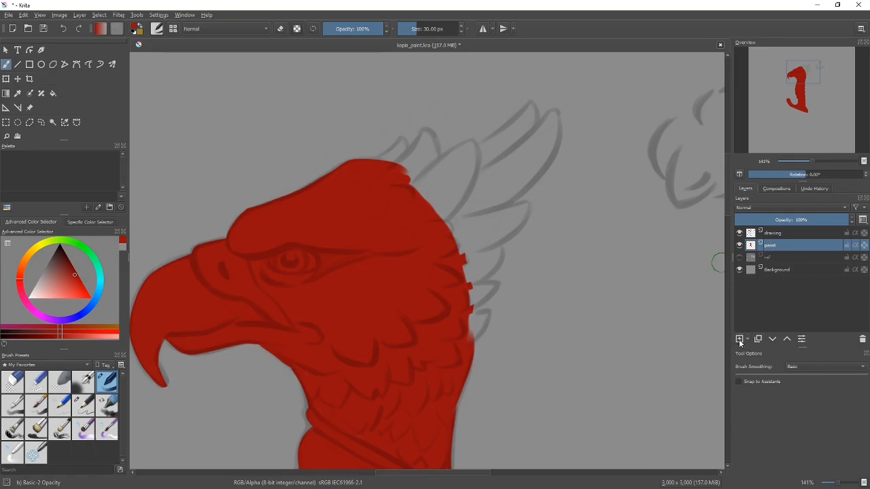
Add a blank layer above the paint layer, then reselect the paint layer.
{"action": "left_click", "coordinate": [740, 338]}
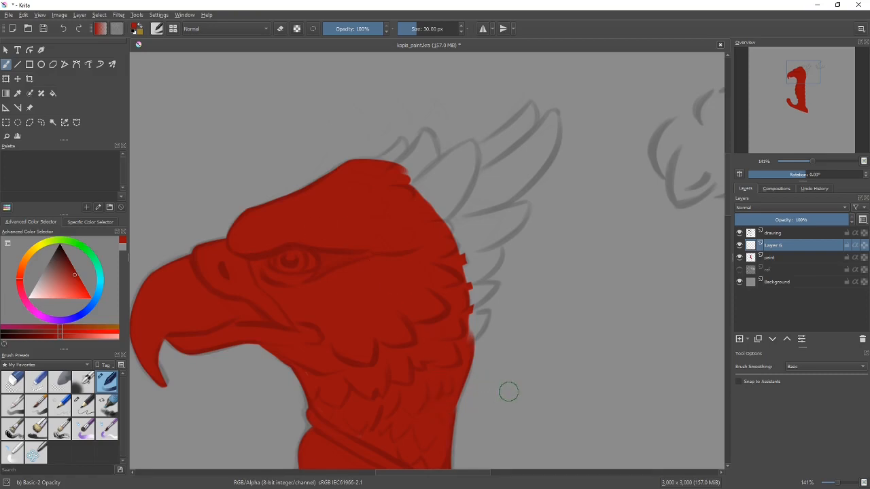
{"action": "left_click", "coordinate": [772, 257]}
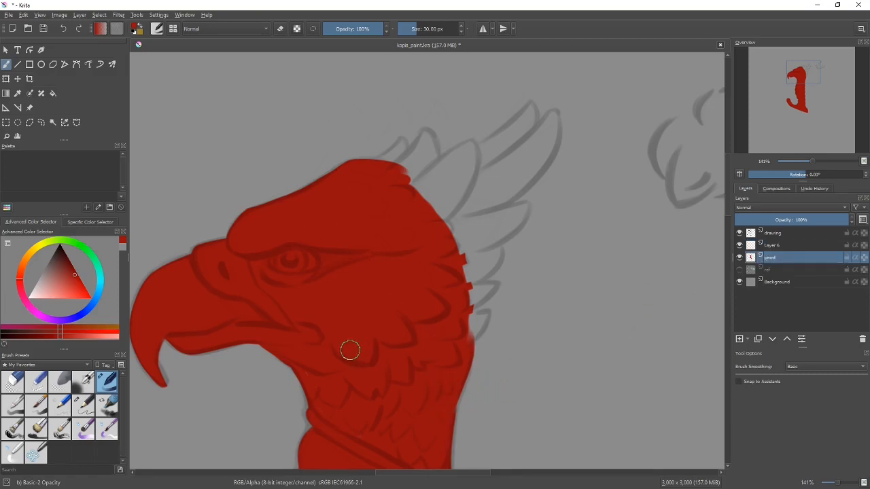
{"action": "mouse_move", "coordinate": [410, 358]}
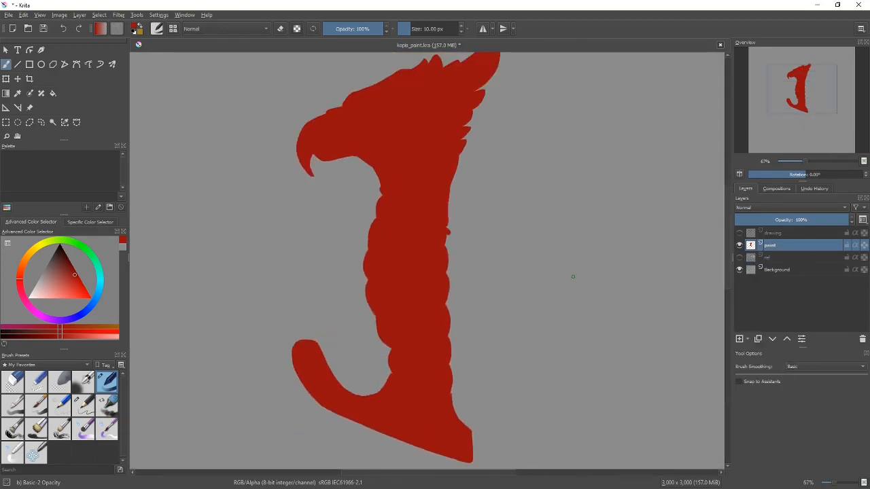
{"action": "mouse_move", "coordinate": [551, 259]}
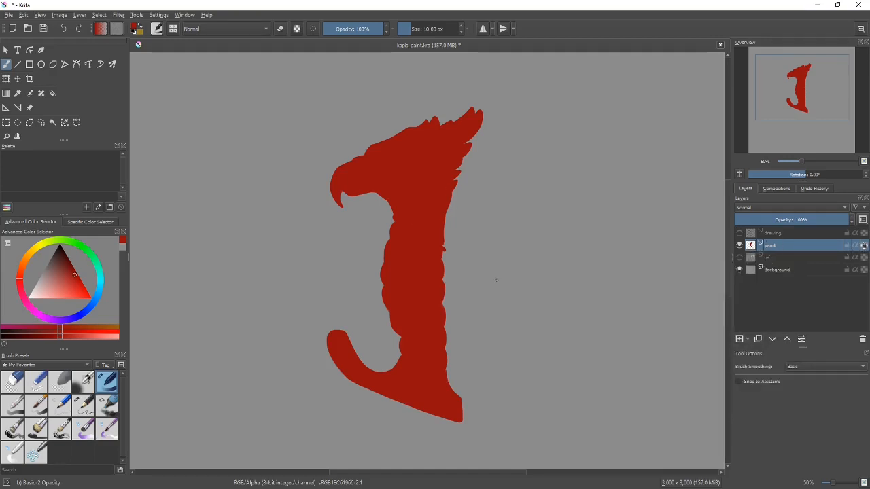
Paint light tan bands across the wrap and hide the reference images.
{"action": "left_click", "coordinate": [65, 284]}
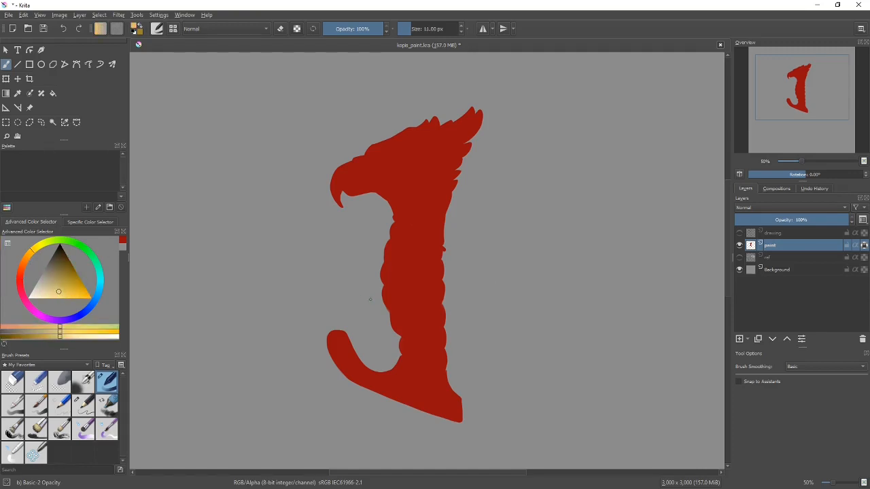
{"action": "left_click_drag", "start_coordinate": [381, 272], "coordinate": [449, 268]}
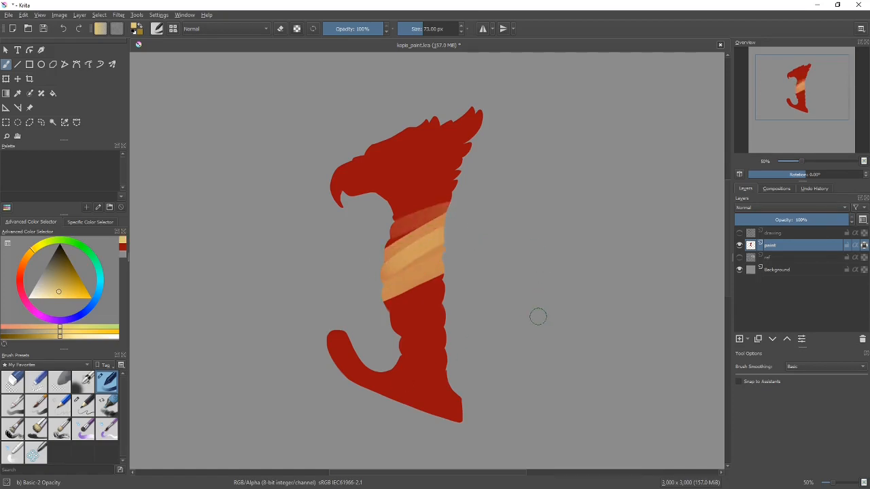
{"action": "mouse_move", "coordinate": [666, 219]}
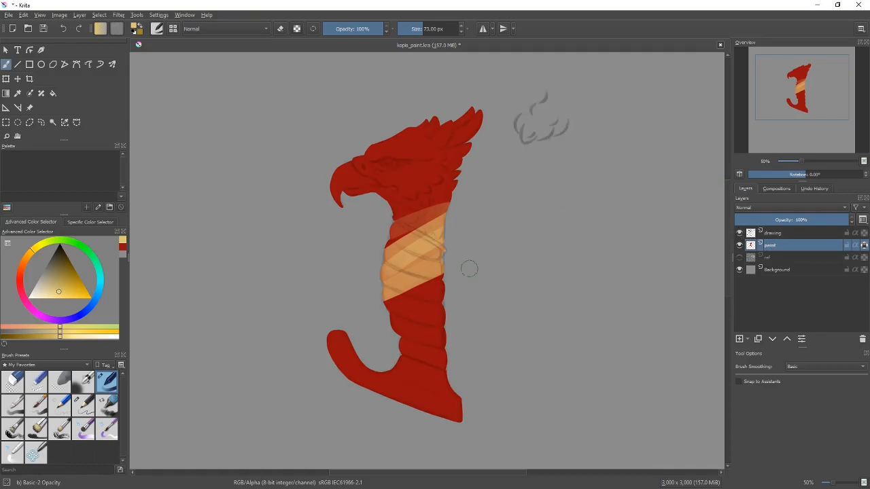
{"action": "mouse_move", "coordinate": [463, 278]}
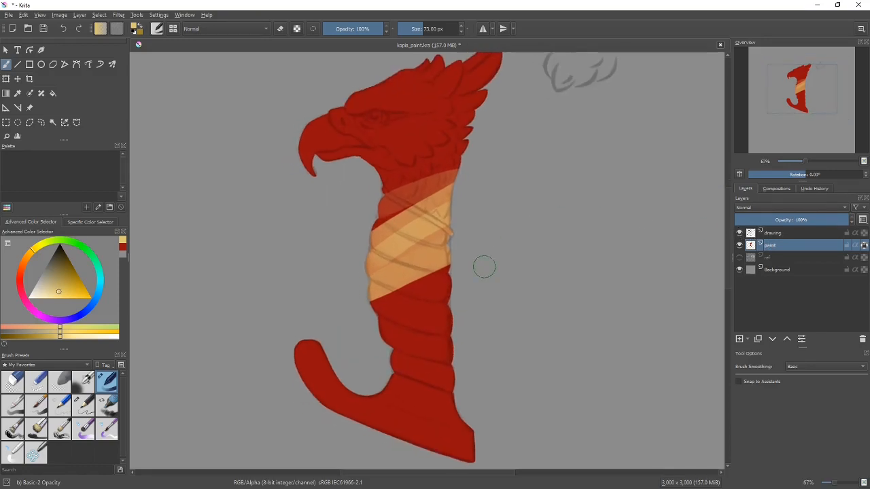
{"action": "scroll", "scroll_direction": "down", "scroll_amount": 3}
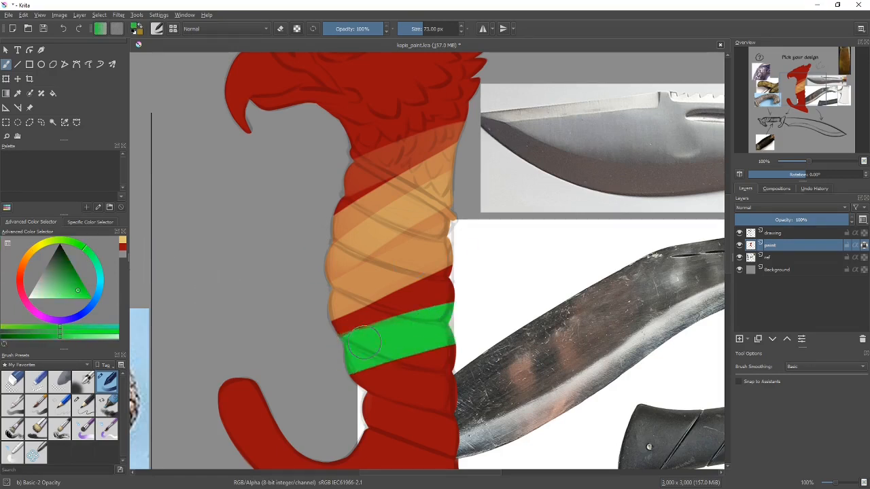
{"action": "left_click_drag", "start_coordinate": [367, 319], "coordinate": [448, 360]}
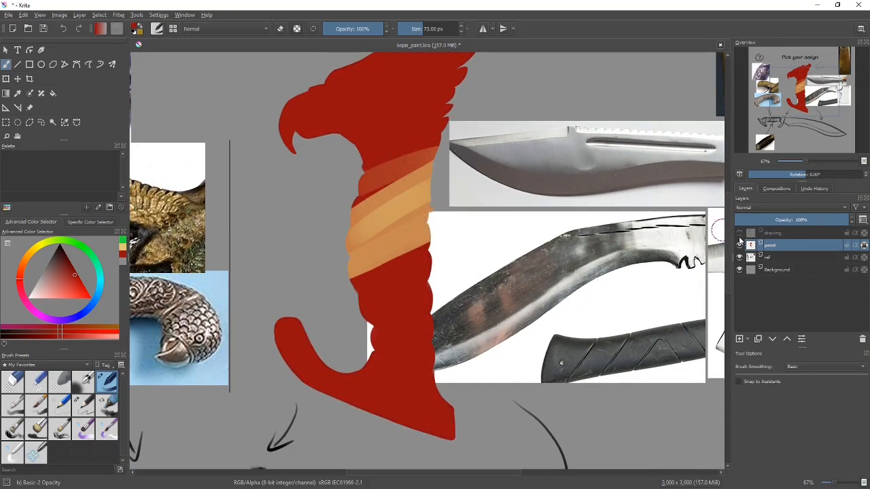
{"action": "left_click", "coordinate": [740, 256]}
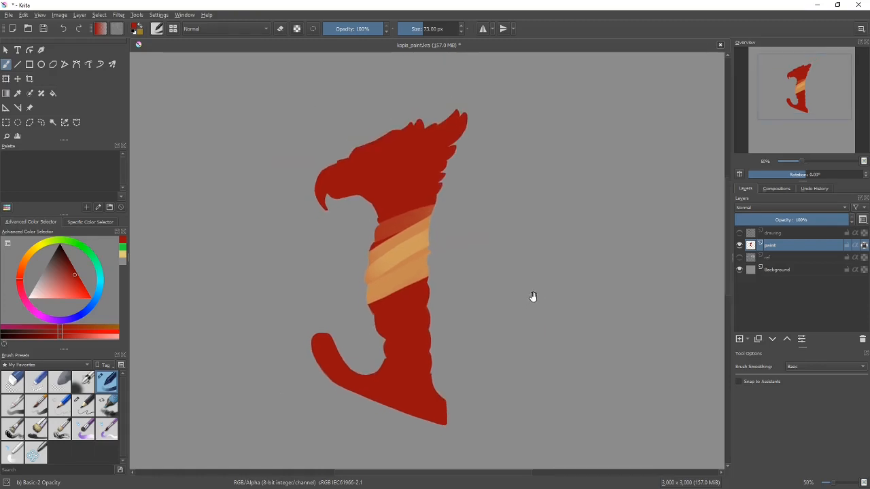
{"action": "mouse_move", "coordinate": [534, 297]}
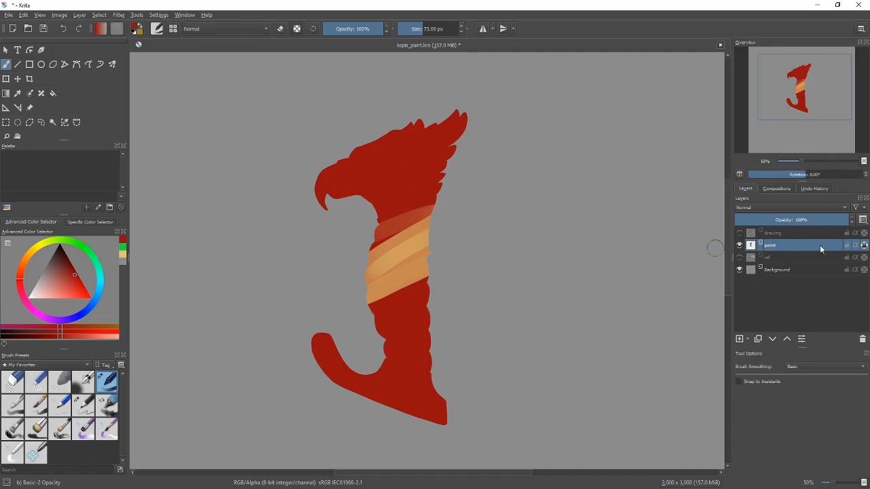
{"action": "mouse_move", "coordinate": [770, 245]}
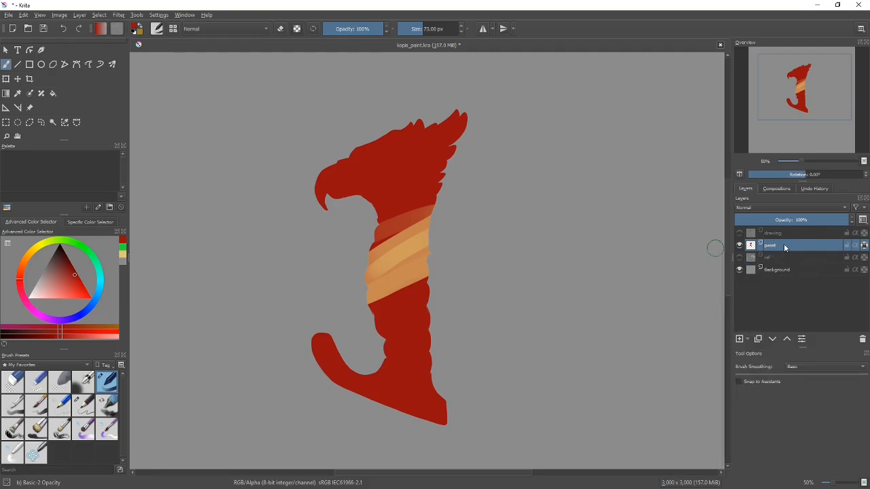
Turn the paint layer into a Quick Clipping Group from its right-click menu.
{"action": "right_click", "coordinate": [785, 245]}
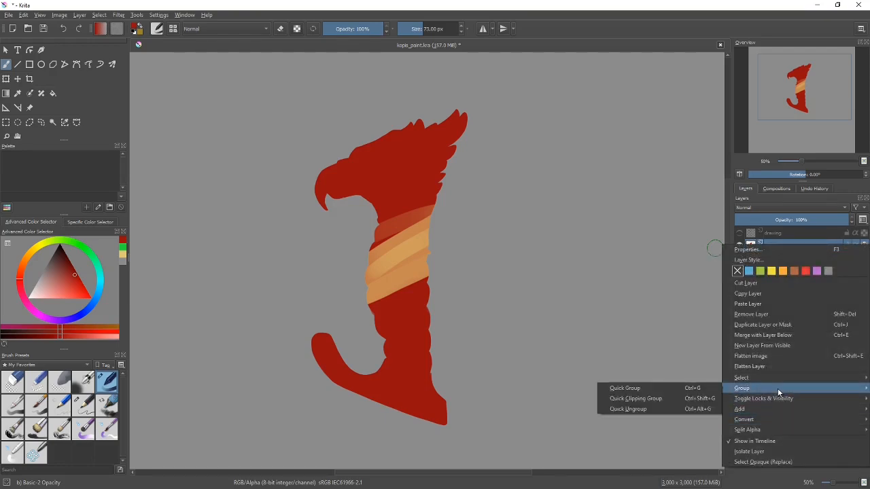
{"action": "mouse_move", "coordinate": [655, 399]}
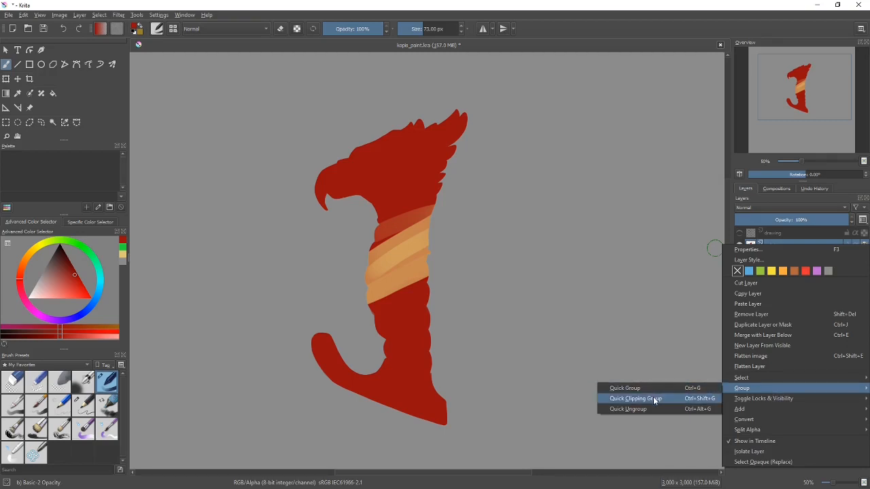
{"action": "left_click", "coordinate": [635, 399]}
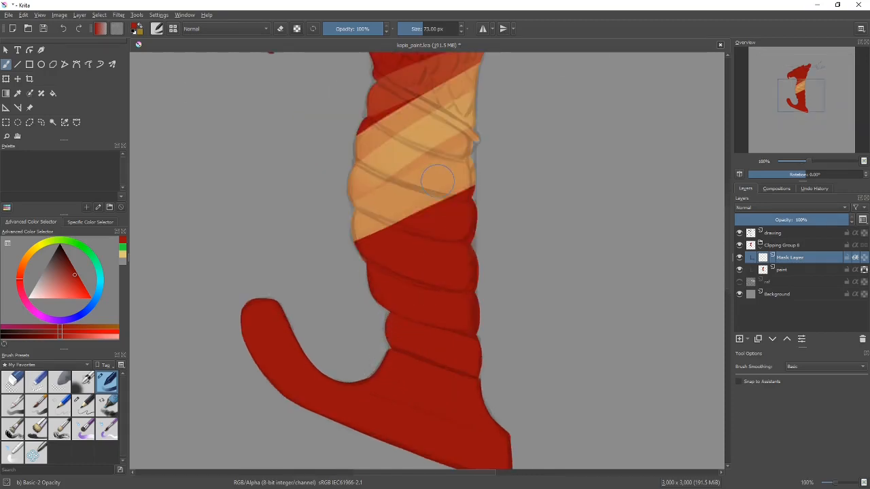
{"action": "mouse_move", "coordinate": [582, 368]}
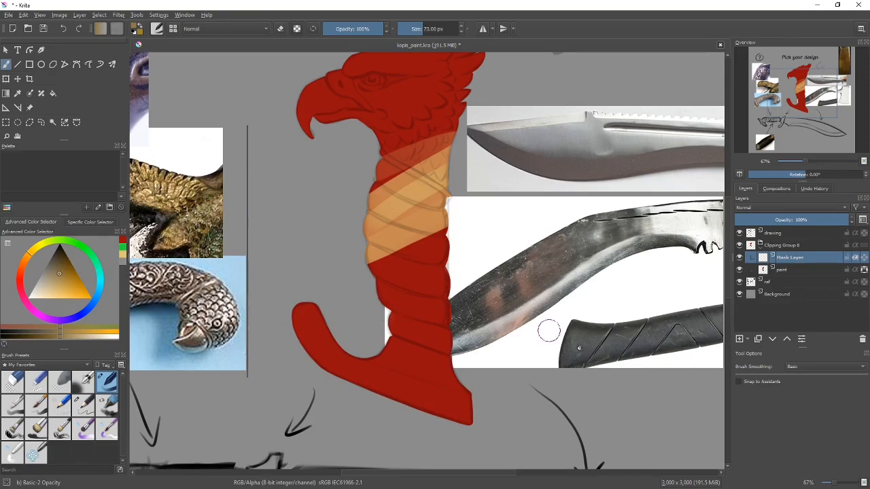
{"action": "mouse_move", "coordinate": [547, 329]}
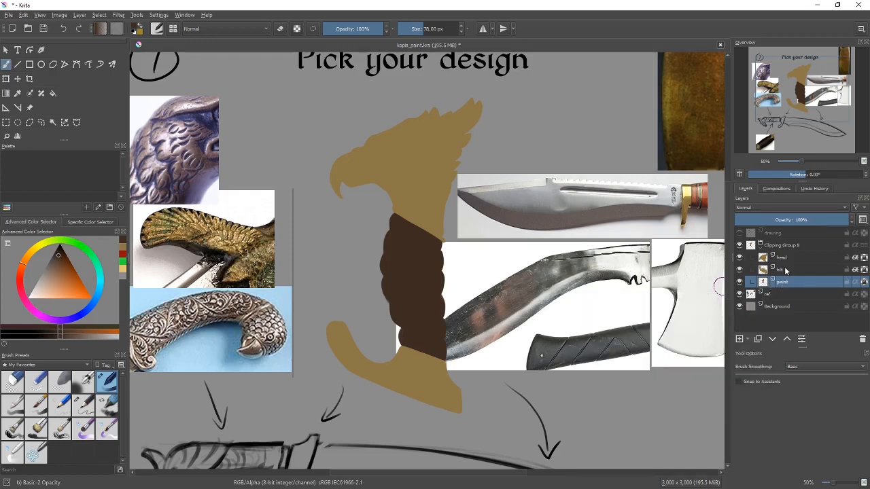
Select the head layer and brush a pinkish tone down the eagle's neck.
{"action": "left_click", "coordinate": [782, 257]}
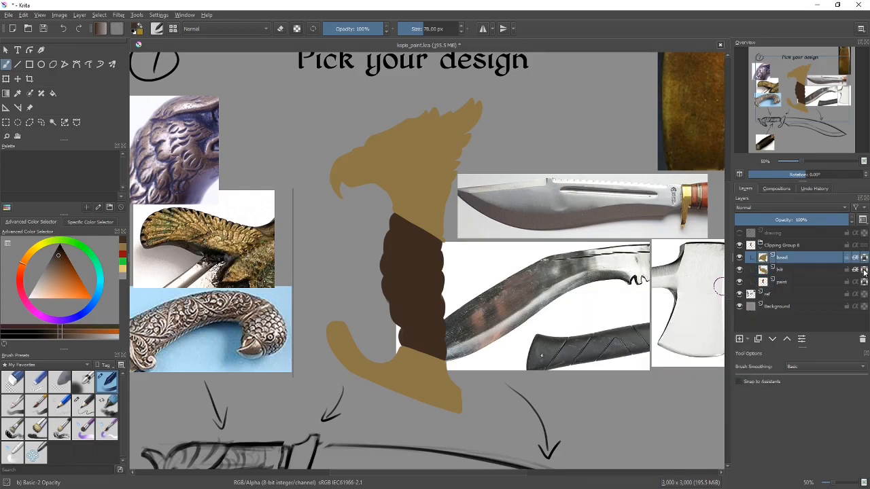
{"action": "mouse_move", "coordinate": [781, 269]}
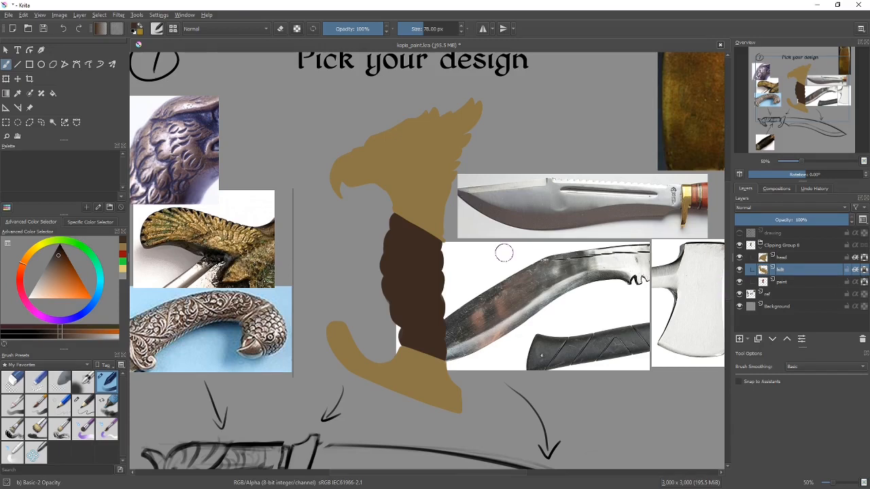
{"action": "left_click", "coordinate": [782, 257]}
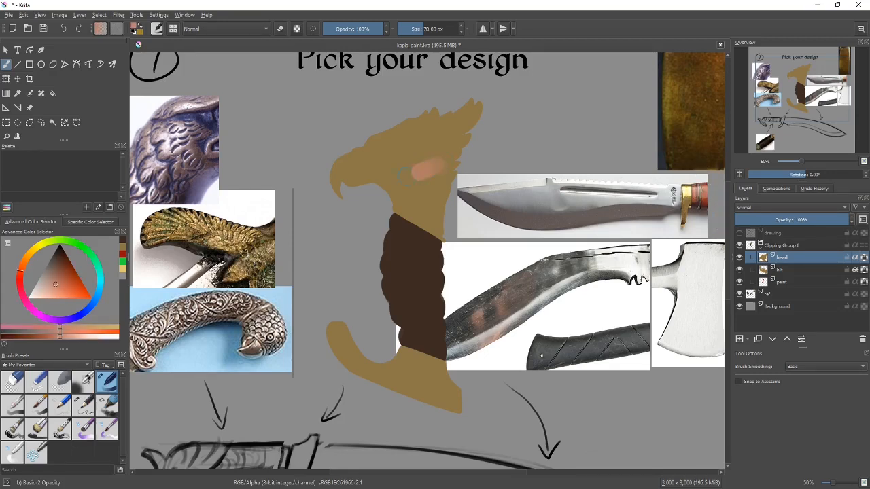
{"action": "left_click_drag", "start_coordinate": [422, 170], "coordinate": [462, 204]}
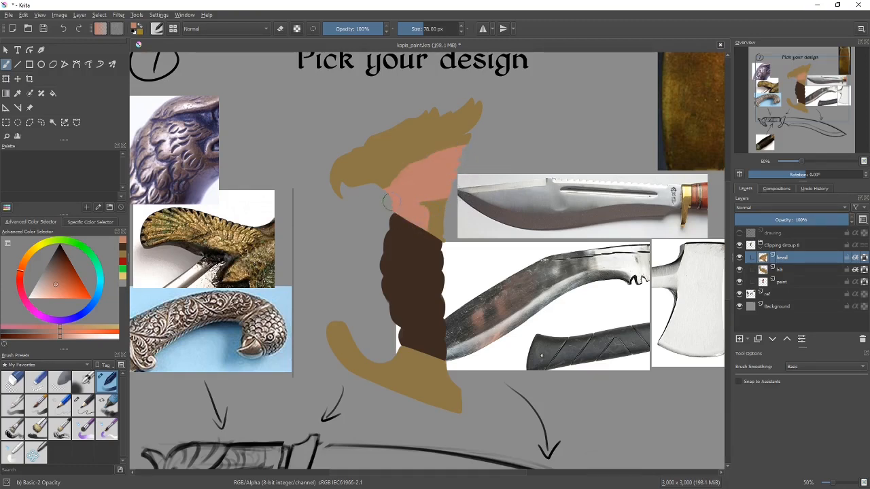
{"action": "left_click_drag", "start_coordinate": [391, 204], "coordinate": [440, 246]}
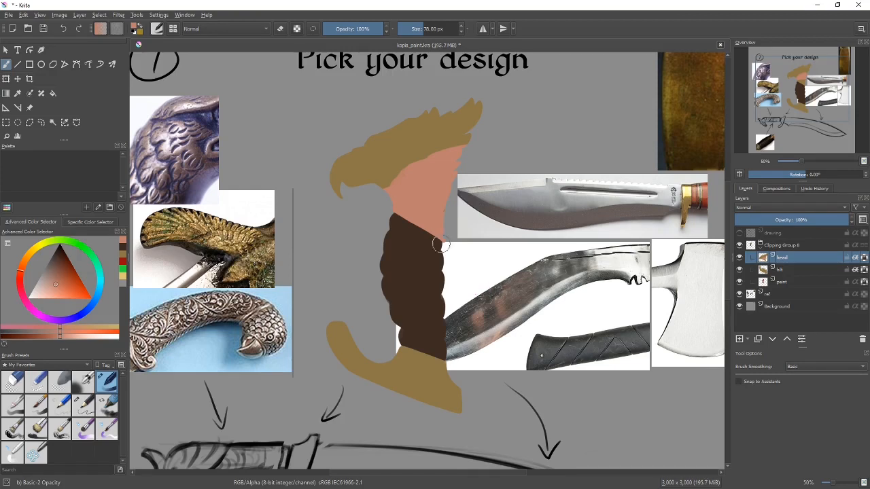
{"action": "left_click", "coordinate": [489, 327]}
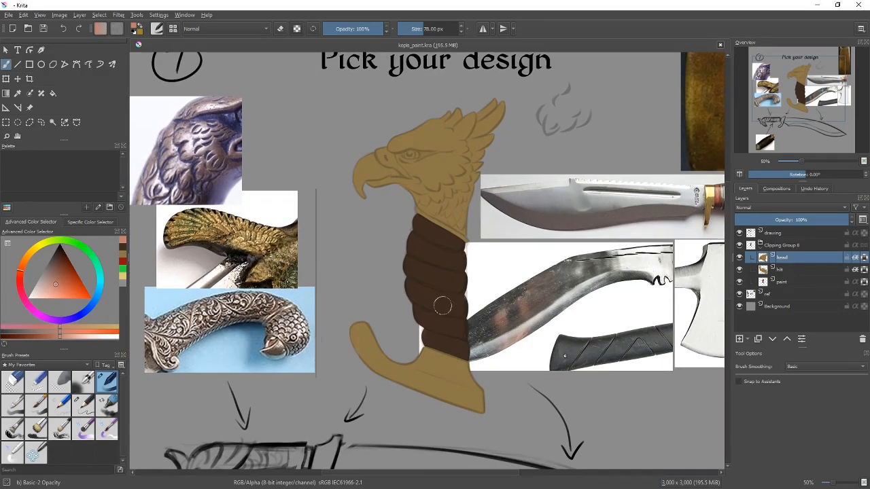
Scroll the canvas to view the line drawing over the tan head and brown wrap.
{"action": "scroll", "scroll_direction": "down", "scroll_amount": 3}
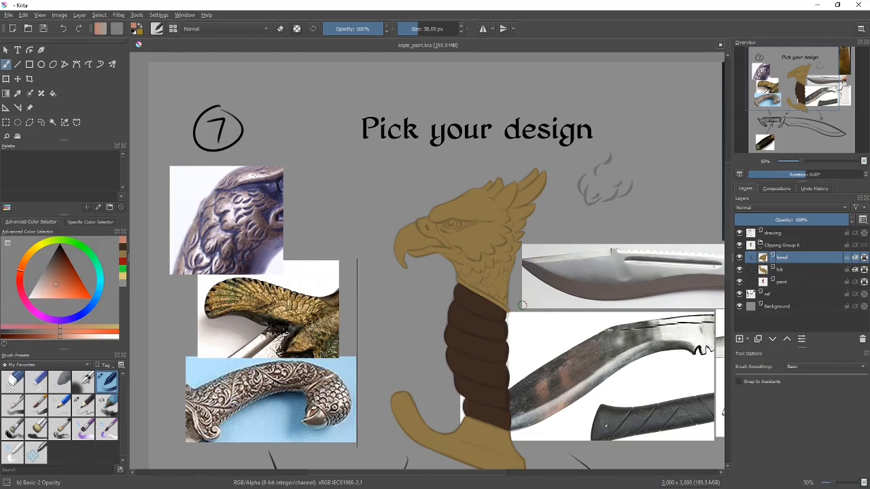
{"action": "mouse_move", "coordinate": [586, 289]}
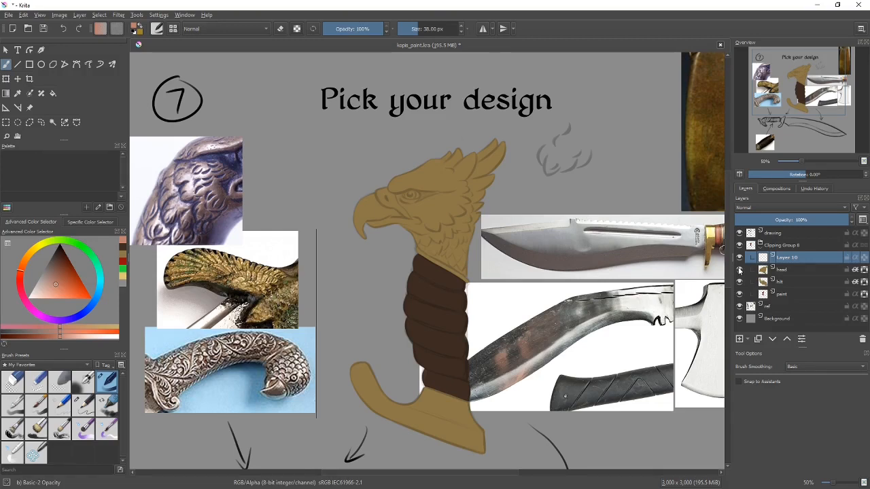
{"action": "mouse_move", "coordinate": [799, 260]}
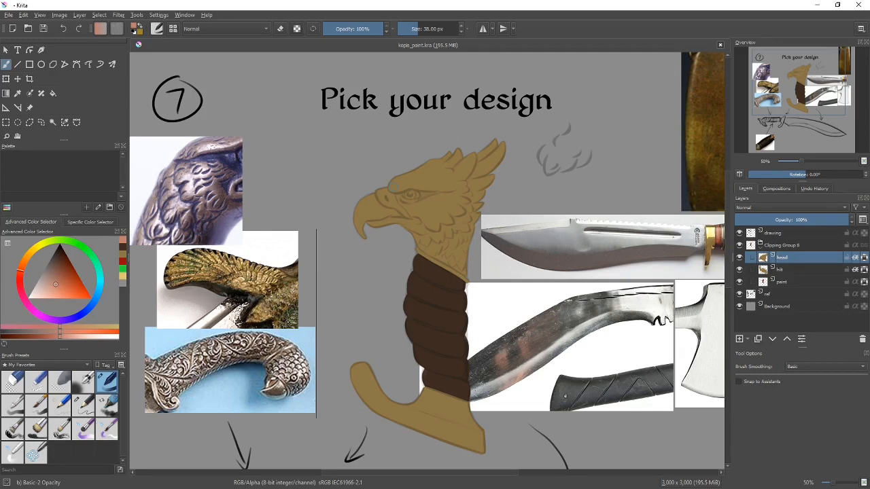
Zoom in on the eagle head of the handle.
{"action": "left_click", "coordinate": [462, 231]}
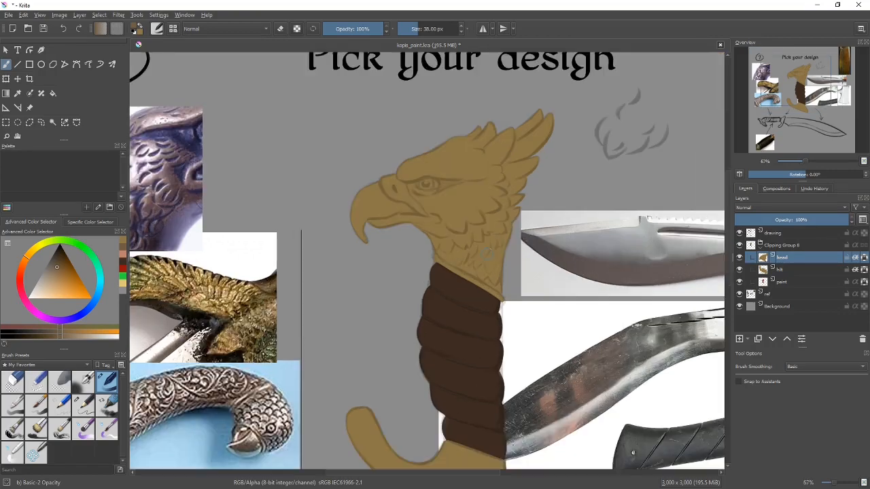
{"action": "scroll", "scroll_direction": "down", "scroll_amount": 3}
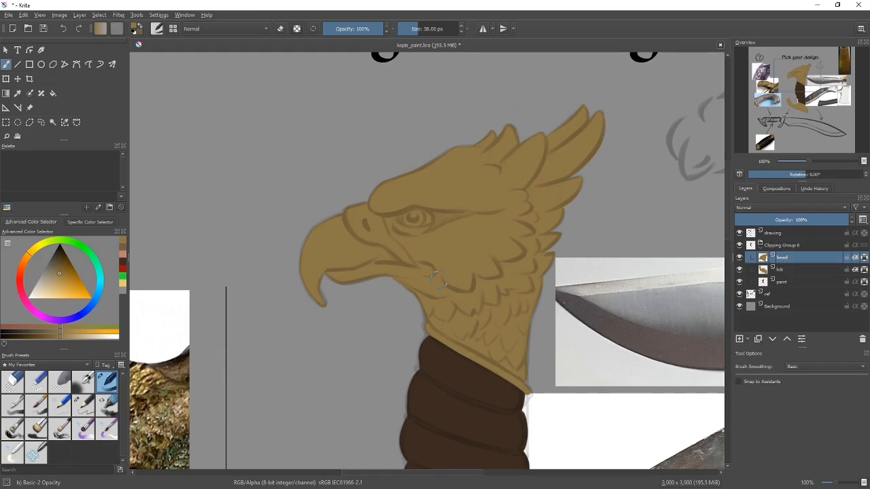
{"action": "mouse_move", "coordinate": [334, 347]}
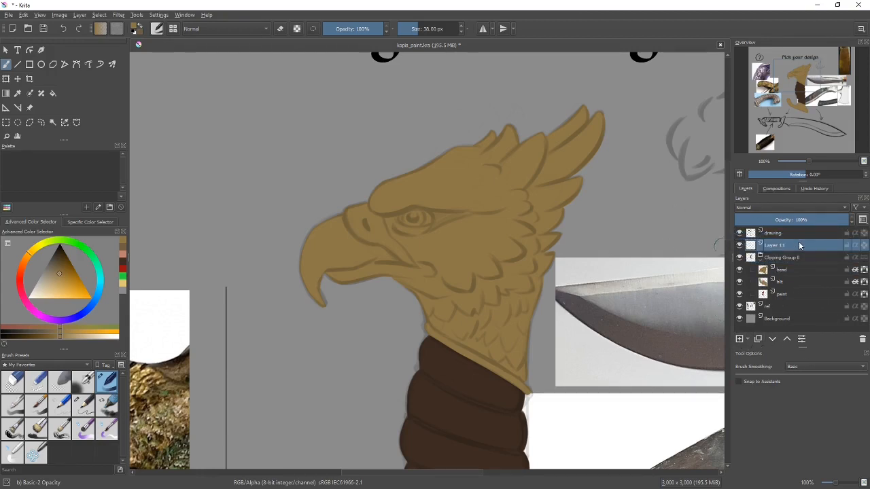
Select the new layer above the clipping group and scroll down to the kukri sketch.
{"action": "left_click", "coordinate": [224, 170]}
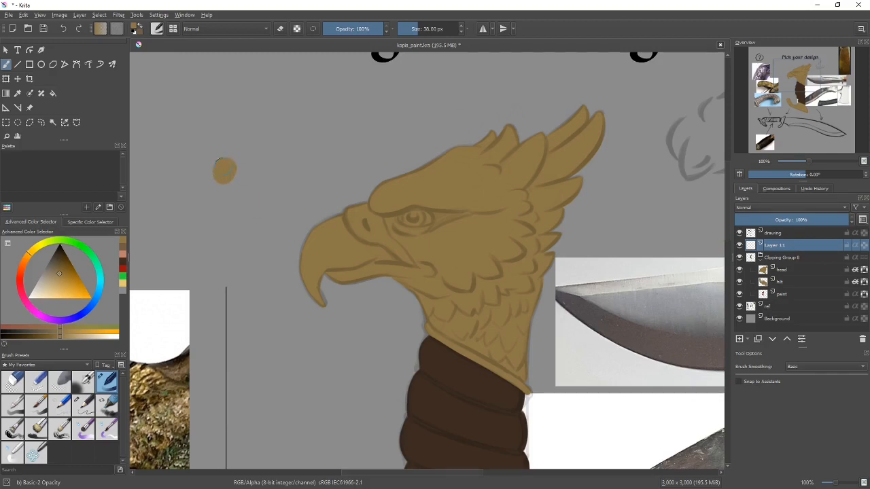
{"action": "left_click", "coordinate": [223, 202]}
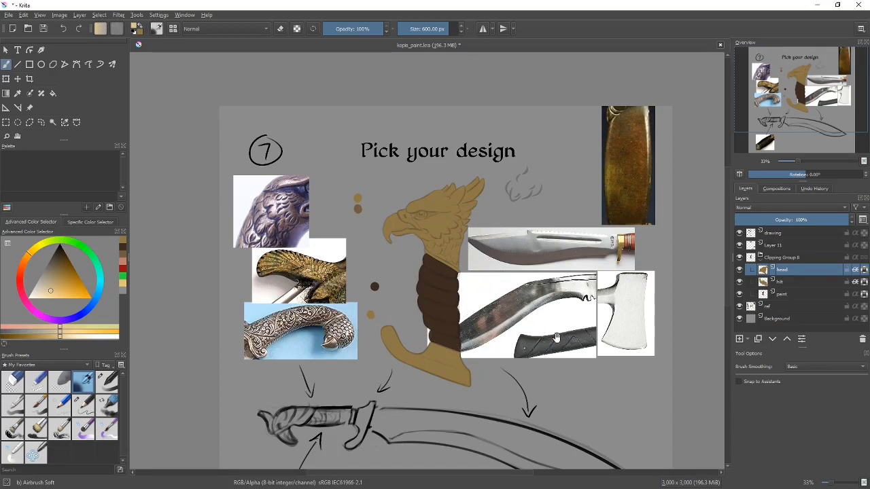
{"action": "scroll", "scroll_direction": "down", "scroll_amount": 3}
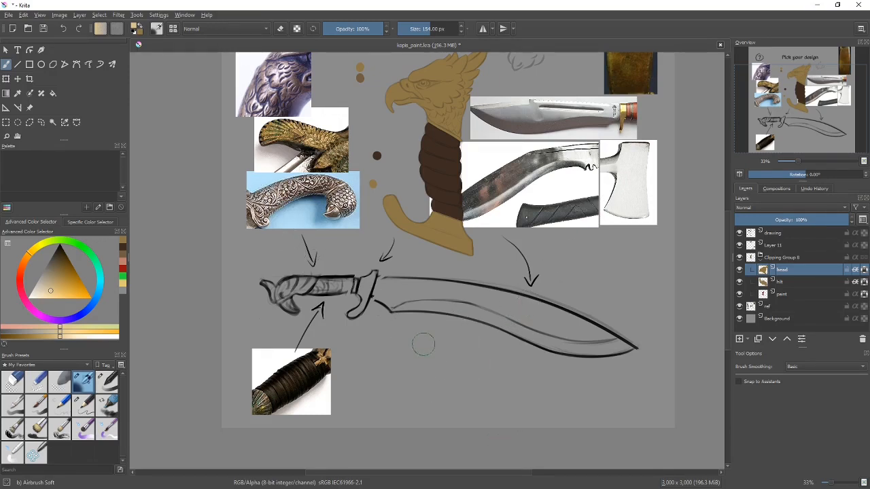
{"action": "mouse_move", "coordinate": [418, 349]}
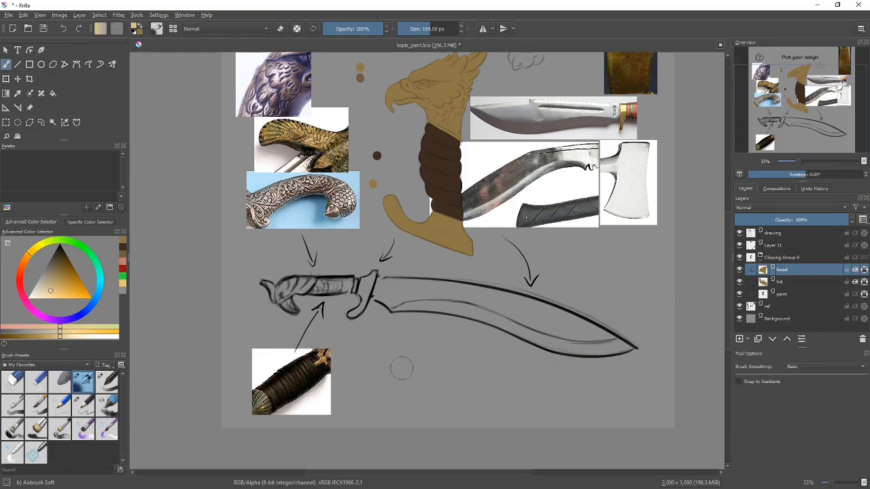
Select the head layer and switch to the soft airbrush preset.
{"action": "left_click", "coordinate": [782, 246]}
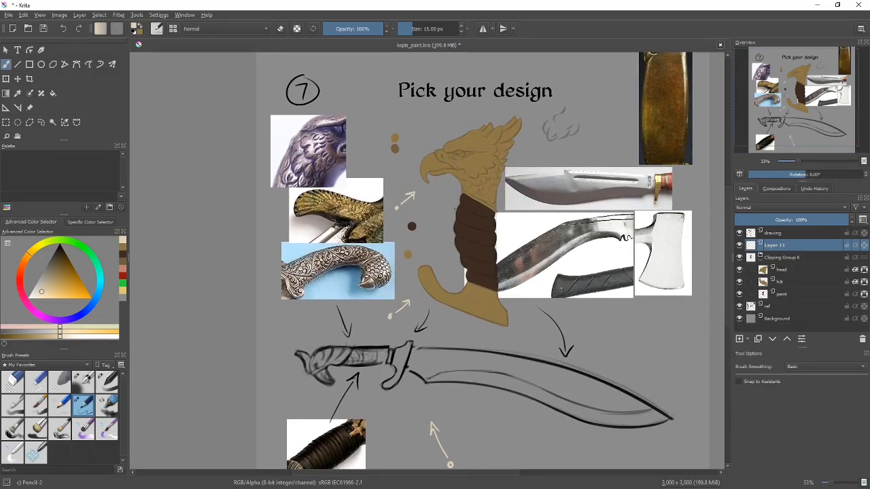
{"action": "left_click", "coordinate": [781, 270]}
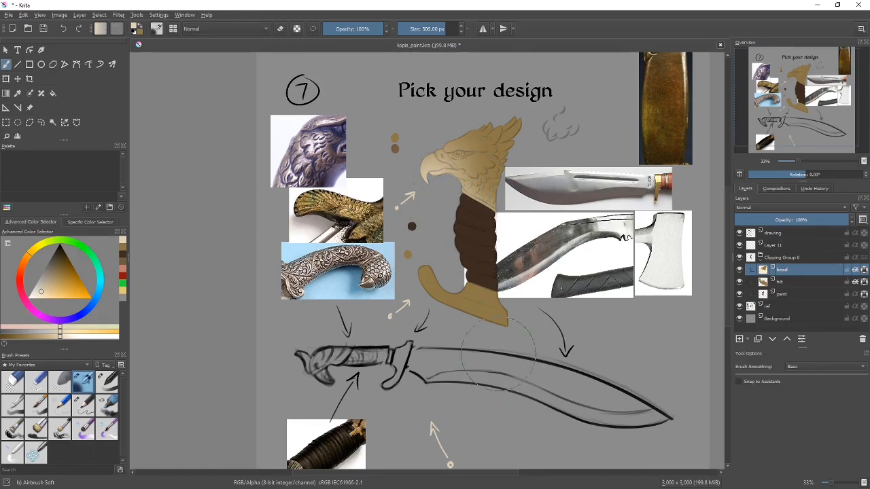
Airbrush soft shading onto the guard layer, then target the head layer with Basic-2 Opacity.
{"action": "left_click", "coordinate": [781, 282]}
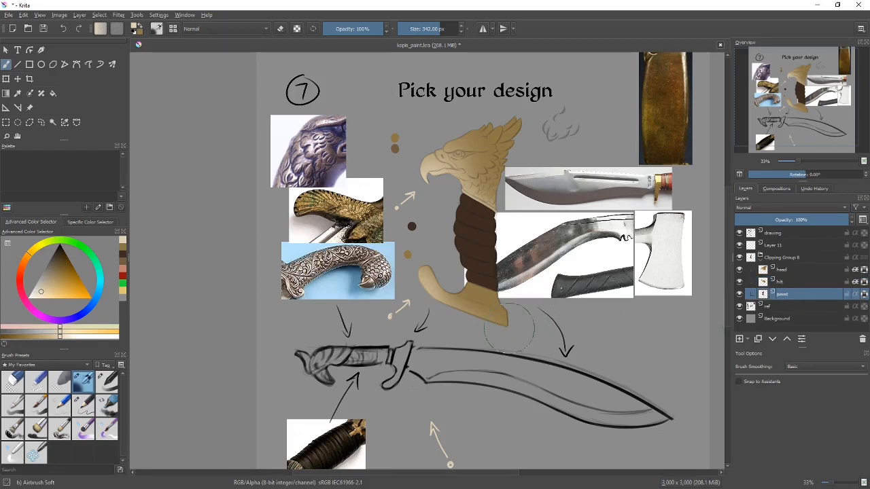
{"action": "scroll", "scroll_direction": "down", "scroll_amount": 3}
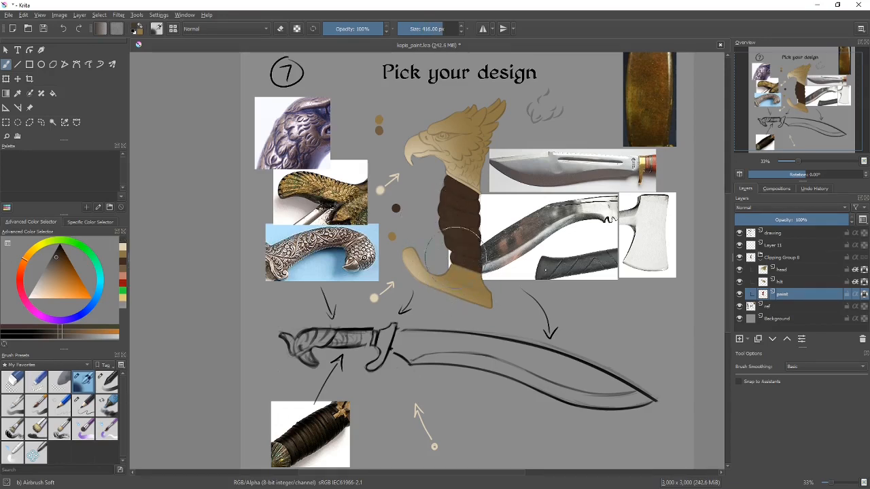
{"action": "left_click", "coordinate": [422, 230]}
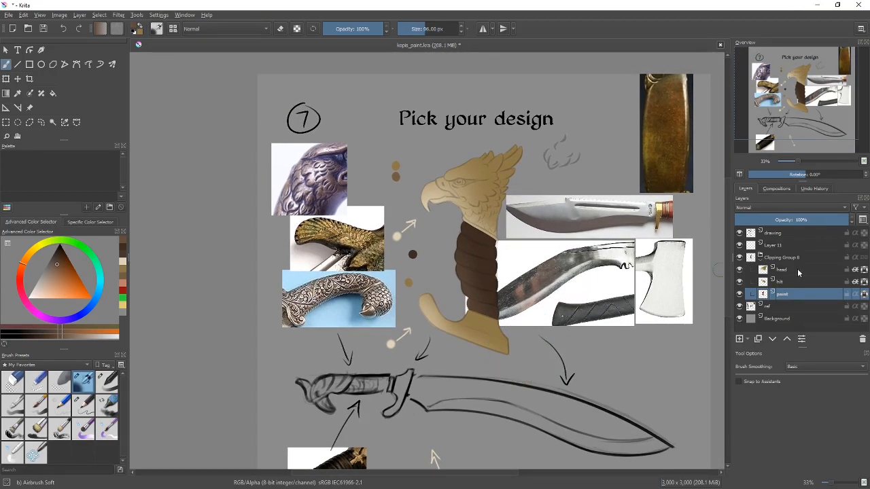
{"action": "left_click", "coordinate": [782, 270]}
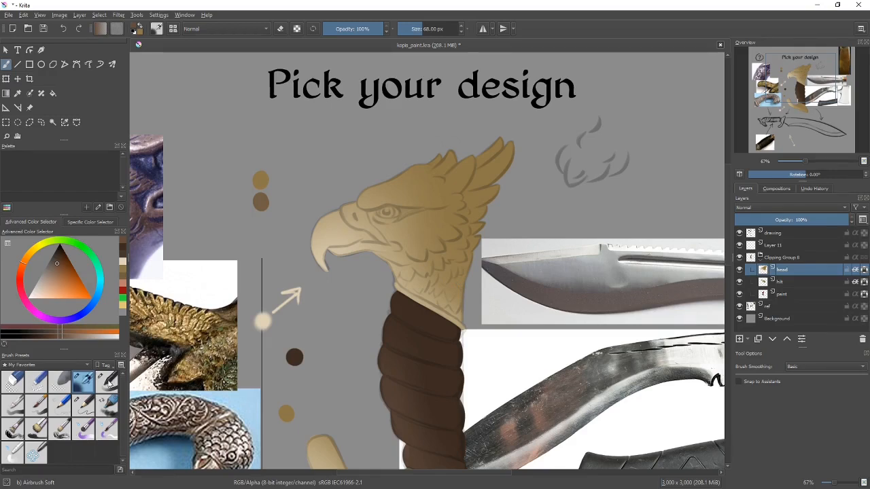
{"action": "left_click", "coordinate": [106, 382]}
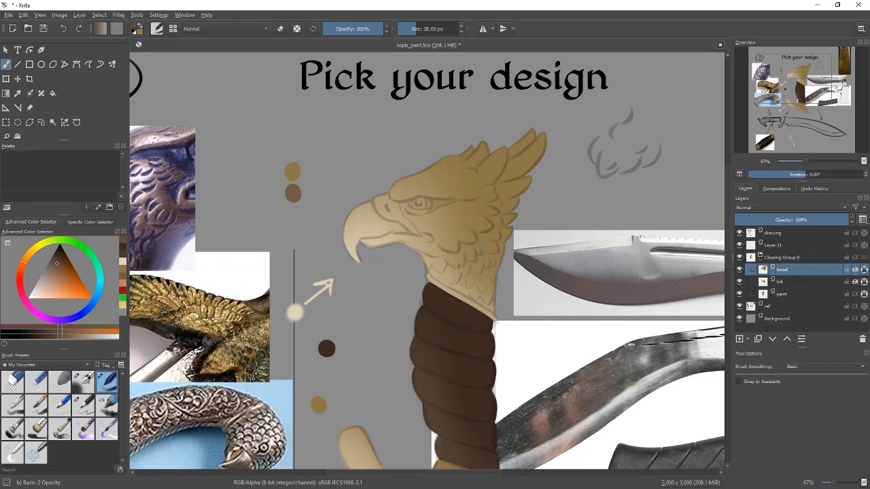
Sample the shading colour directly from the eagle head.
{"action": "left_click", "coordinate": [500, 197]}
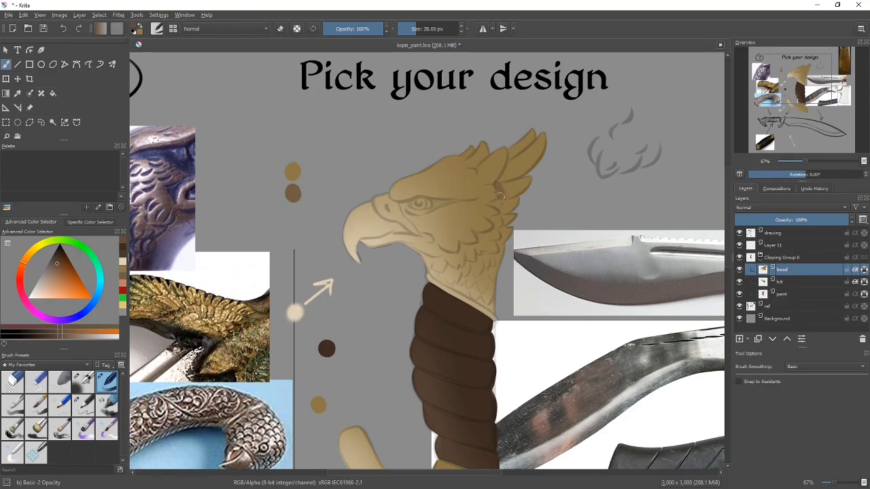
{"action": "left_click_drag", "start_coordinate": [496, 190], "coordinate": [503, 224]}
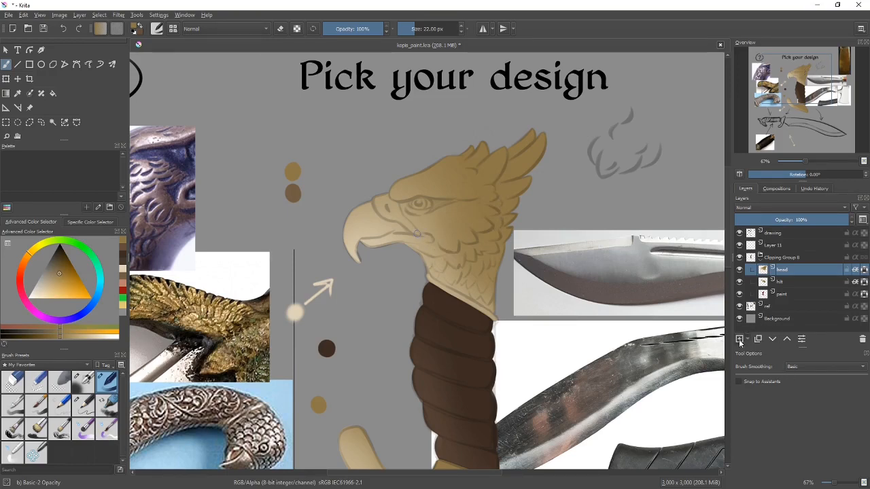
Add Layer 12 directly above the eagle head layer.
{"action": "left_click", "coordinate": [740, 339]}
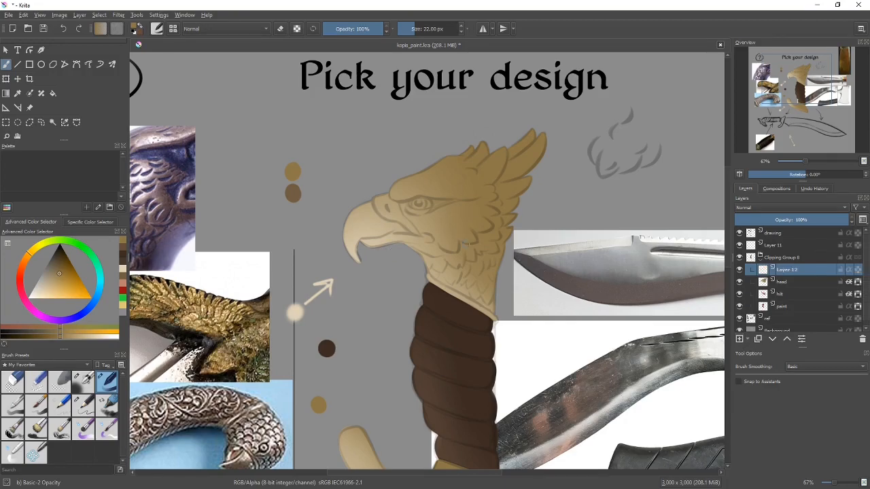
{"action": "mouse_move", "coordinate": [521, 277]}
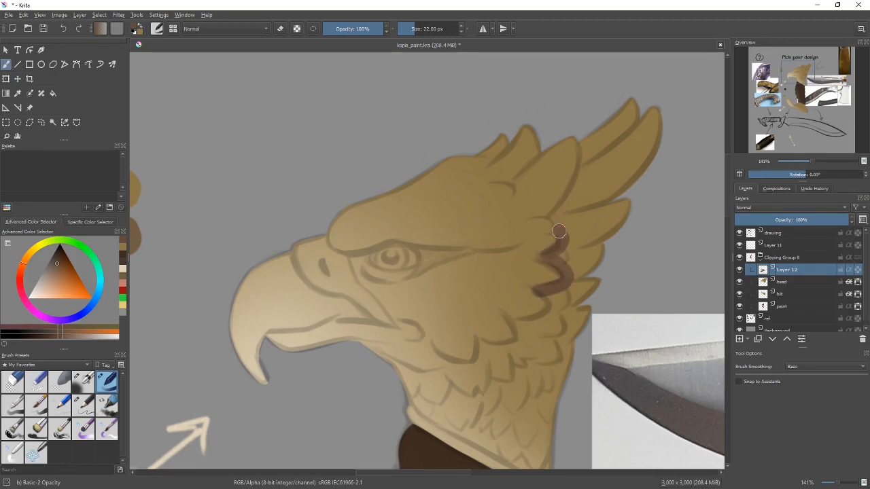
Paint brown shadows along the back of the head, up into the crest, and over the brow.
{"action": "left_click_drag", "start_coordinate": [559, 231], "coordinate": [586, 170]}
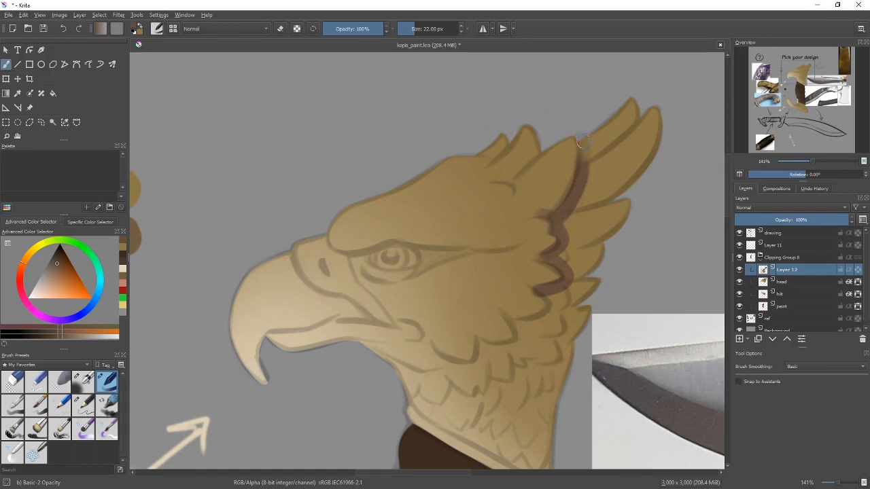
{"action": "left_click_drag", "start_coordinate": [584, 141], "coordinate": [574, 204]}
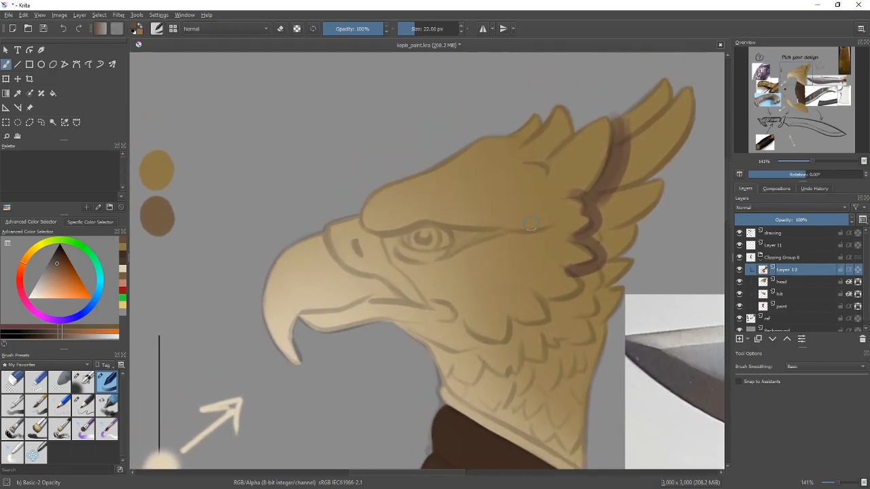
{"action": "left_click_drag", "start_coordinate": [532, 223], "coordinate": [389, 177]}
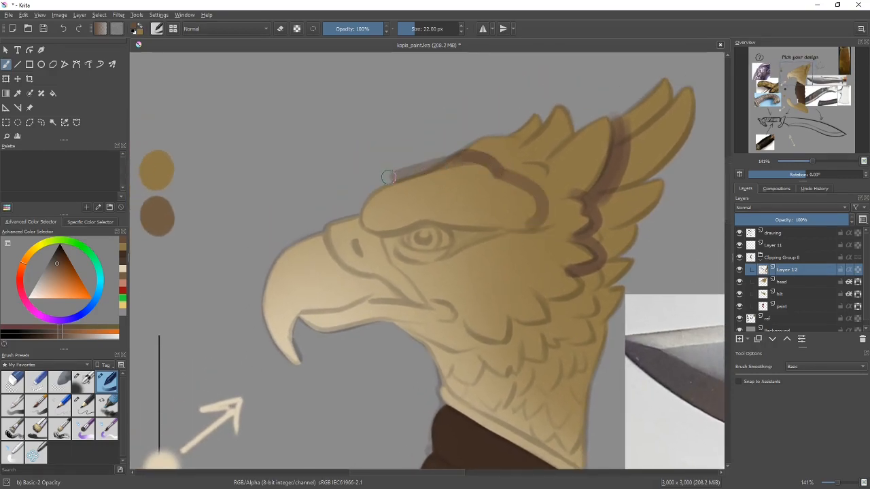
{"action": "left_click_drag", "start_coordinate": [388, 177], "coordinate": [499, 179]}
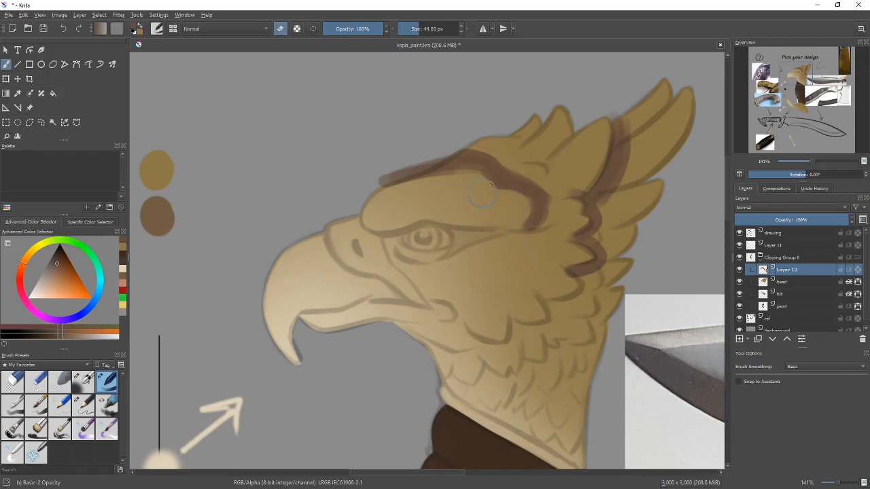
Erase brow-shadow overspill, then fill the head-top shadow and refine its crest edge.
{"action": "left_click_drag", "start_coordinate": [490, 187], "coordinate": [469, 184]}
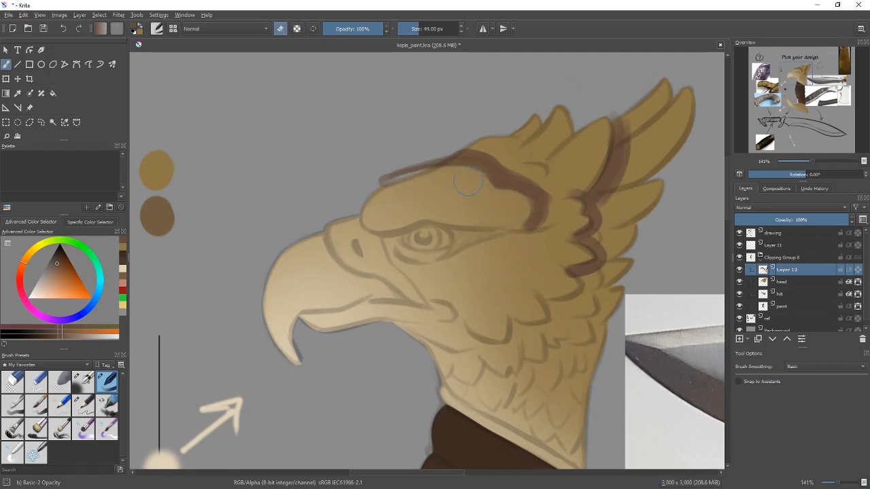
{"action": "left_click_drag", "start_coordinate": [469, 181], "coordinate": [510, 160]}
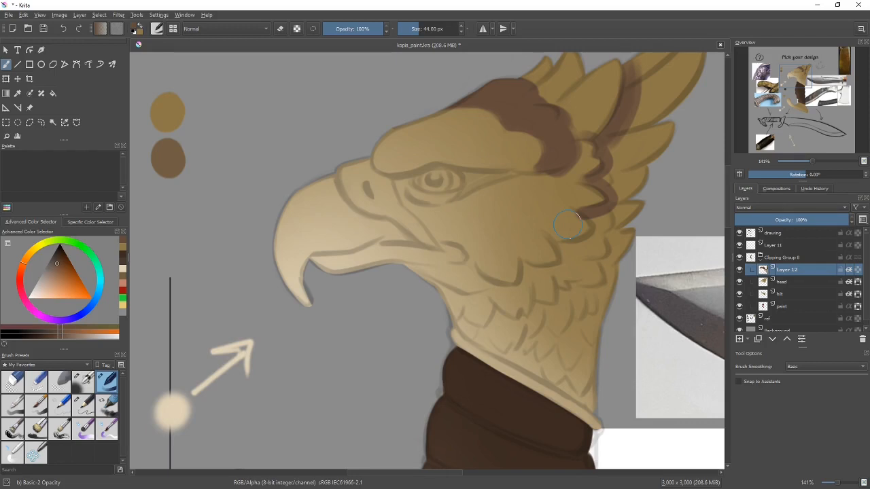
{"action": "mouse_move", "coordinate": [561, 245]}
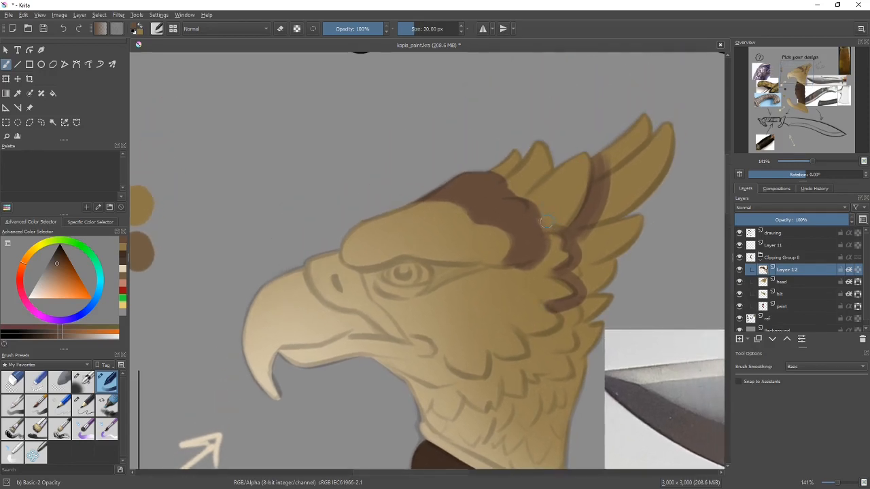
{"action": "mouse_move", "coordinate": [541, 211]}
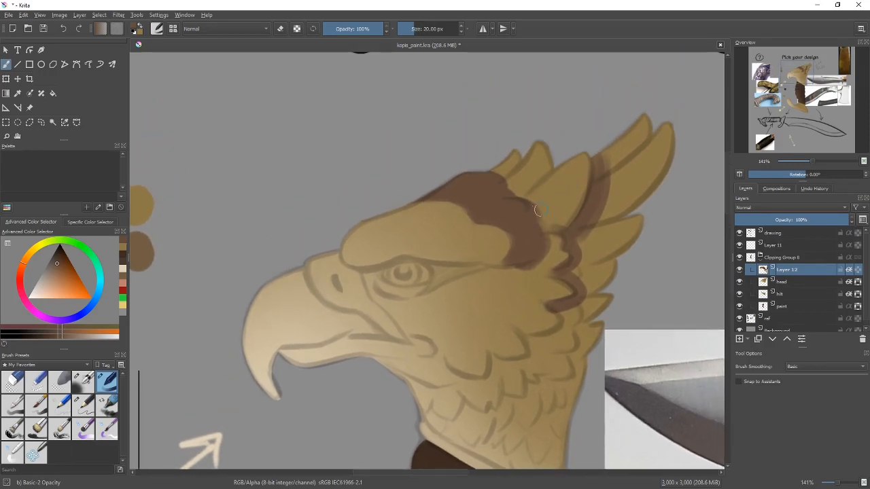
{"action": "left_click_drag", "start_coordinate": [540, 211], "coordinate": [561, 224]}
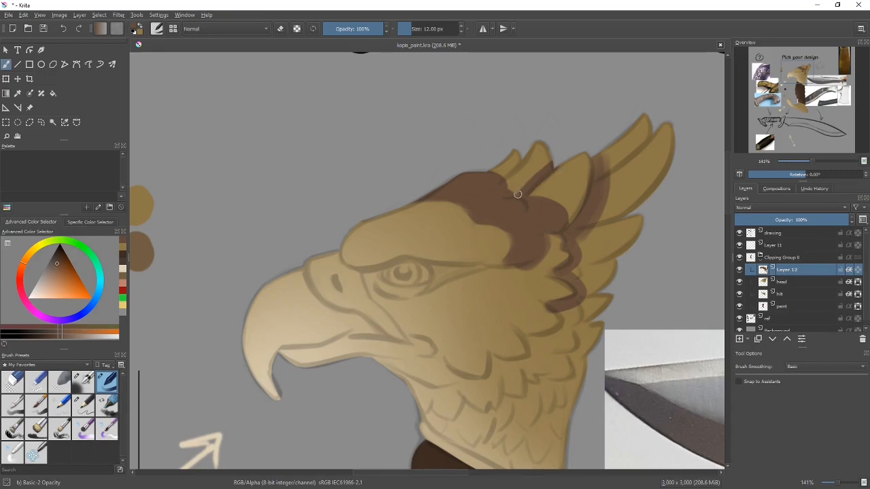
{"action": "left_click_drag", "start_coordinate": [506, 175], "coordinate": [517, 194]}
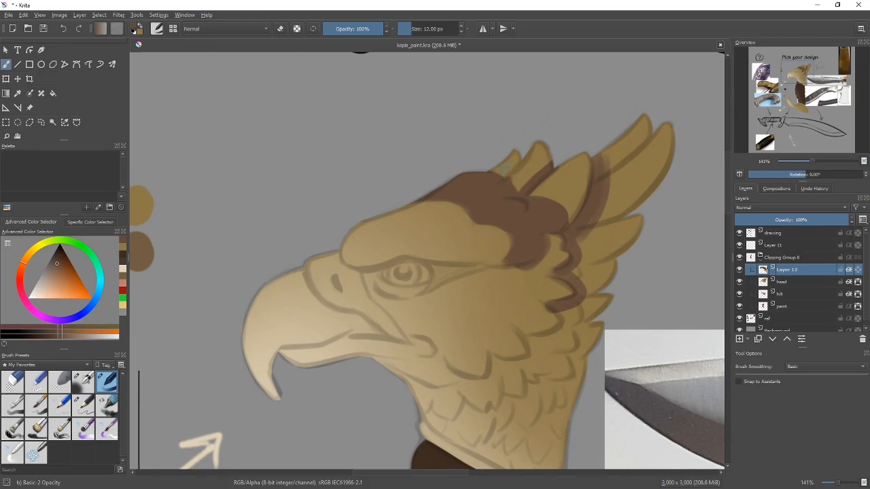
{"action": "mouse_move", "coordinate": [519, 163]}
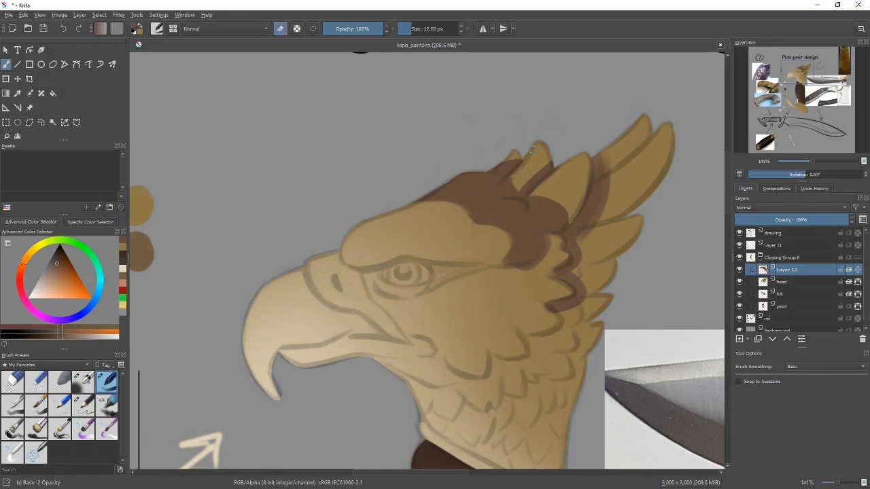
{"action": "mouse_move", "coordinate": [522, 193]}
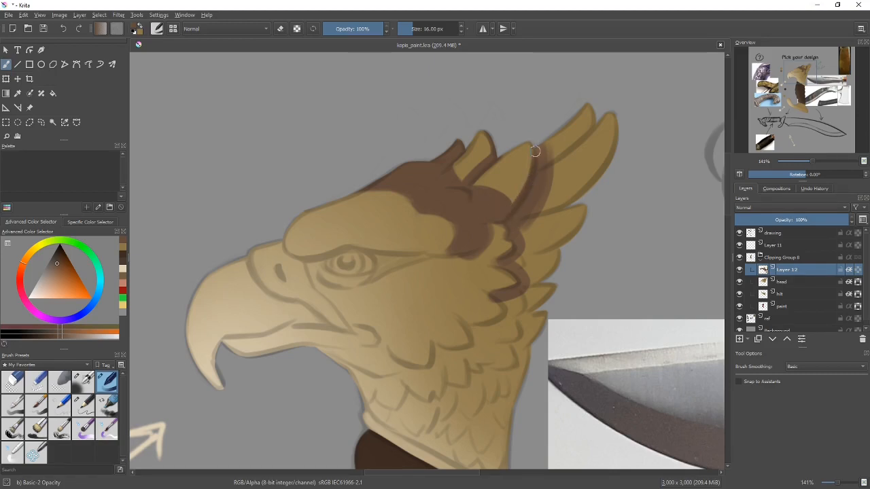
Shade the upper, rear and tallest crest feathers with dark brown shadow strokes.
{"action": "left_click_drag", "start_coordinate": [536, 150], "coordinate": [514, 210]}
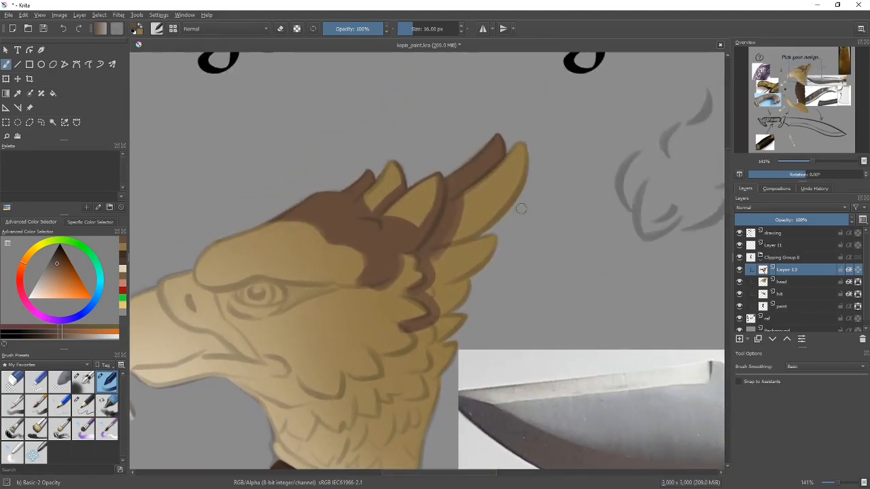
{"action": "left_click_drag", "start_coordinate": [448, 211], "coordinate": [523, 146]}
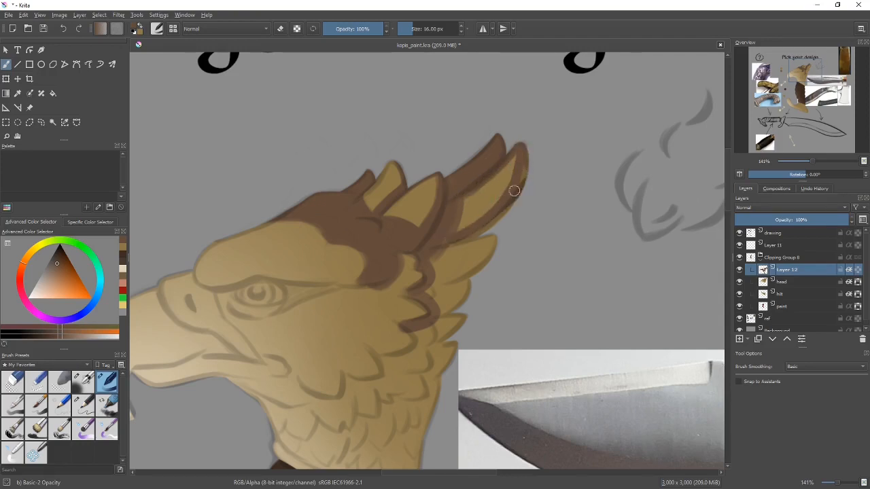
{"action": "left_click_drag", "start_coordinate": [515, 190], "coordinate": [500, 215]}
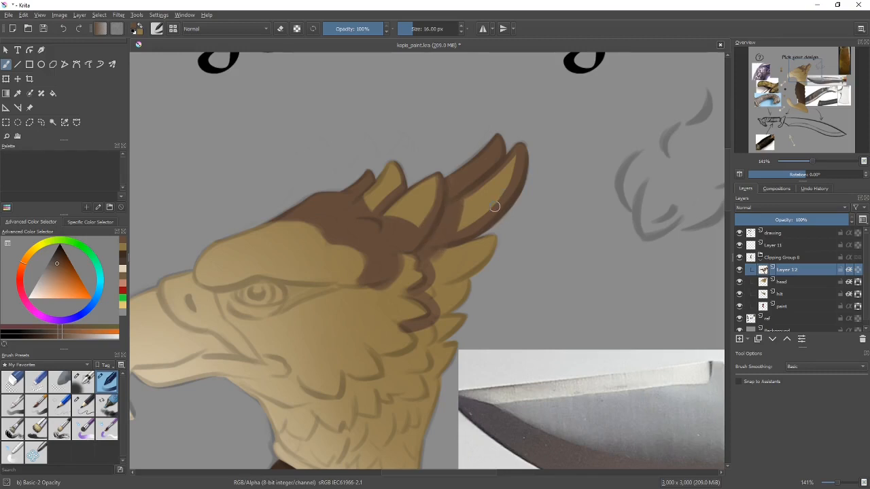
{"action": "left_click_drag", "start_coordinate": [495, 207], "coordinate": [529, 147]}
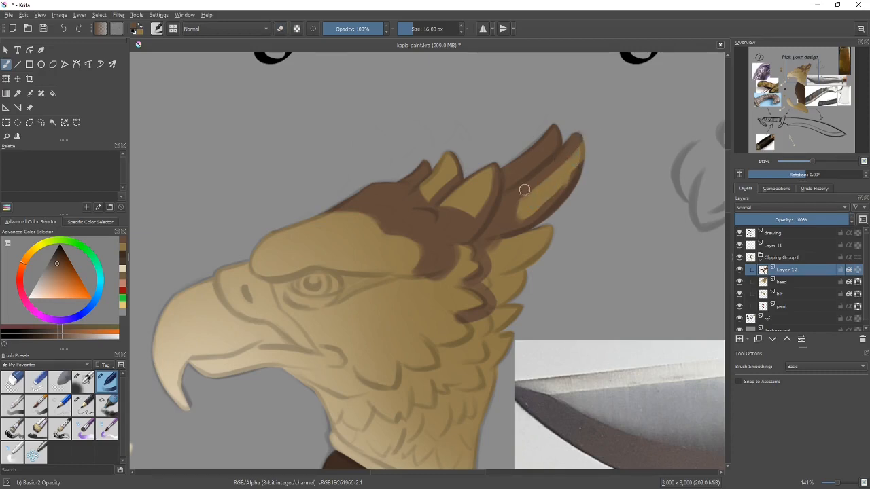
{"action": "left_click_drag", "start_coordinate": [525, 190], "coordinate": [564, 194]}
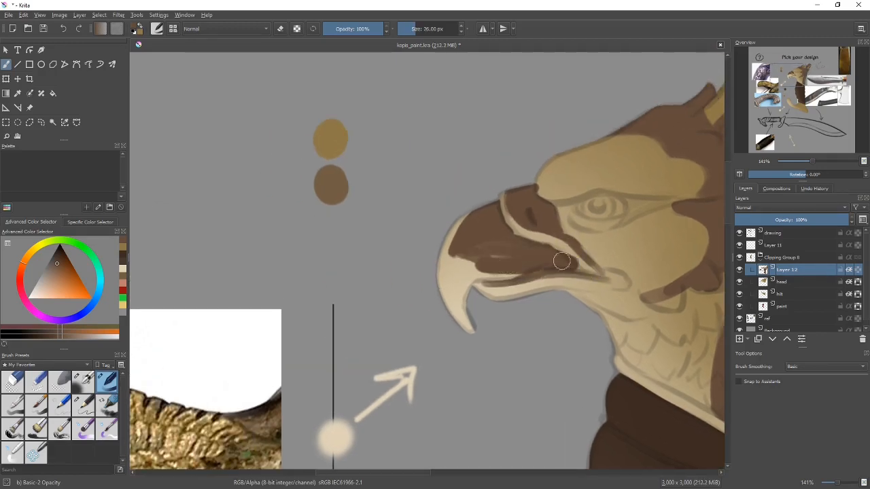
Paint brown shadow strokes along the eagle's mouth line and under the beak.
{"action": "left_click_drag", "start_coordinate": [564, 261], "coordinate": [496, 285]}
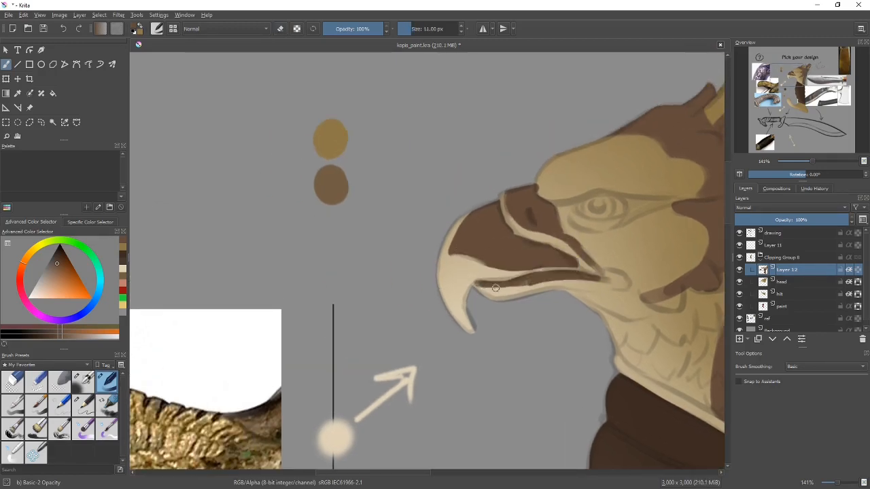
{"action": "left_click_drag", "start_coordinate": [492, 289], "coordinate": [625, 285]}
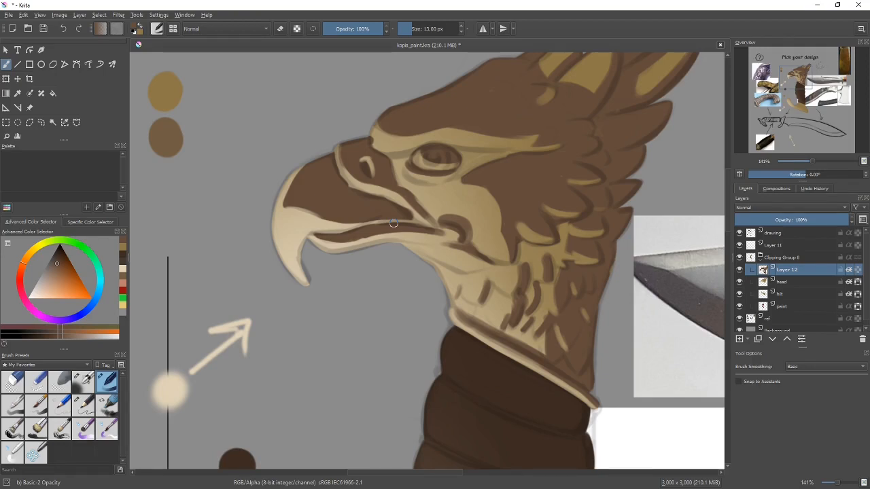
{"action": "mouse_move", "coordinate": [449, 177]}
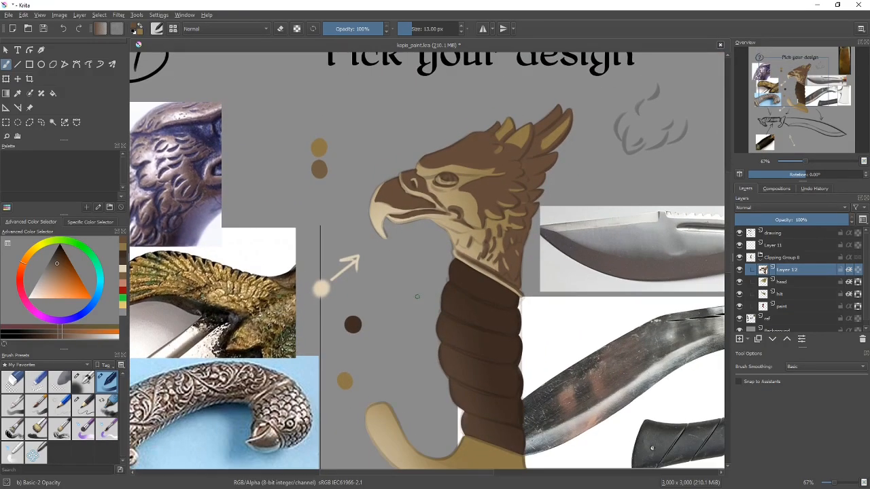
{"action": "mouse_move", "coordinate": [422, 306]}
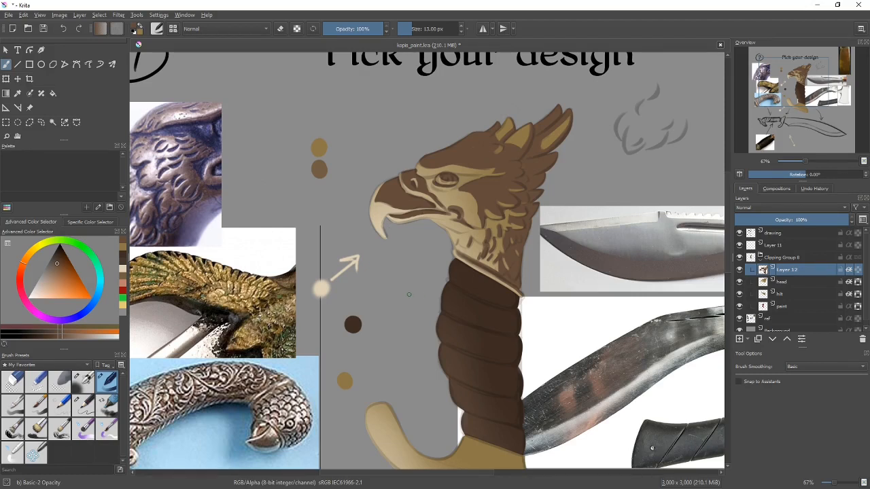
{"action": "mouse_move", "coordinate": [451, 236]}
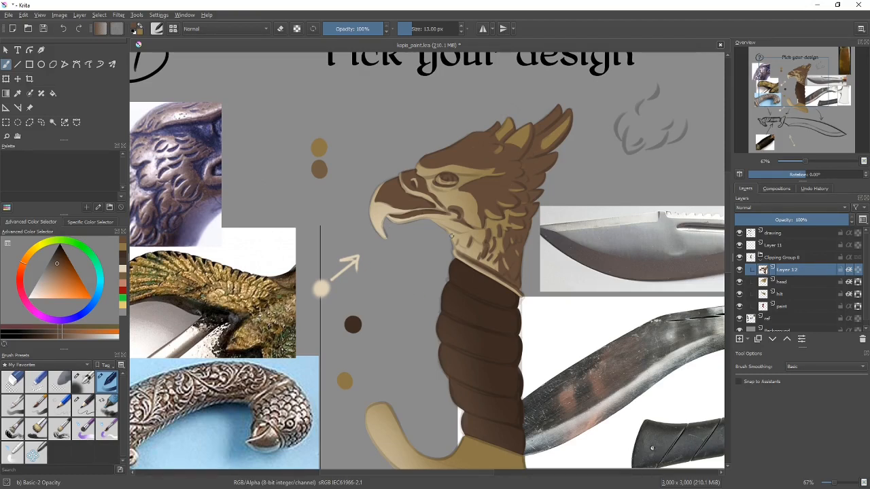
{"action": "mouse_move", "coordinate": [420, 268]}
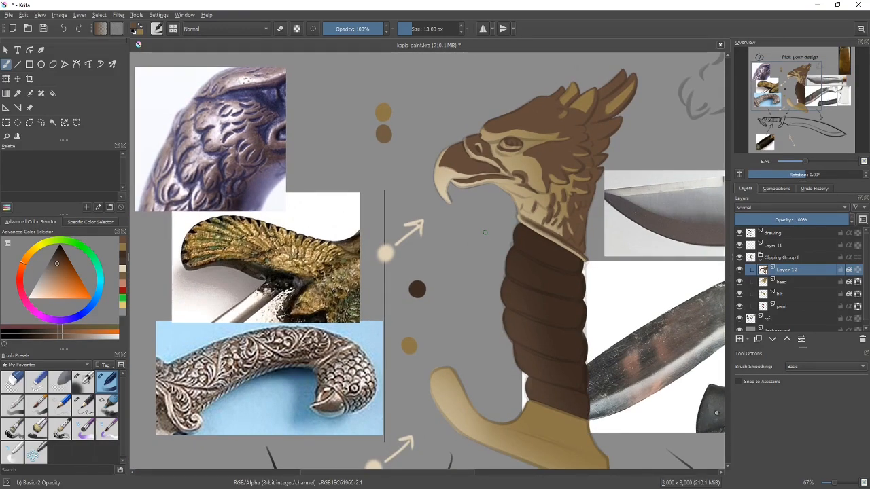
{"action": "mouse_move", "coordinate": [437, 276]}
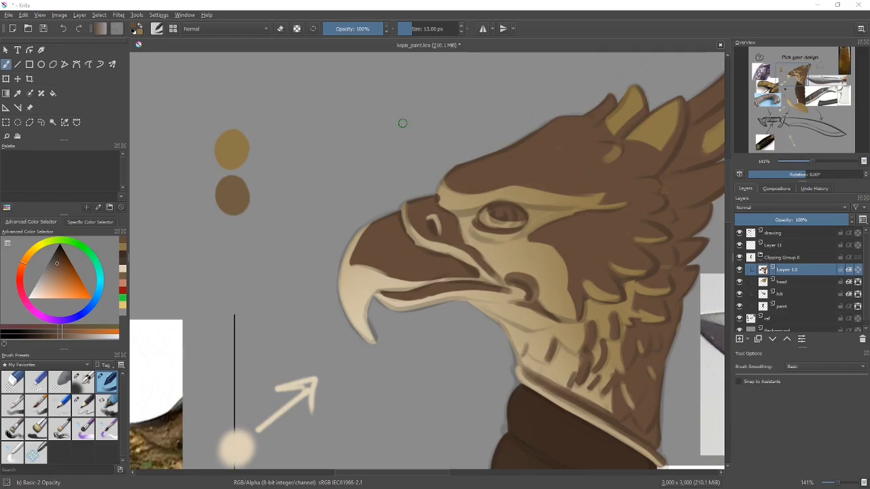
{"action": "mouse_move", "coordinate": [336, 384]}
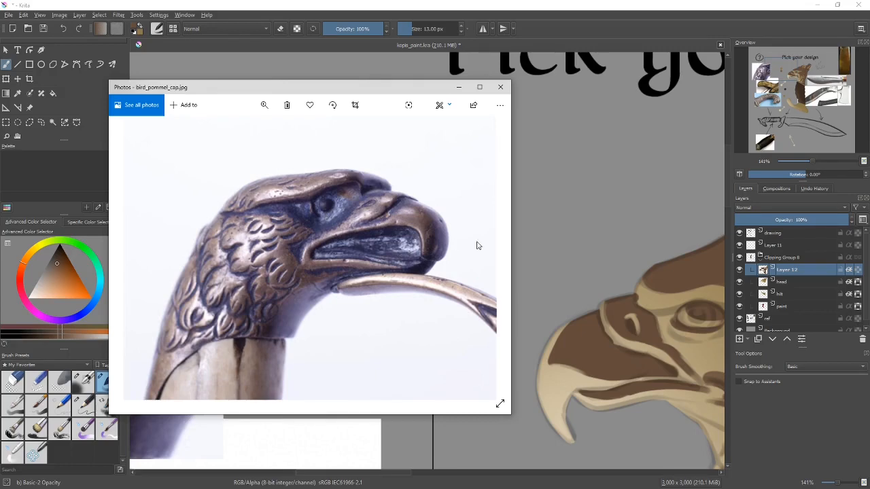
{"action": "left_click", "coordinate": [501, 87]}
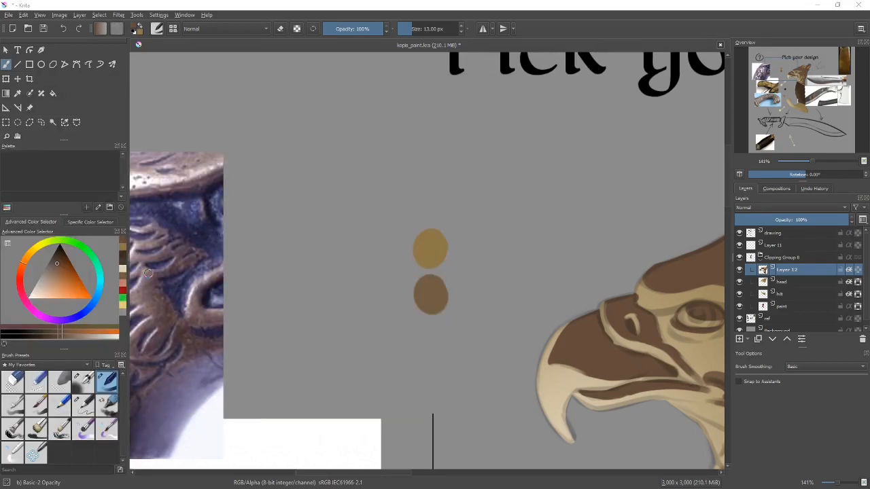
{"action": "mouse_move", "coordinate": [630, 252]}
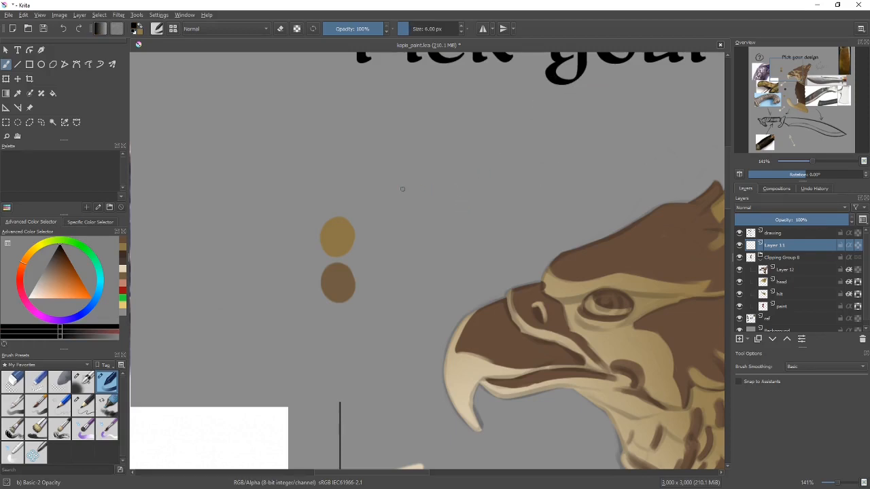
Draw a curved form stroke for the lighting diagram above the eagle head.
{"action": "left_click_drag", "start_coordinate": [393, 186], "coordinate": [526, 184]}
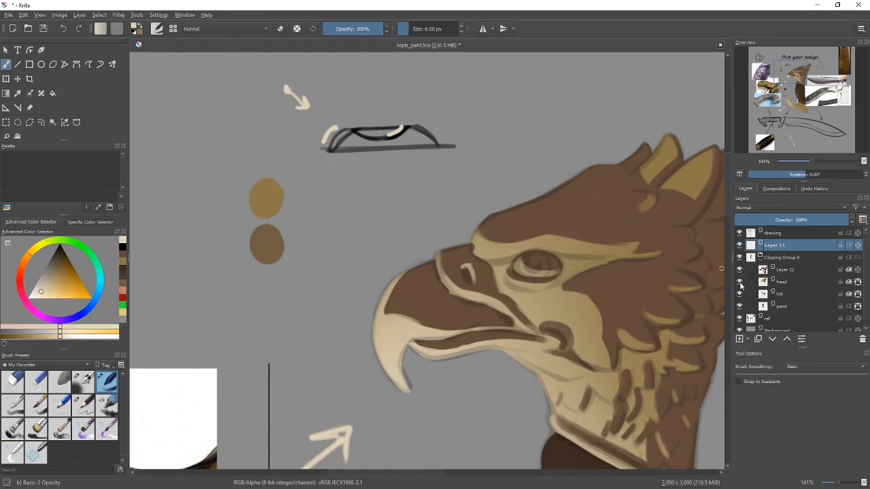
{"action": "left_click", "coordinate": [740, 269]}
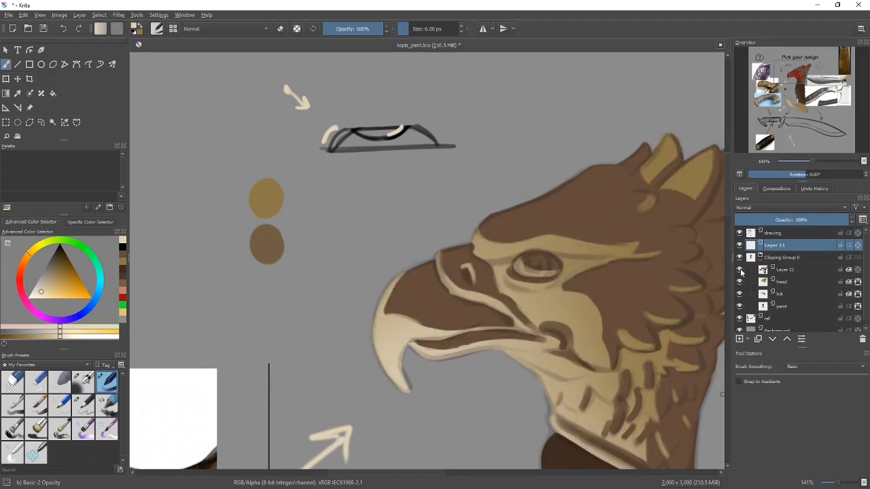
On the head shadow layer, erase a light spot in the eye and tidy the jaw shadow edge.
{"action": "left_click", "coordinate": [788, 270]}
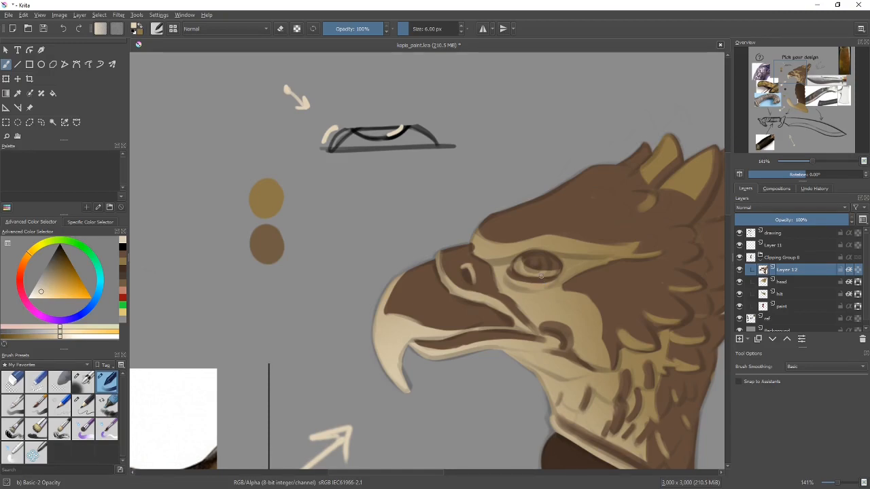
{"action": "mouse_move", "coordinate": [537, 272]}
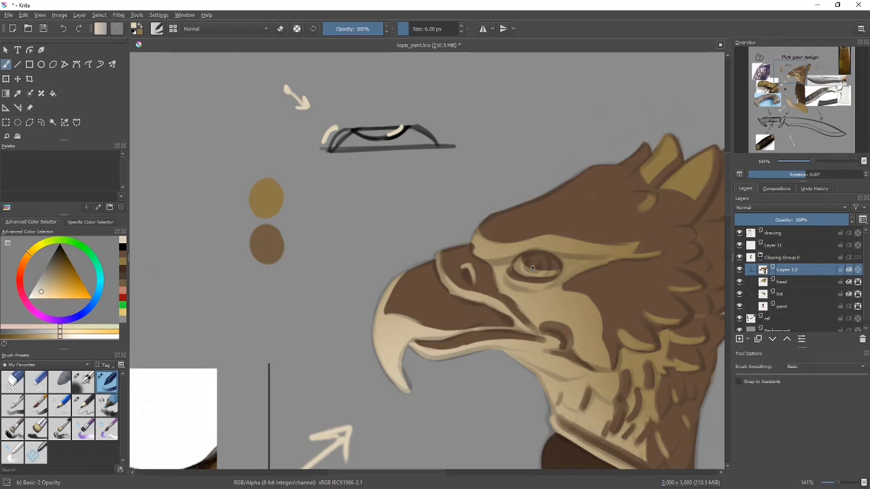
{"action": "mouse_move", "coordinate": [539, 265]}
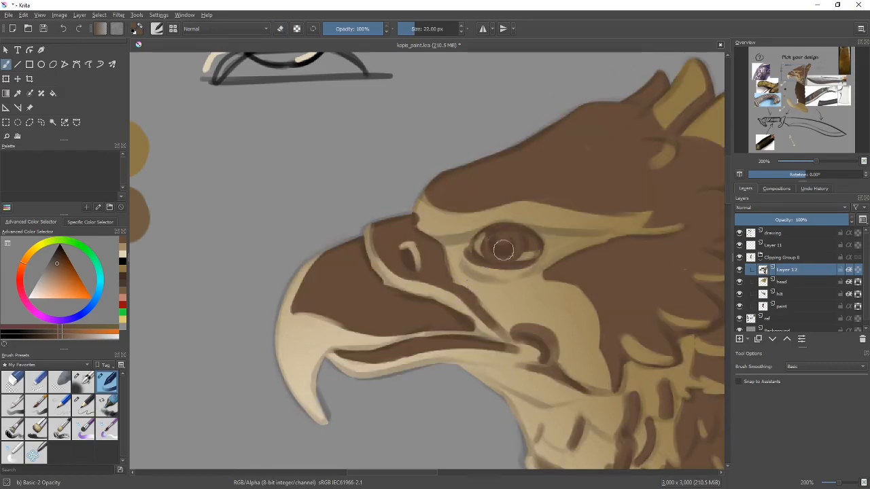
{"action": "left_click", "coordinate": [507, 238]}
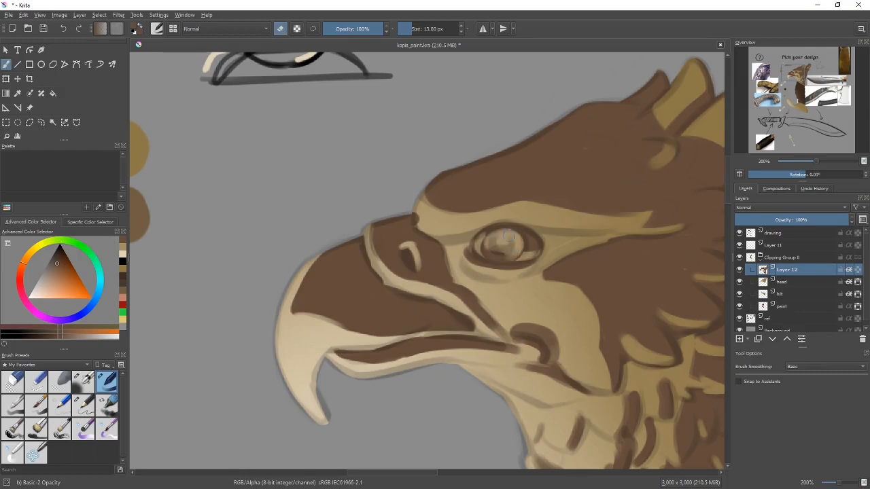
{"action": "left_click", "coordinate": [496, 253]}
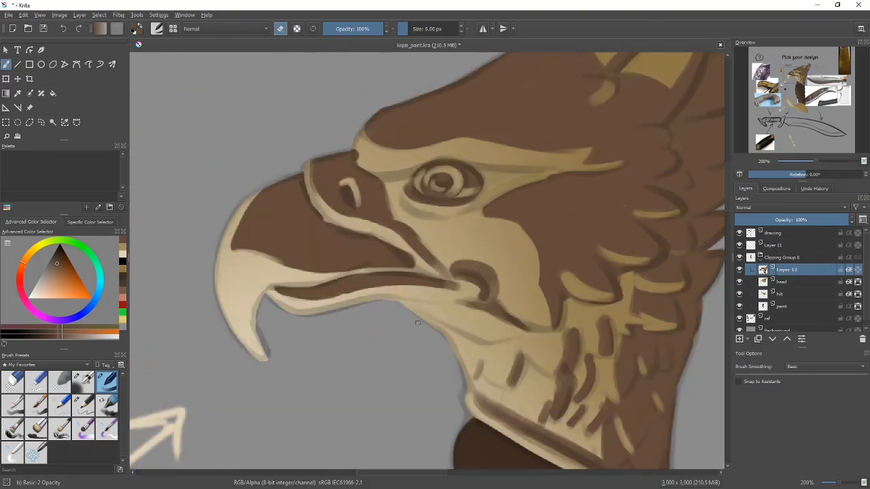
{"action": "left_click_drag", "start_coordinate": [417, 323], "coordinate": [482, 289]}
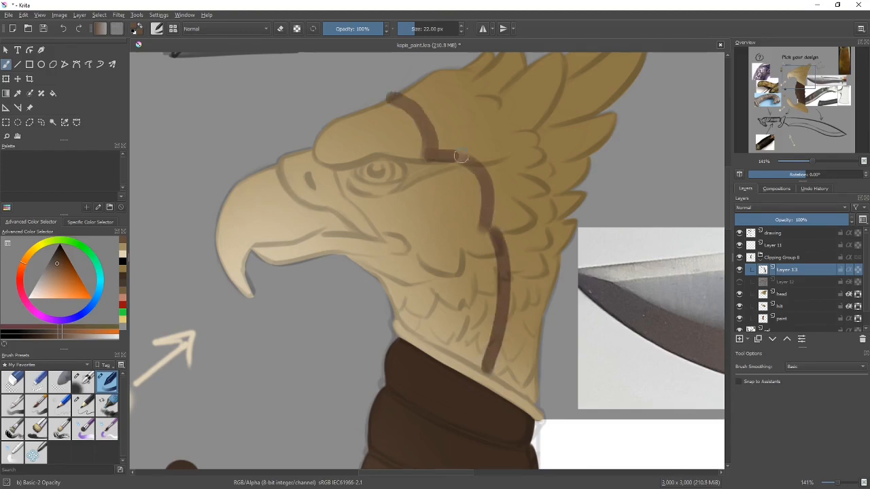
Paint brown shadow over the back of the head, down the neck, rear feathers and crown.
{"action": "left_click_drag", "start_coordinate": [460, 157], "coordinate": [496, 367]}
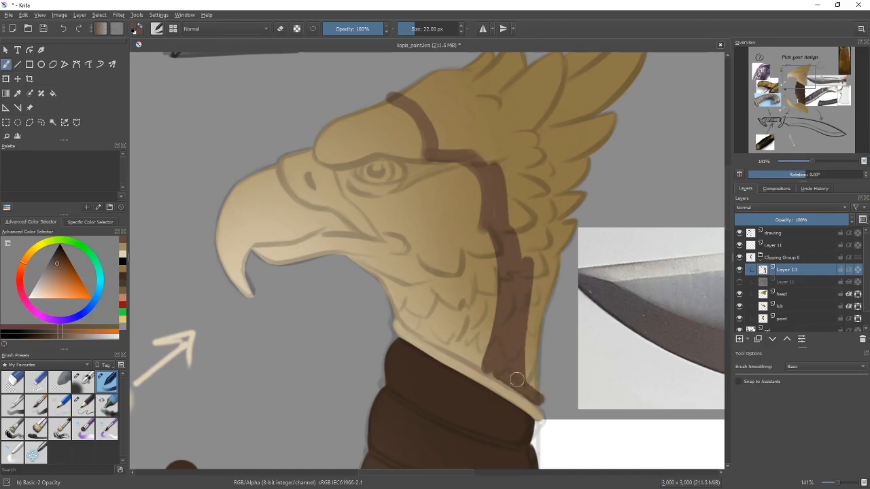
{"action": "left_click_drag", "start_coordinate": [517, 379], "coordinate": [542, 313]}
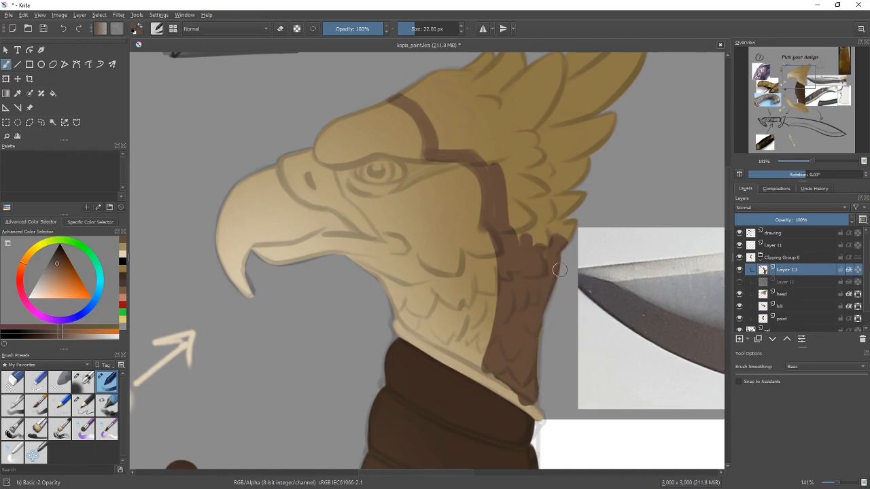
{"action": "left_click_drag", "start_coordinate": [557, 268], "coordinate": [530, 195]}
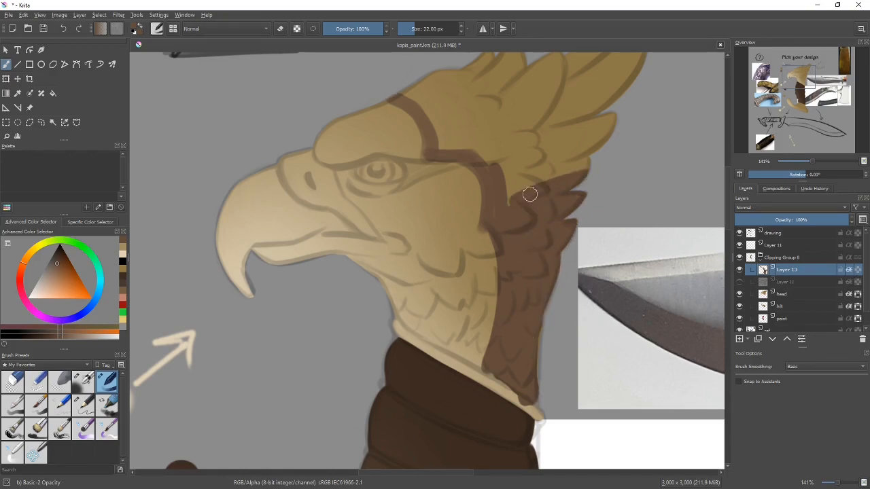
{"action": "left_click_drag", "start_coordinate": [531, 195], "coordinate": [438, 145]}
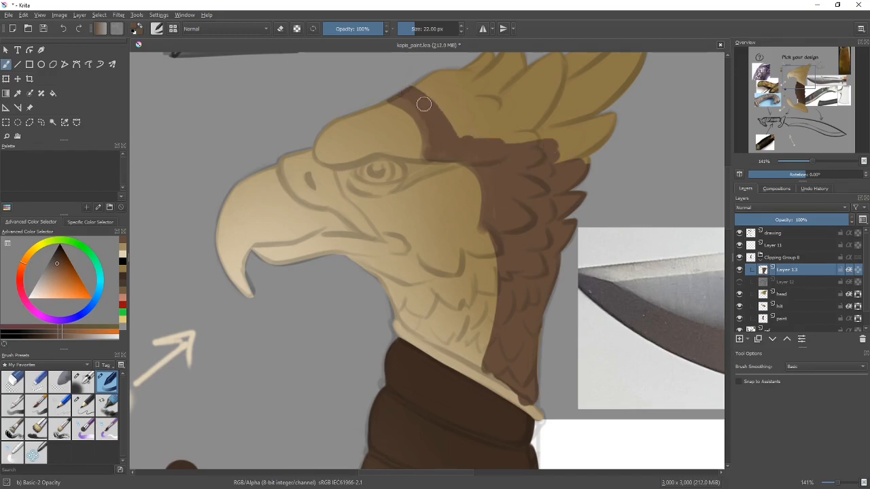
{"action": "left_click_drag", "start_coordinate": [423, 104], "coordinate": [462, 136]}
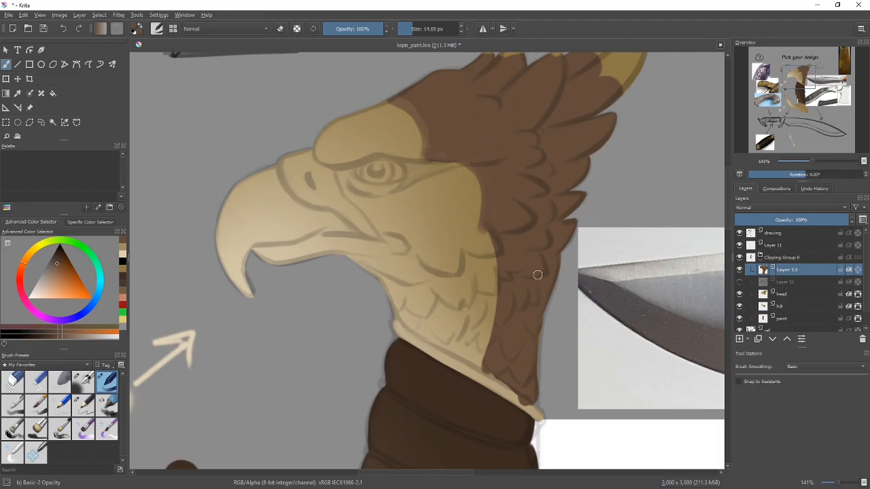
{"action": "mouse_move", "coordinate": [404, 149]}
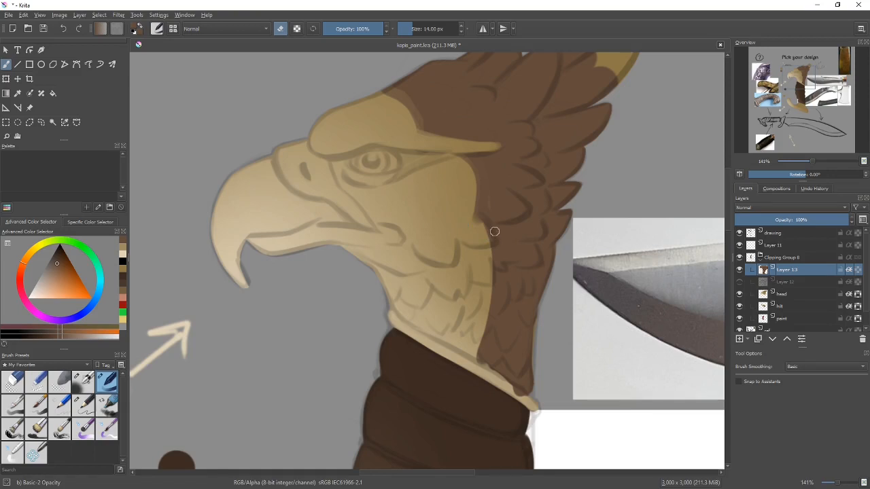
{"action": "mouse_move", "coordinate": [491, 245]}
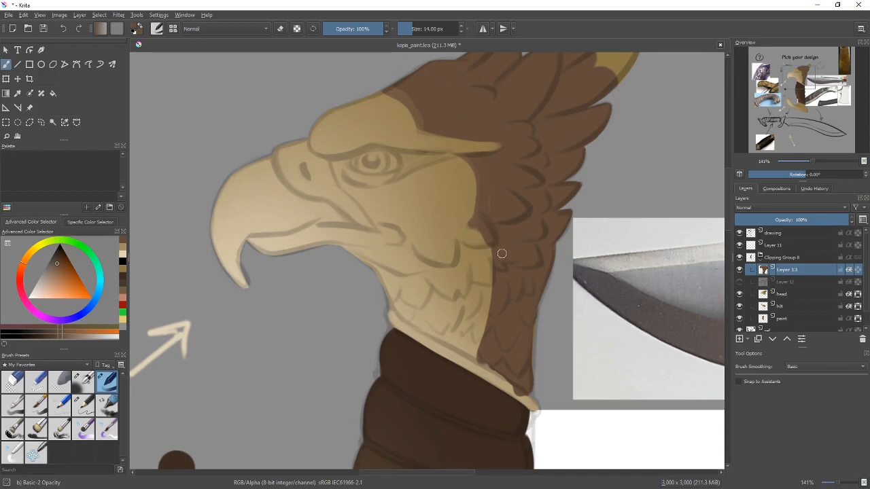
{"action": "mouse_move", "coordinate": [499, 215]}
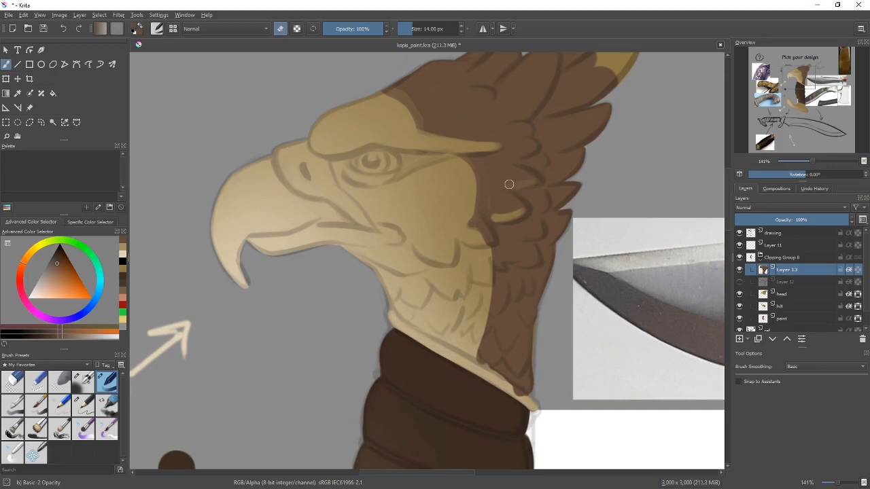
Paint along the shadow edge on the back of the eagle's neck.
{"action": "left_click_drag", "start_coordinate": [510, 184], "coordinate": [532, 256]}
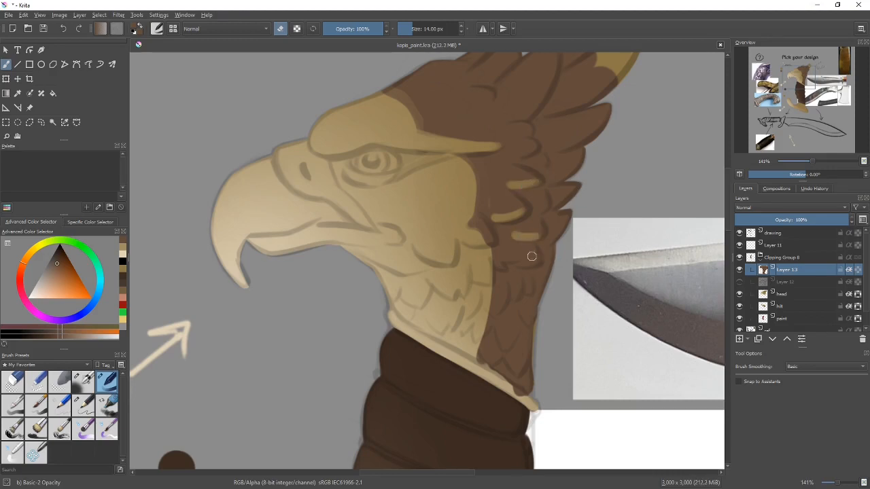
{"action": "mouse_move", "coordinate": [498, 265]}
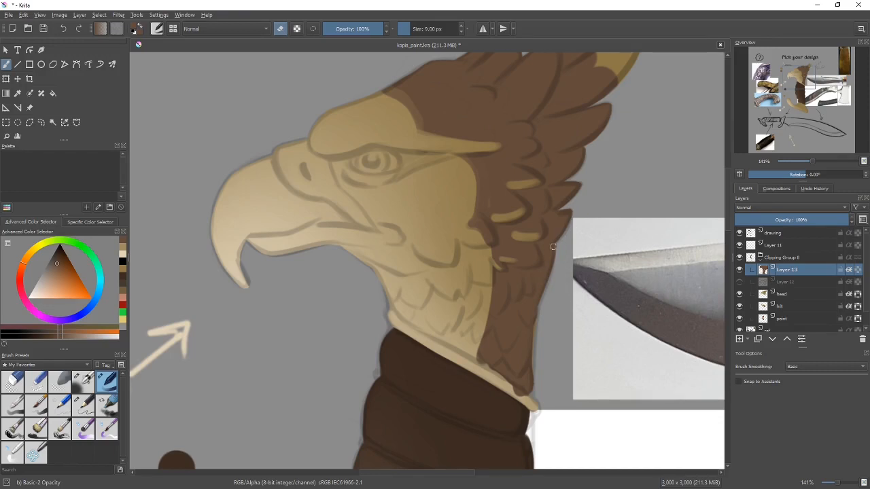
{"action": "mouse_move", "coordinate": [454, 253]}
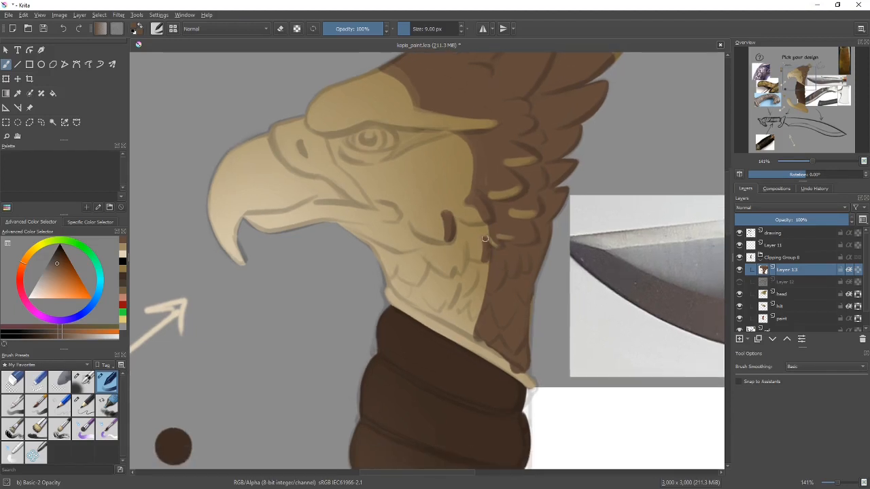
Add dark feather and shadow marks on the upper and lower throat.
{"action": "left_click", "coordinate": [455, 265]}
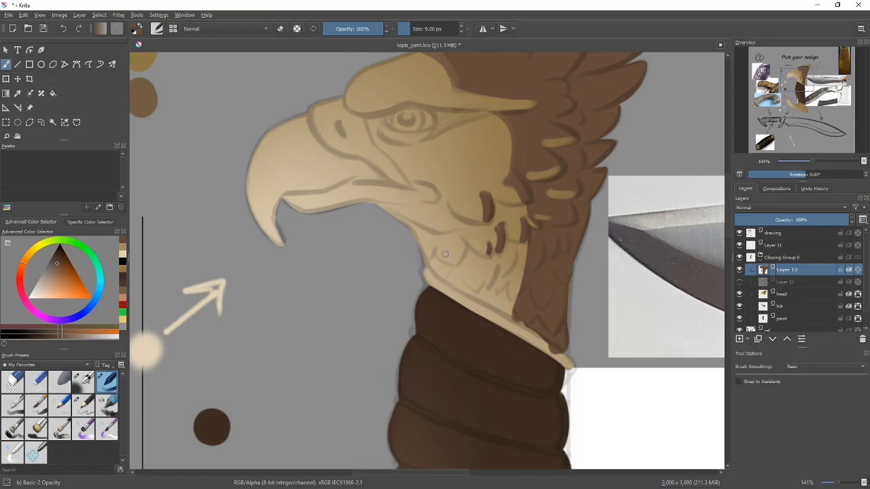
{"action": "mouse_move", "coordinate": [457, 259]}
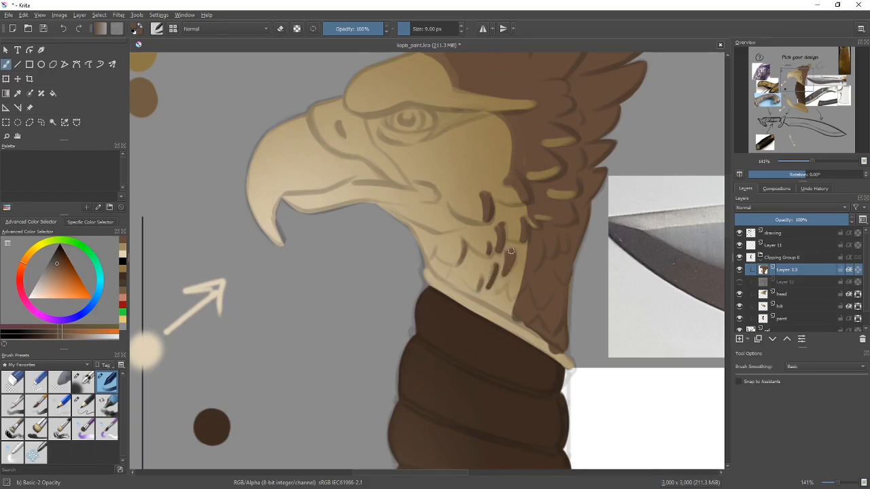
{"action": "mouse_move", "coordinate": [539, 257]}
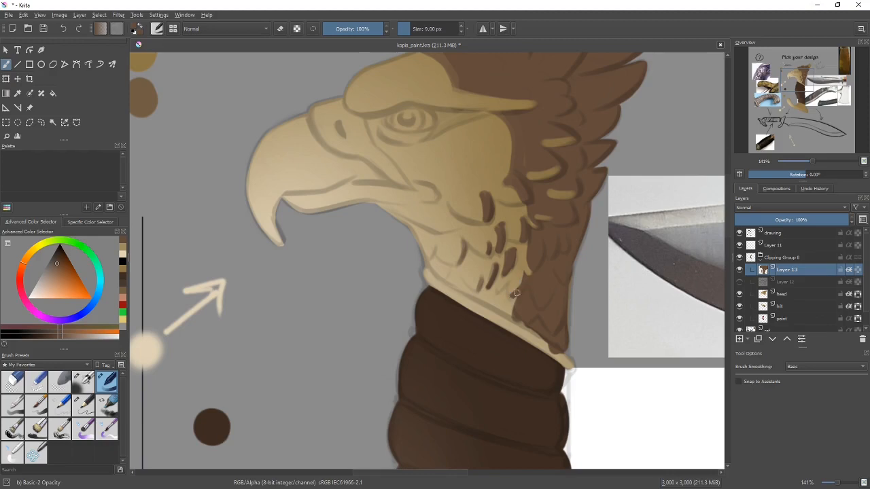
{"action": "mouse_move", "coordinate": [523, 275]}
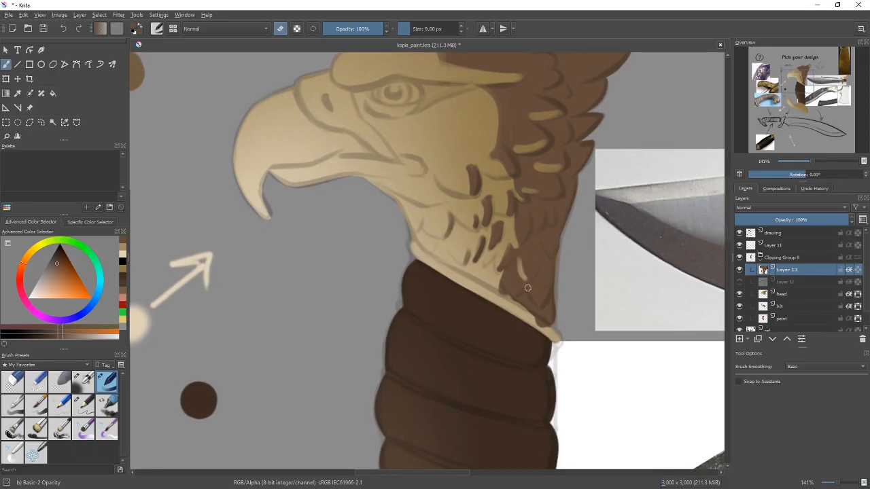
{"action": "left_click", "coordinate": [513, 282]}
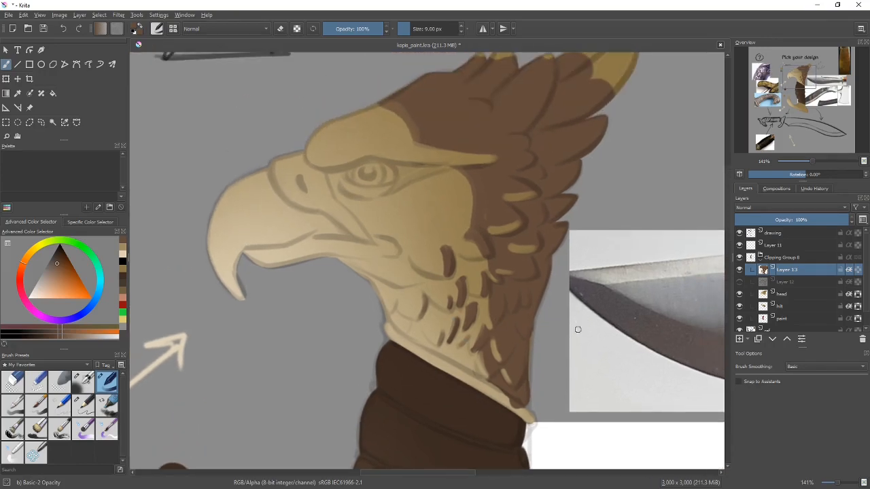
{"action": "mouse_move", "coordinate": [533, 294]}
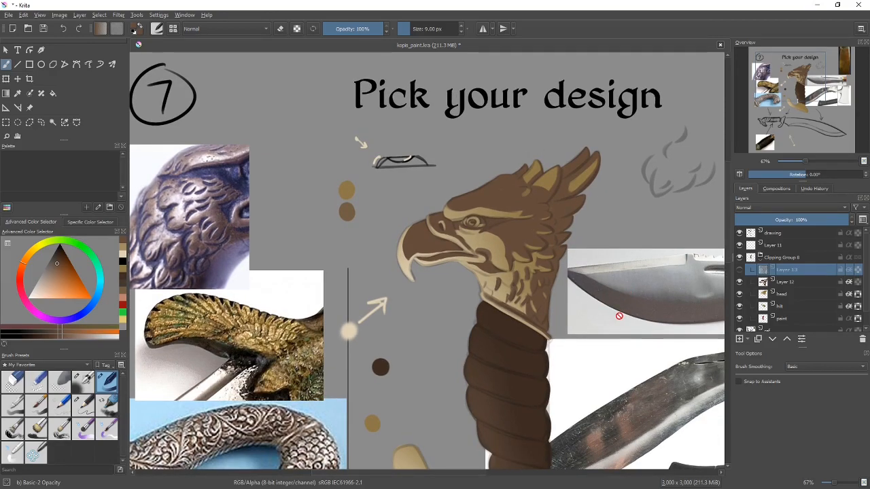
Zoom out to bring the grip wrap and guard into view.
{"action": "scroll", "scroll_direction": "down", "scroll_amount": 3}
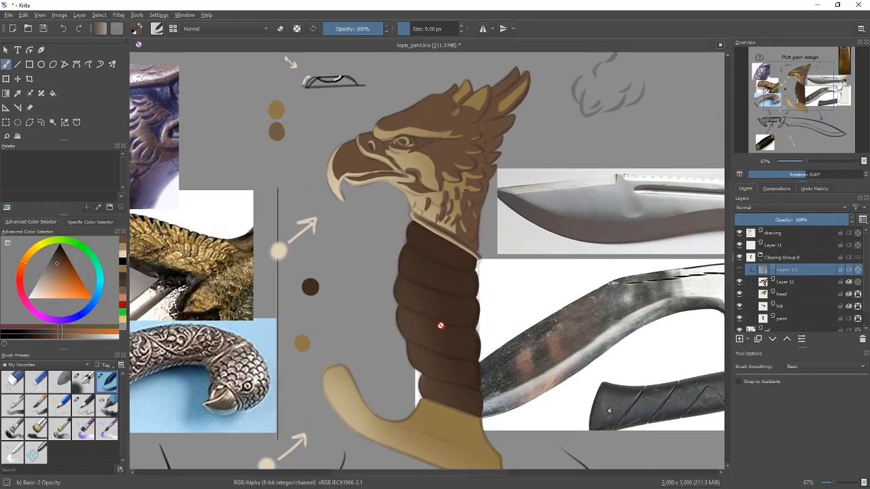
{"action": "scroll", "scroll_direction": "down", "scroll_amount": 3}
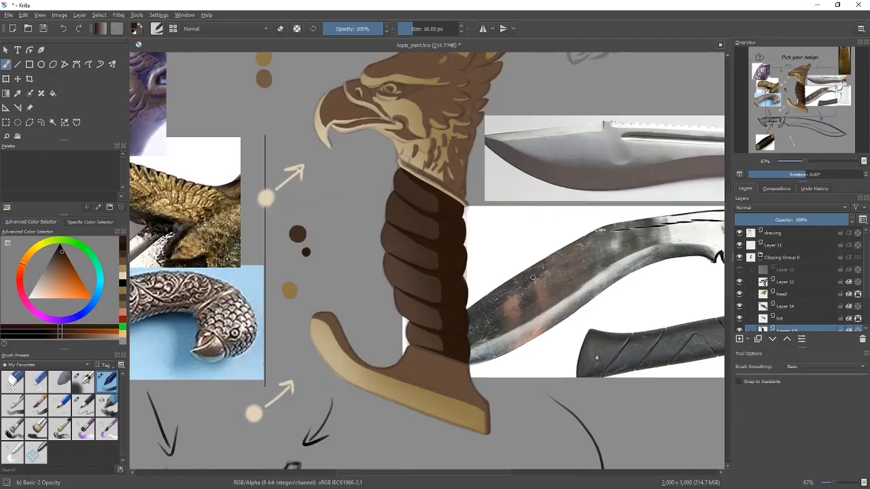
Select Layer 12 and set its opacity to 70%, after briefly trying a fainter value.
{"action": "scroll", "scroll_direction": "down", "scroll_amount": 3}
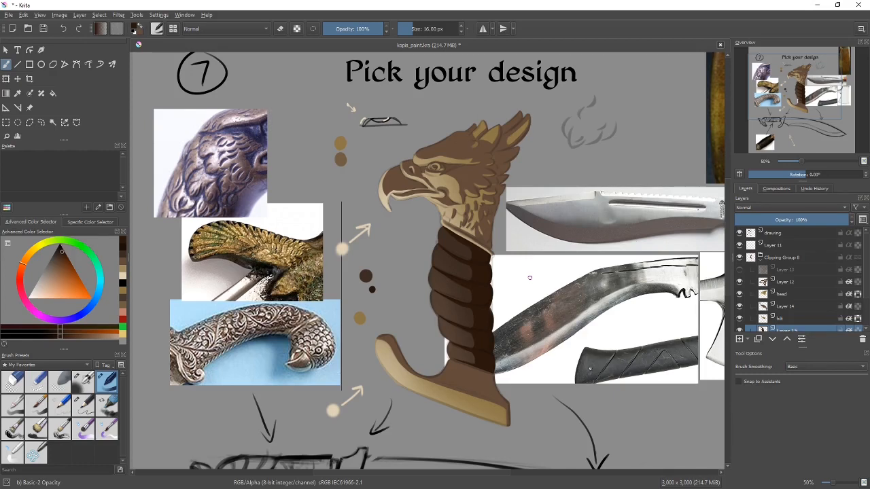
{"action": "mouse_move", "coordinate": [540, 274]}
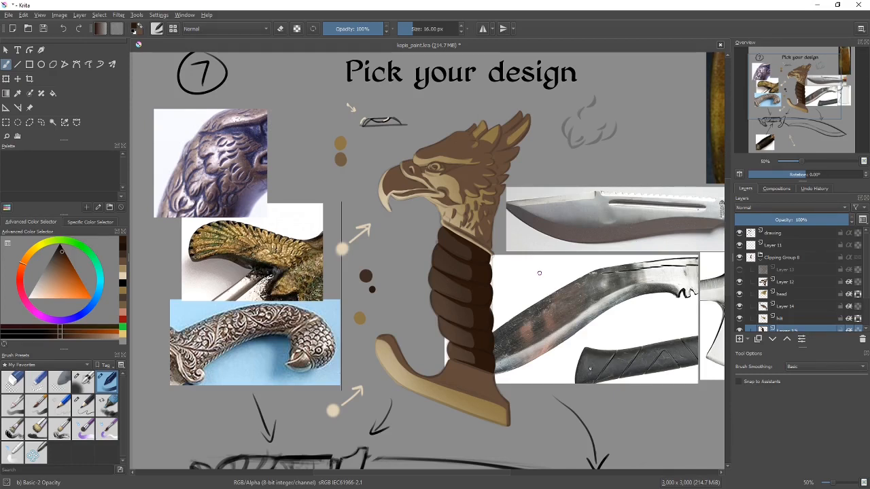
{"action": "left_click", "coordinate": [788, 281]}
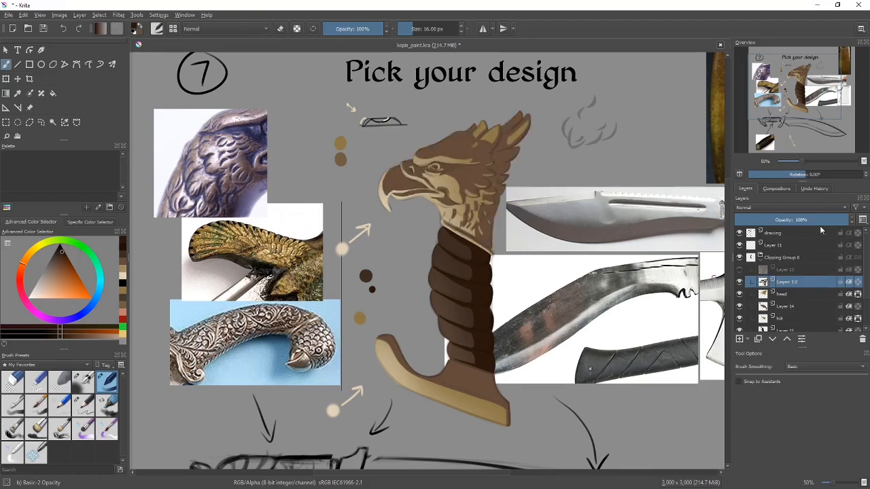
{"action": "left_click_drag", "start_coordinate": [836, 220], "coordinate": [813, 219]}
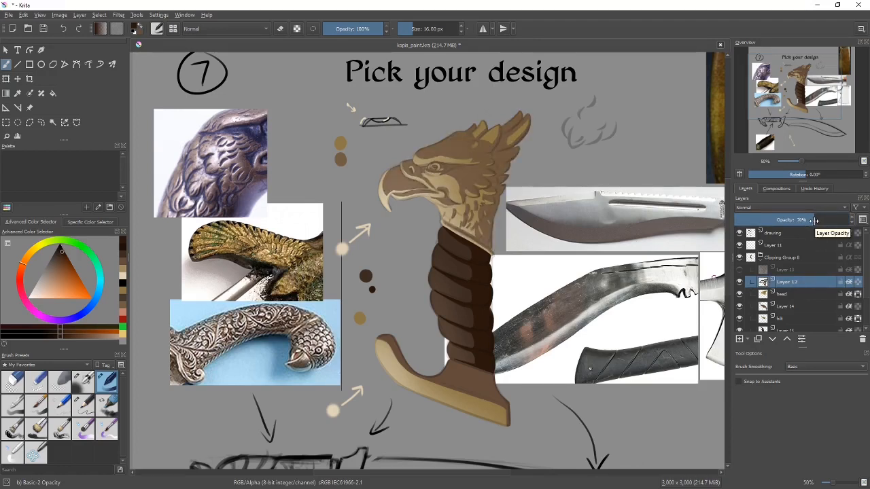
{"action": "left_click_drag", "start_coordinate": [816, 219], "coordinate": [811, 220]}
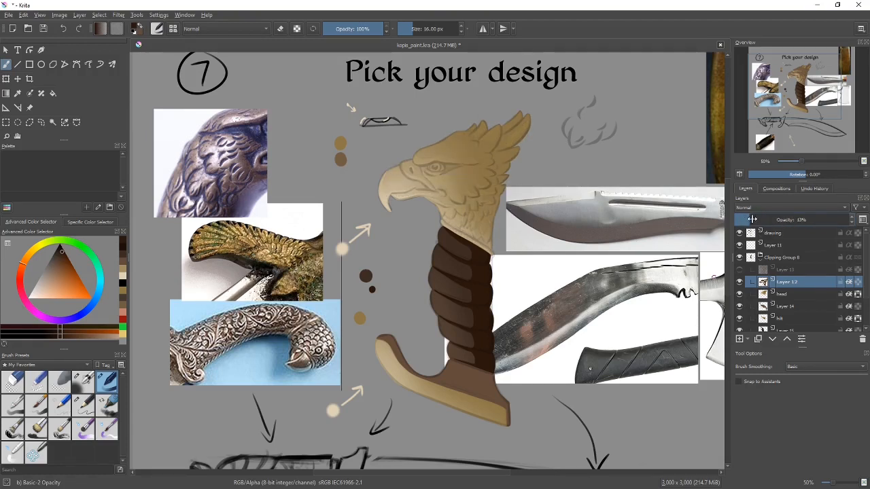
{"action": "left_click_drag", "start_coordinate": [789, 220], "coordinate": [813, 220]}
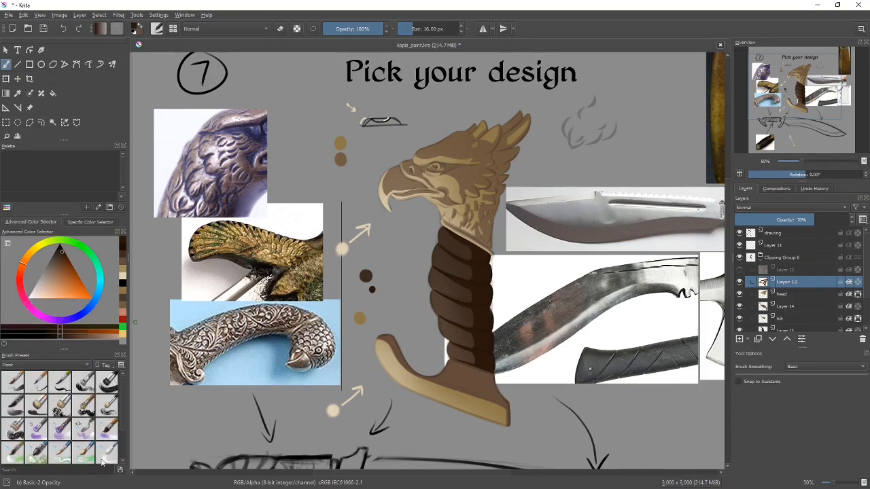
Soften the shadow around the eye and cheek with the Blender Blur brush.
{"action": "left_click", "coordinate": [106, 452]}
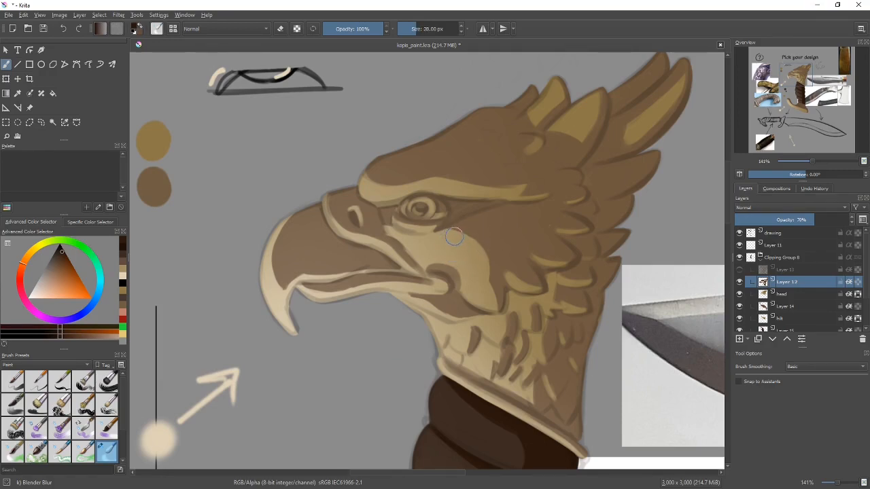
{"action": "left_click_drag", "start_coordinate": [453, 237], "coordinate": [496, 262]}
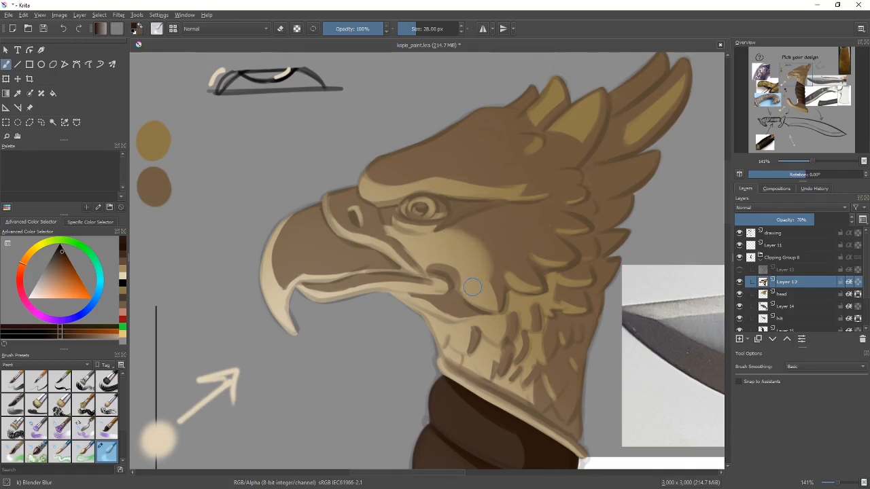
{"action": "mouse_move", "coordinate": [489, 293]}
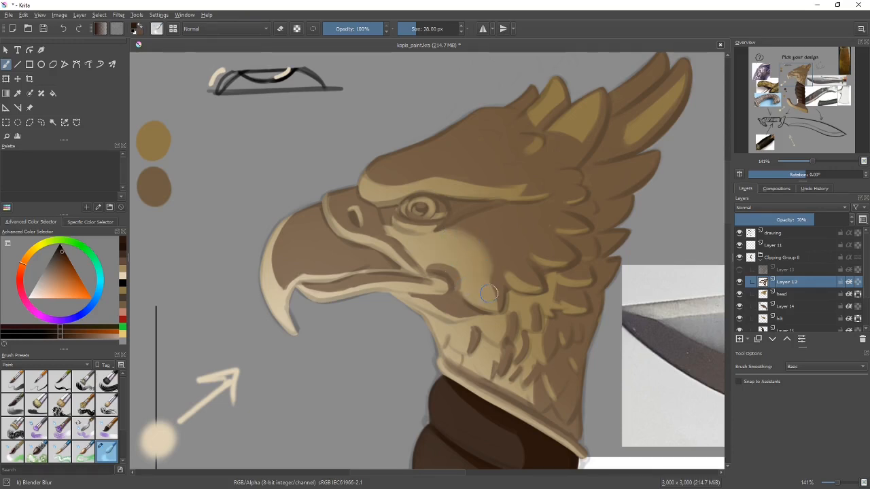
{"action": "mouse_move", "coordinate": [489, 346]}
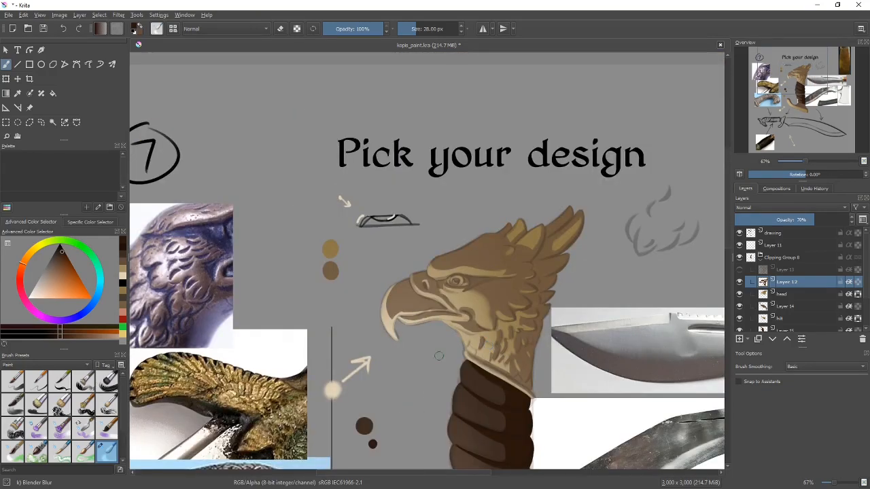
Bring up Layer 12's actions menu, then blend the shadow below the eagle's eye.
{"action": "scroll", "scroll_direction": "down", "scroll_amount": 3}
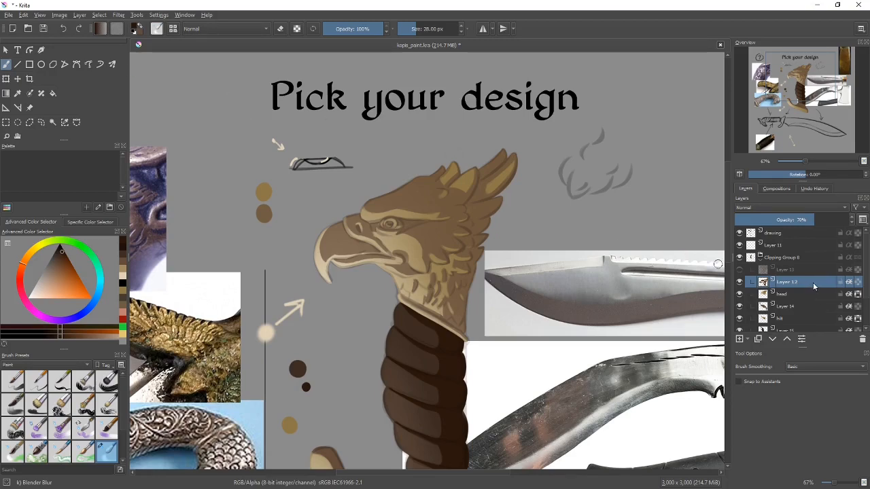
{"action": "right_click", "coordinate": [787, 281]}
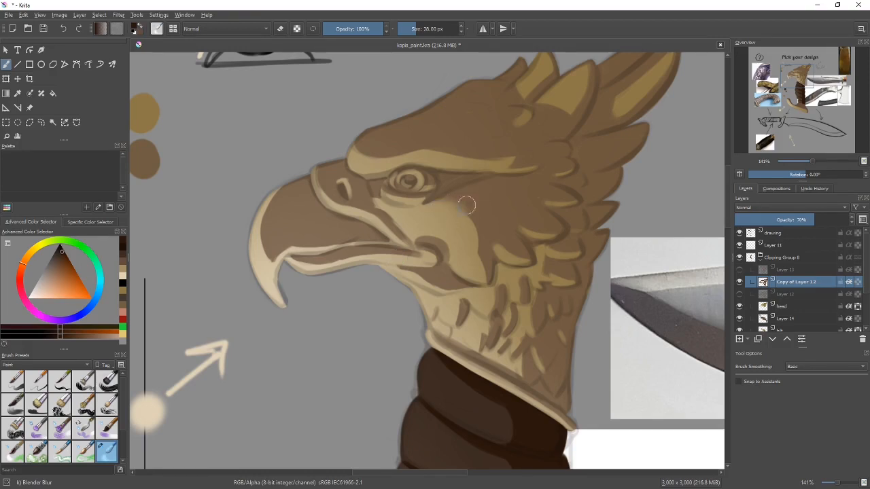
{"action": "left_click_drag", "start_coordinate": [468, 205], "coordinate": [476, 260]}
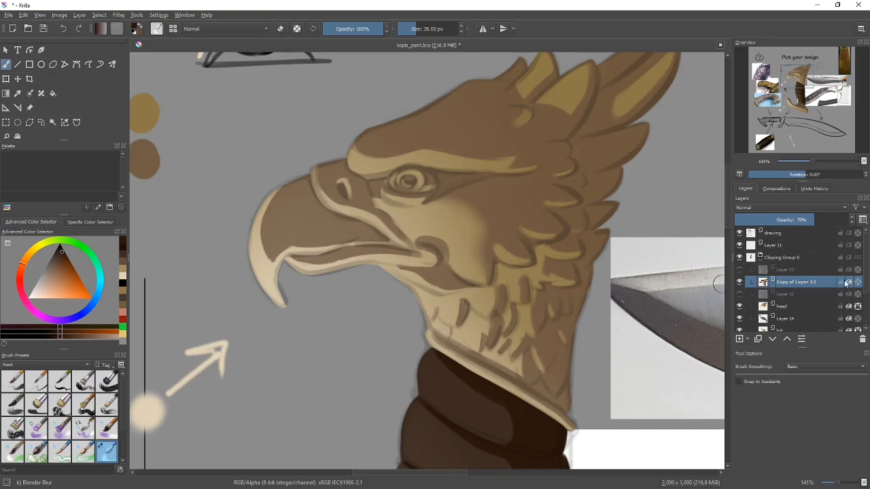
{"action": "mouse_move", "coordinate": [782, 306]}
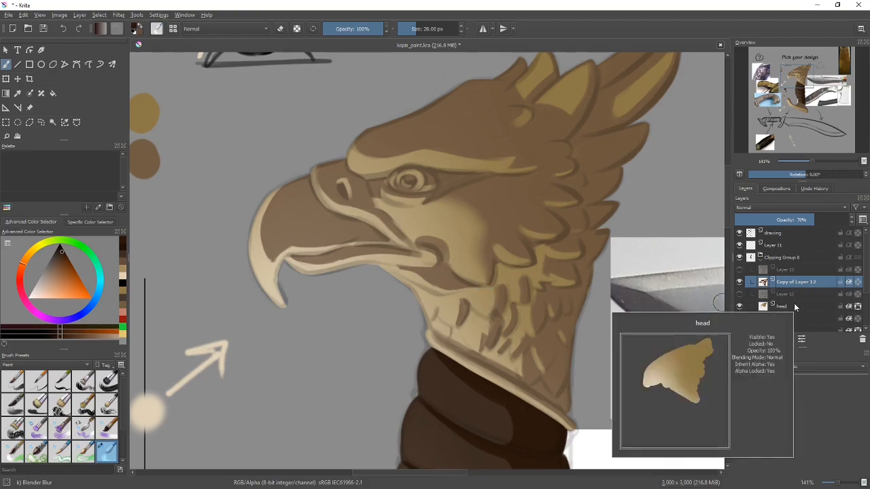